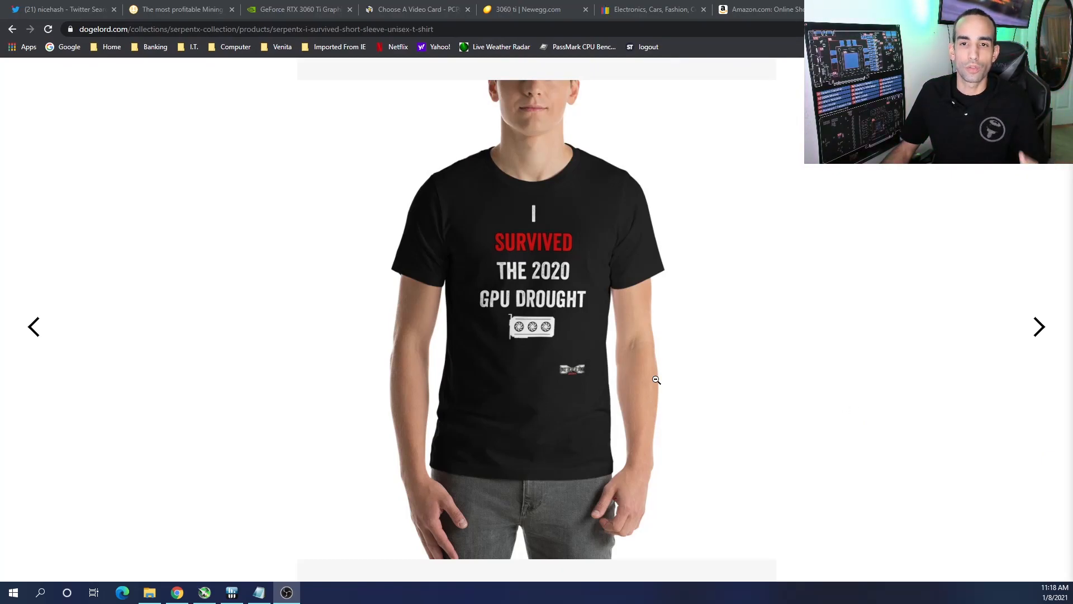
mouse_move(1038, 327)
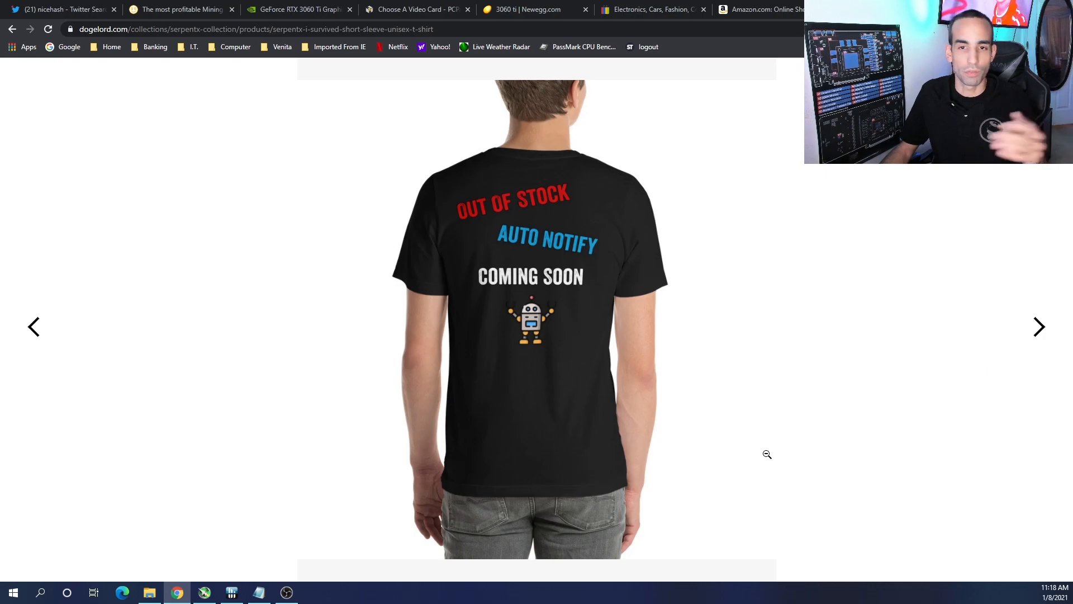
mouse_move(670, 448)
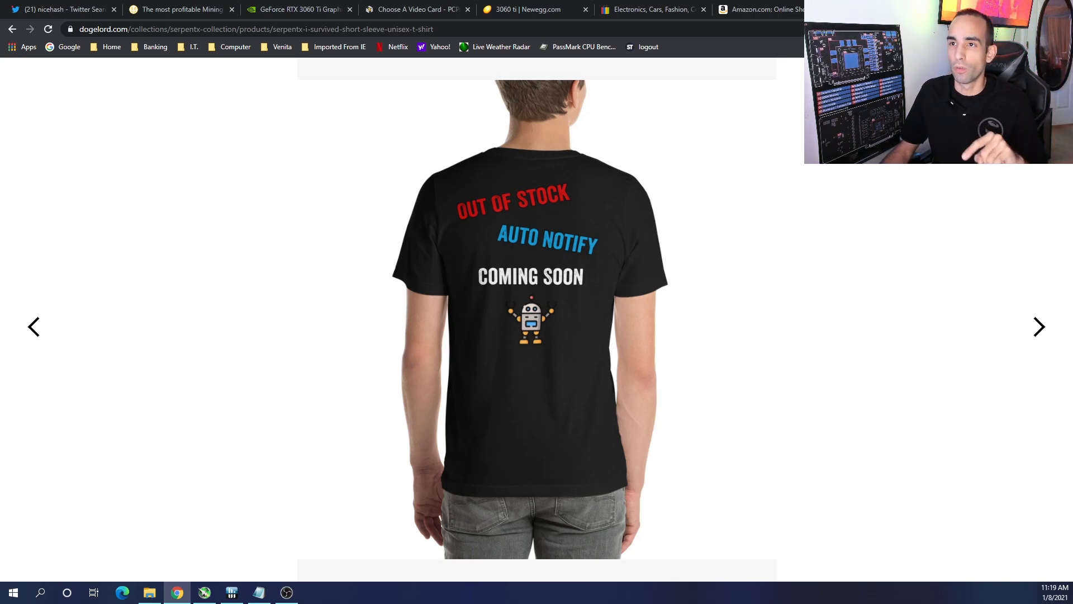
mouse_move(51, 9)
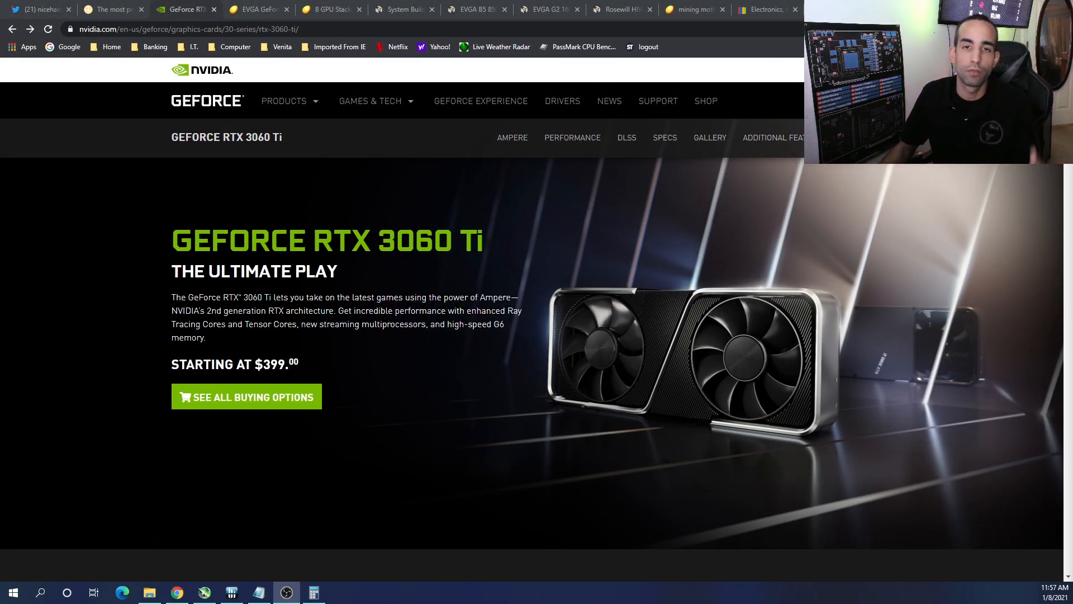
mouse_move(786, 413)
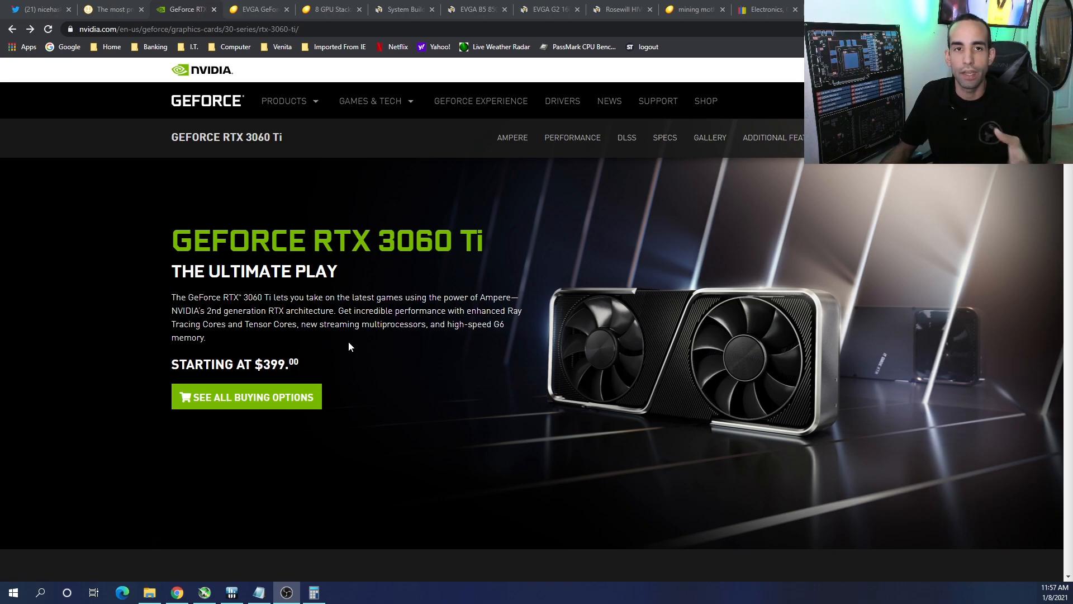
mouse_move(250, 216)
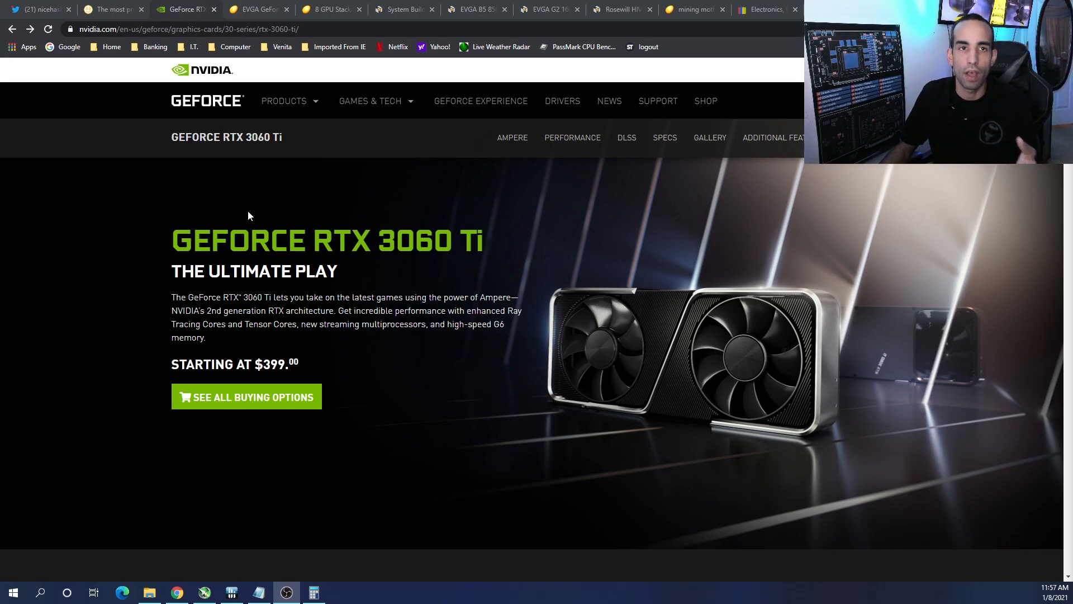
mouse_move(67, 5)
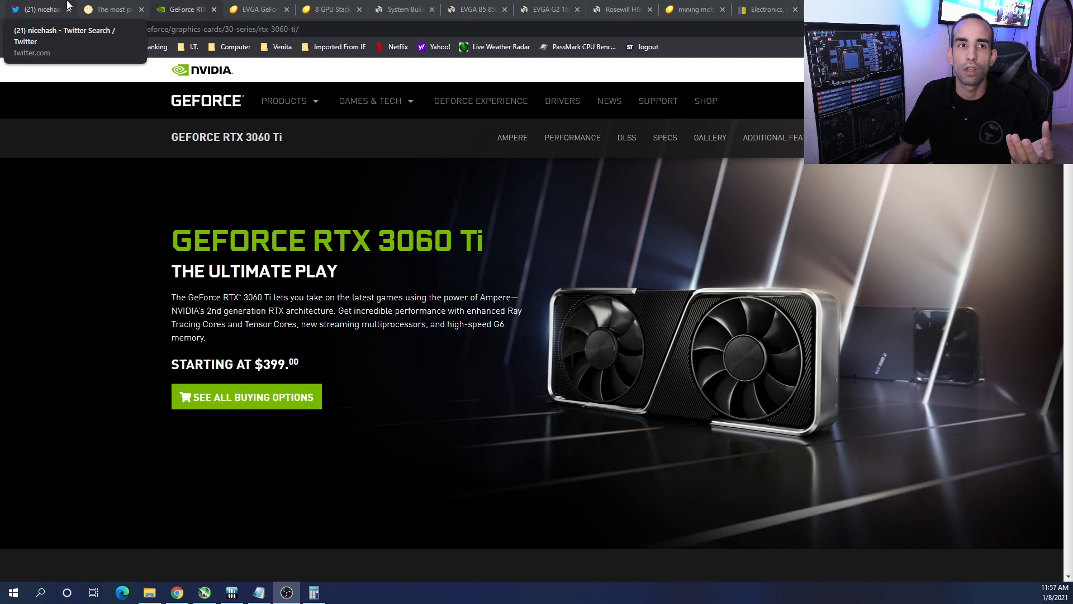
- Show the nicehash Twitter search results with NiceHash's 1000 EUR-per-month mining rig tweet
left_click(40, 7)
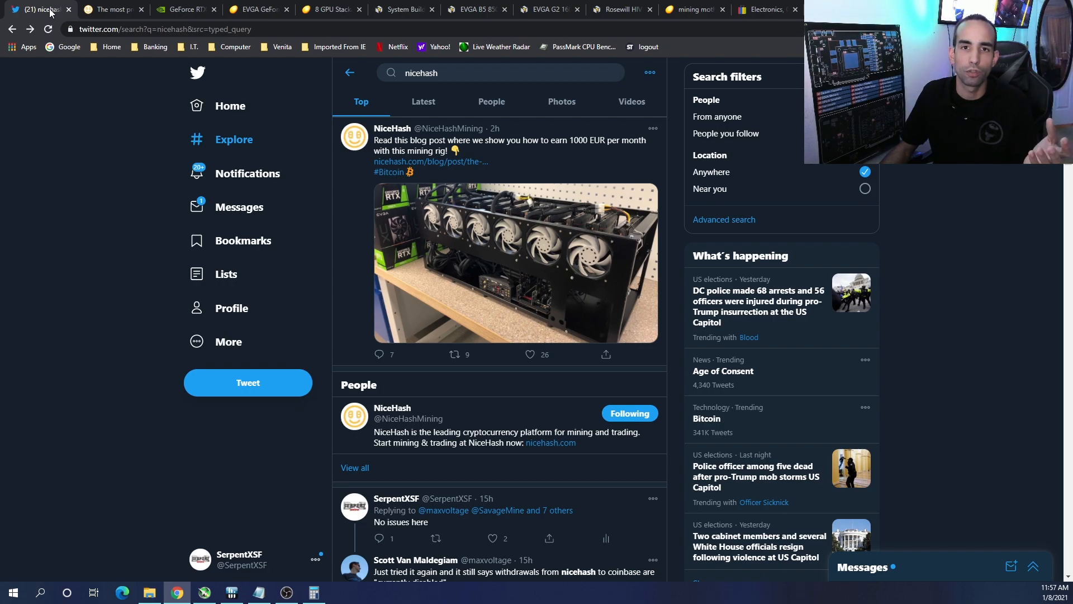
- Open the NiceHash rig post and scroll to its components: 10x 3060 Ti, Ryzen 5600x, X570 Master, LEADEX 2000W
left_click(109, 9)
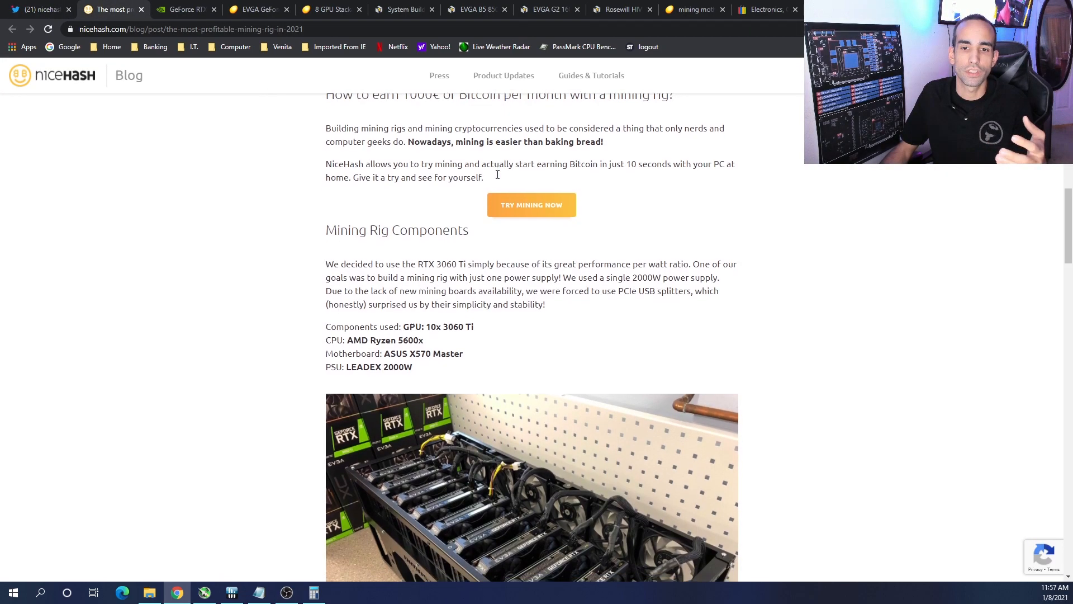
scroll("down", 3)
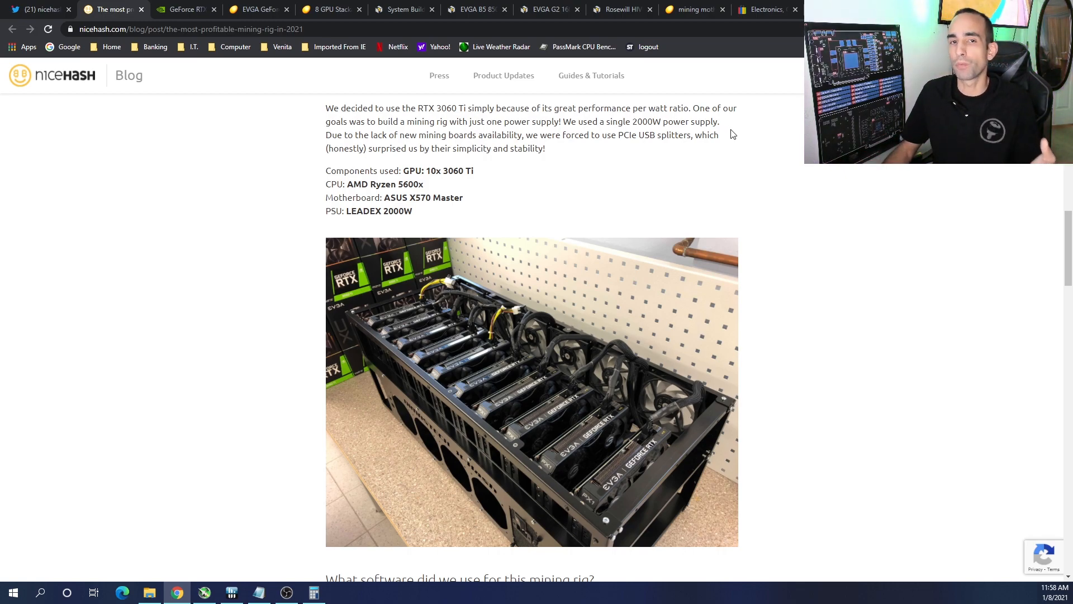
mouse_move(792, 176)
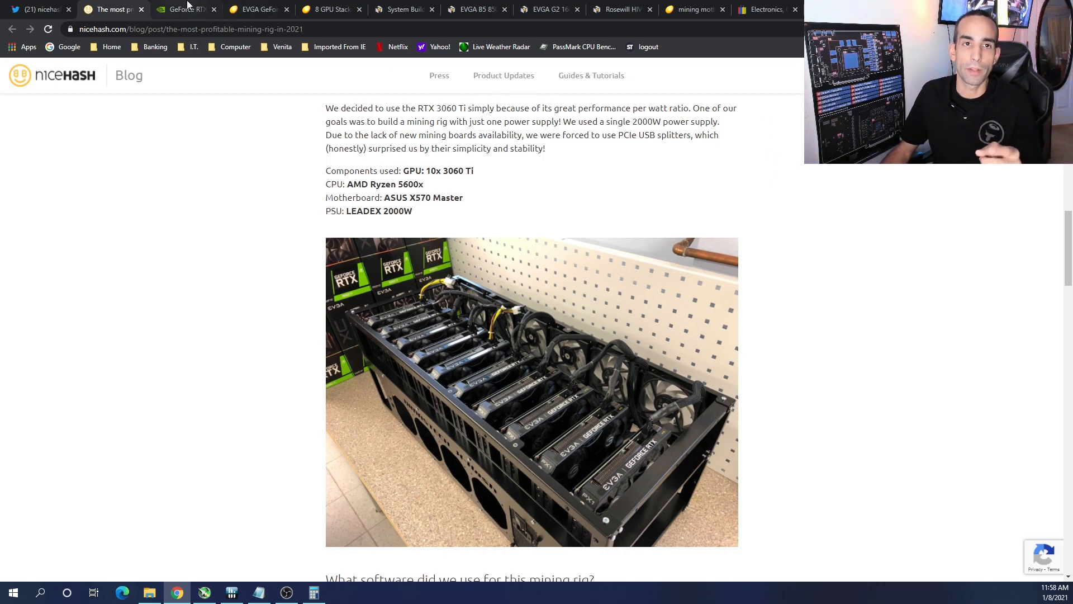
- Check the EVGA RTX 3060 Ti XC Gaming listing ($444.99, out of stock) against the parts-list notes
left_click(185, 9)
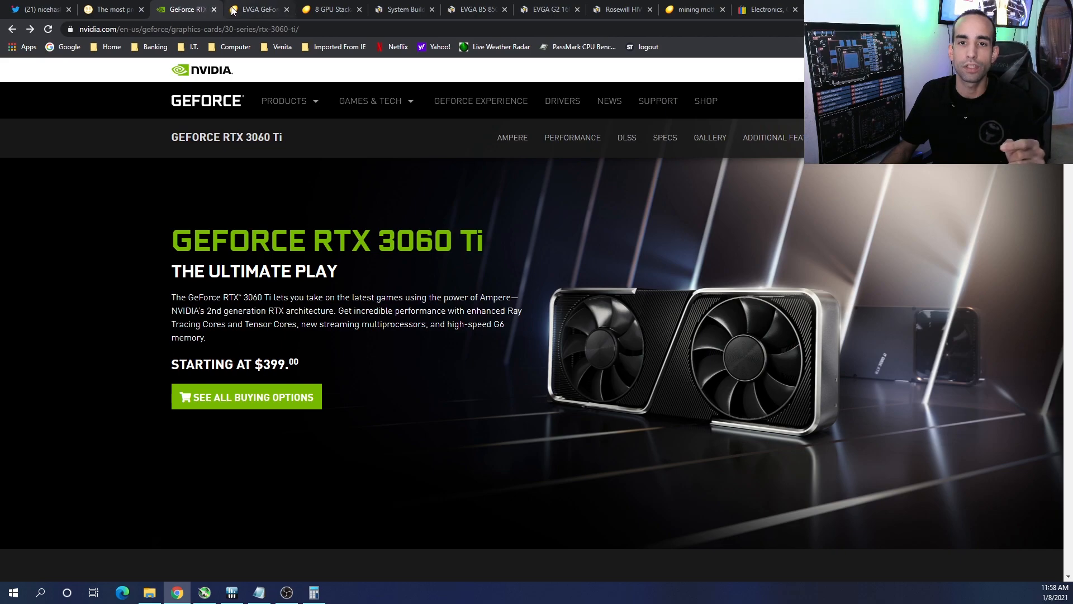
mouse_move(259, 7)
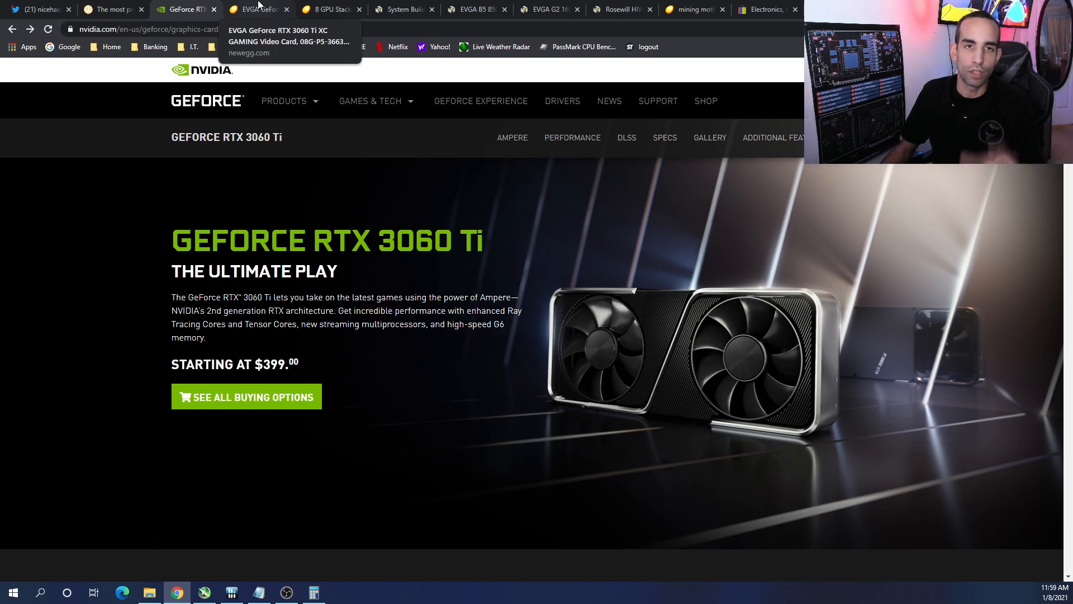
left_click(259, 10)
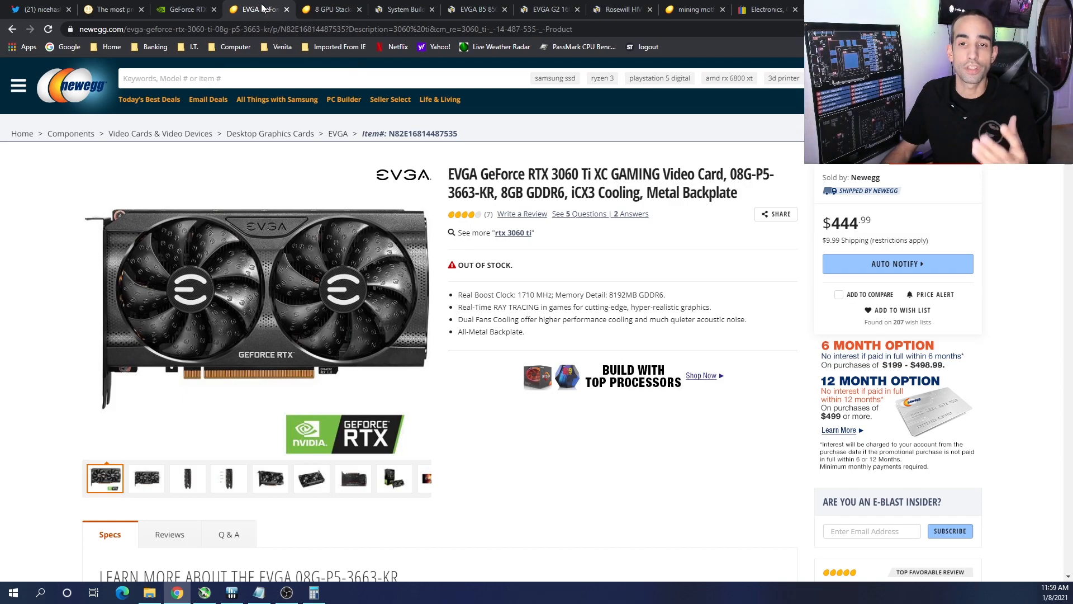
mouse_move(579, 471)
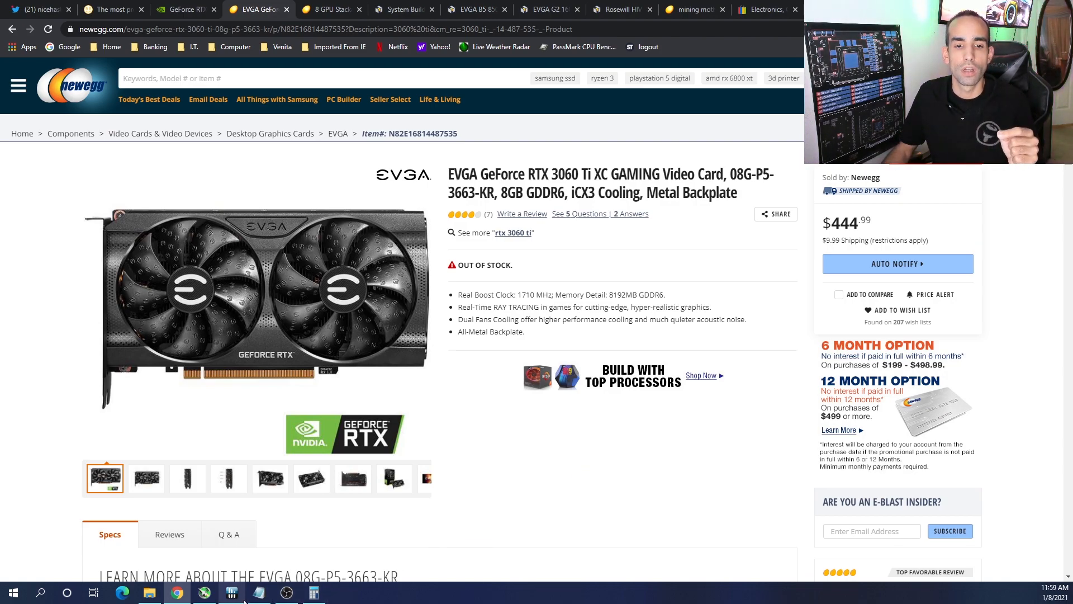
left_click(259, 593)
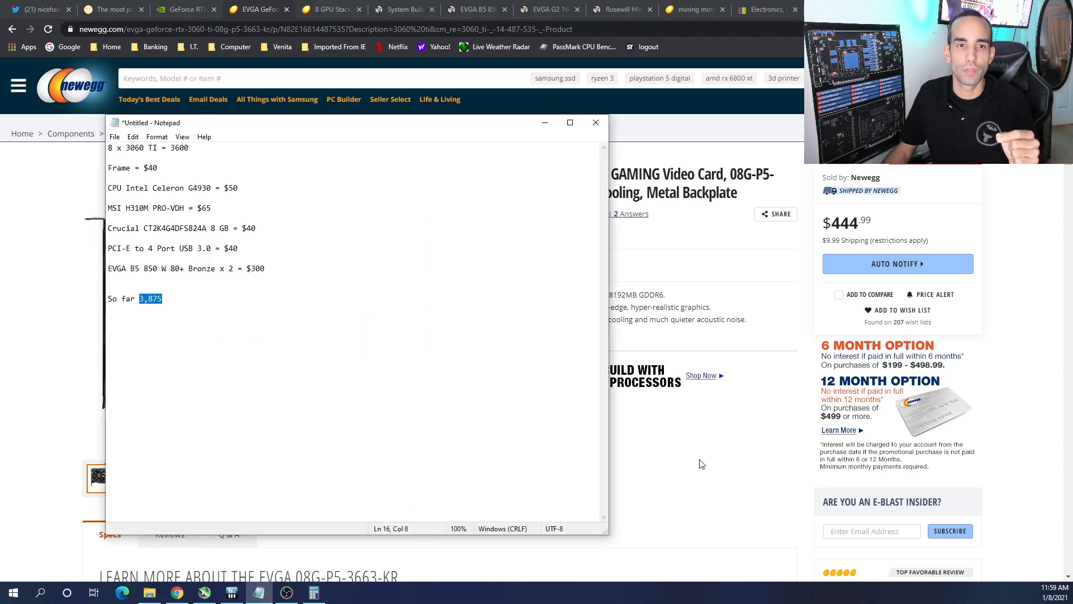
left_click(596, 122)
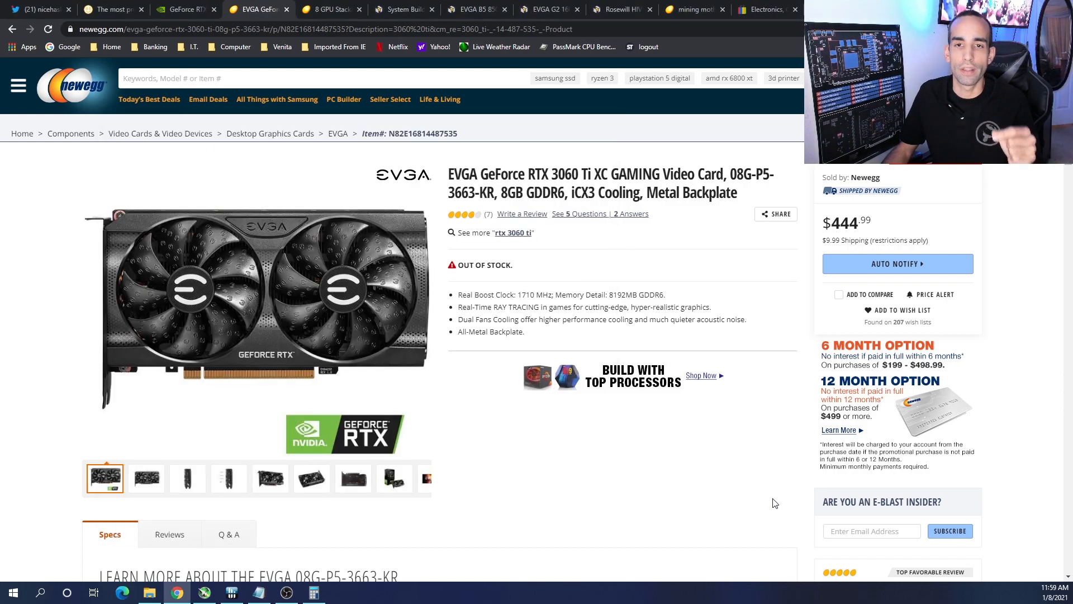
mouse_move(301, 551)
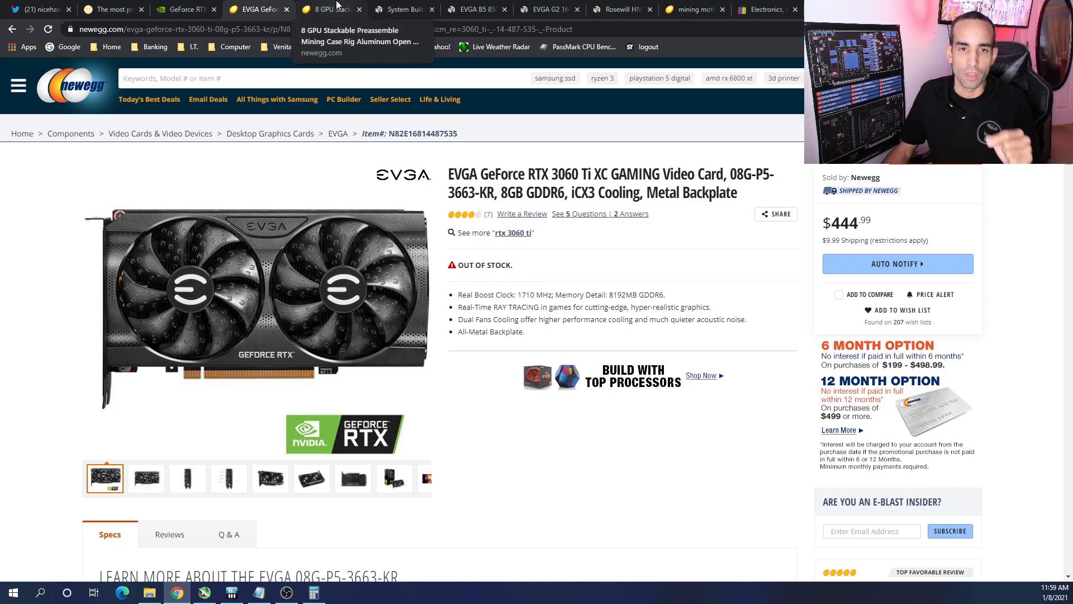
- View the in-stock 8 GPU stackable aluminum open-air mining frame listing at $34.99
left_click(329, 10)
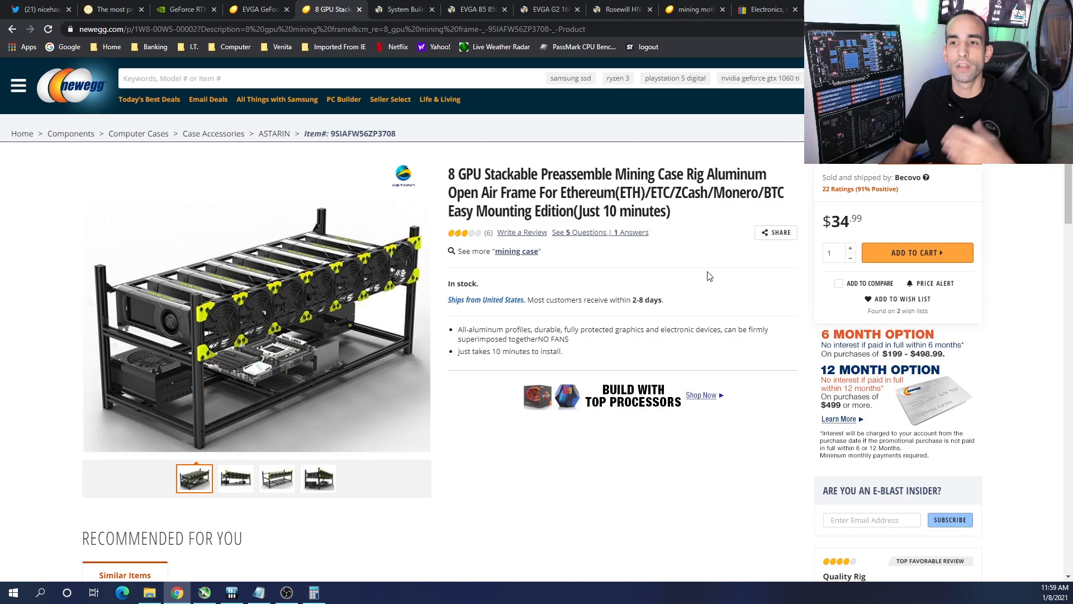
left_click(258, 592)
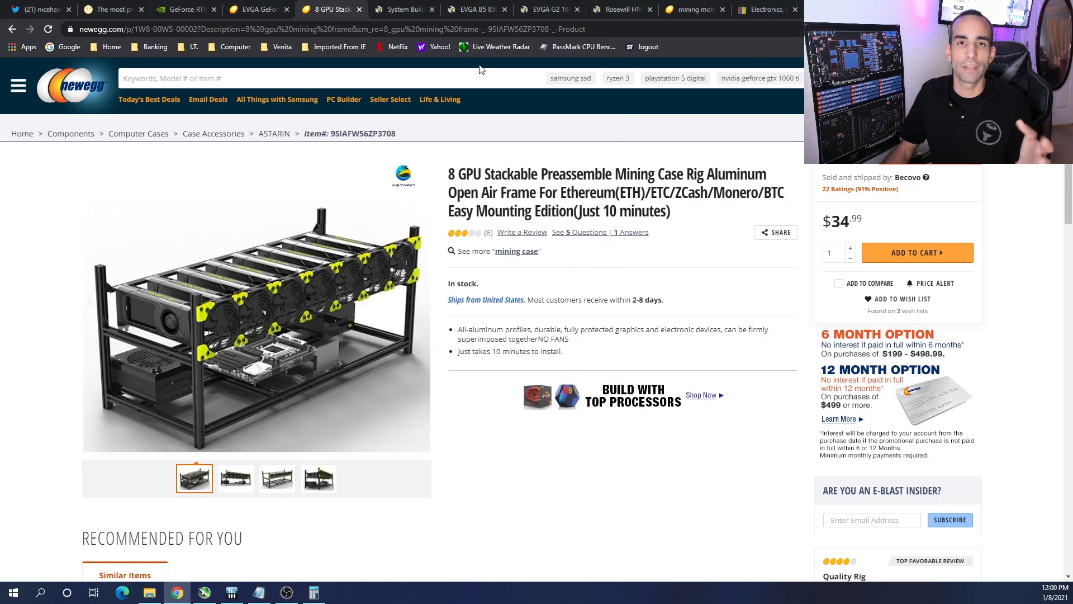
- Open the Celeron G4930 page from the System Builder list ($44.42 at Amazon) and check the notes
left_click(403, 9)
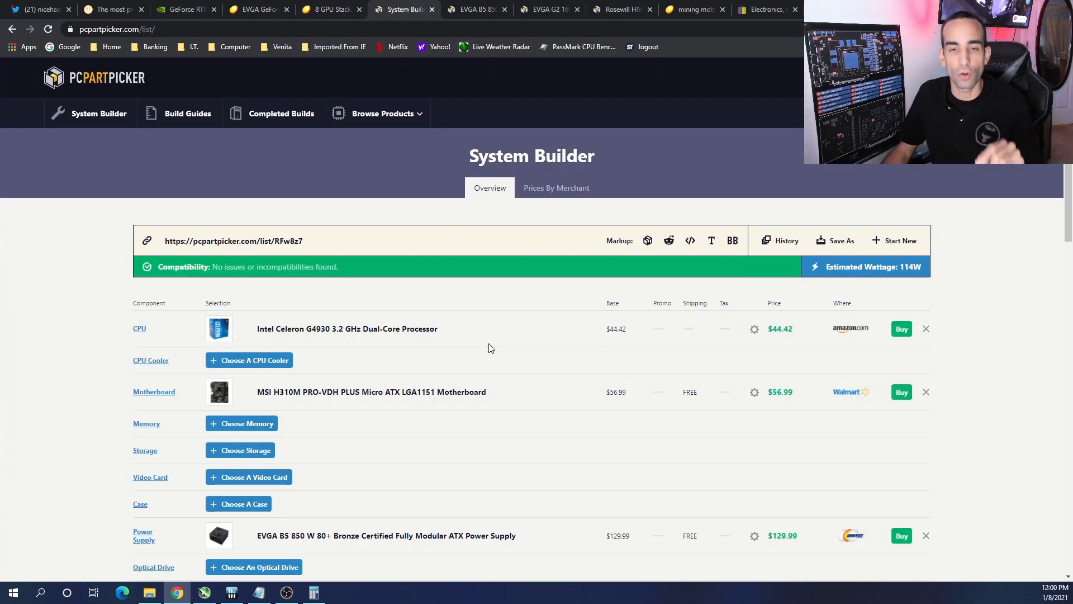
mouse_move(411, 339)
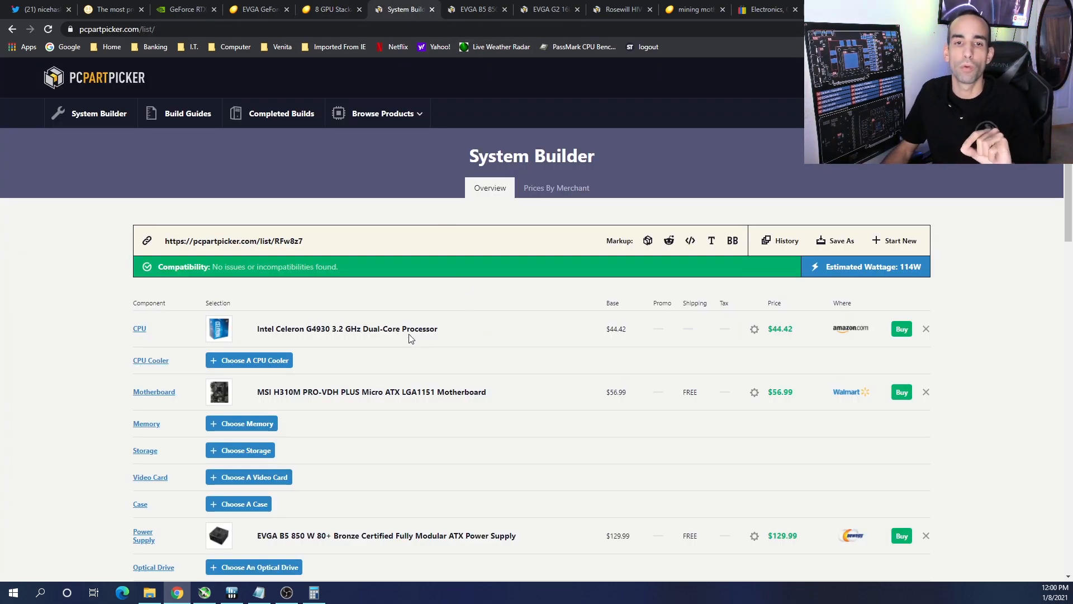
left_click(347, 329)
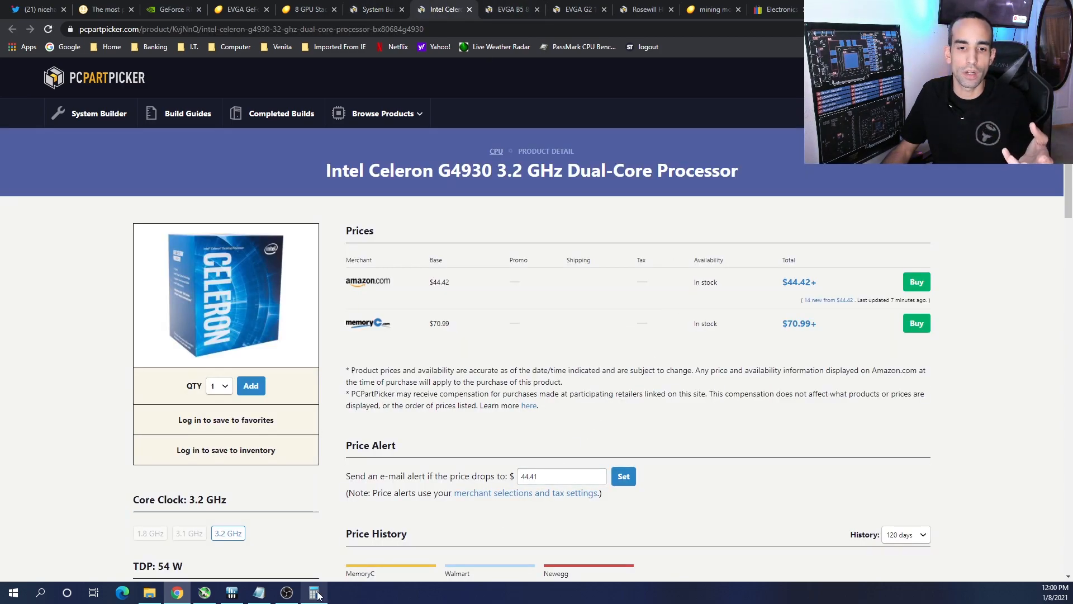
left_click(259, 593)
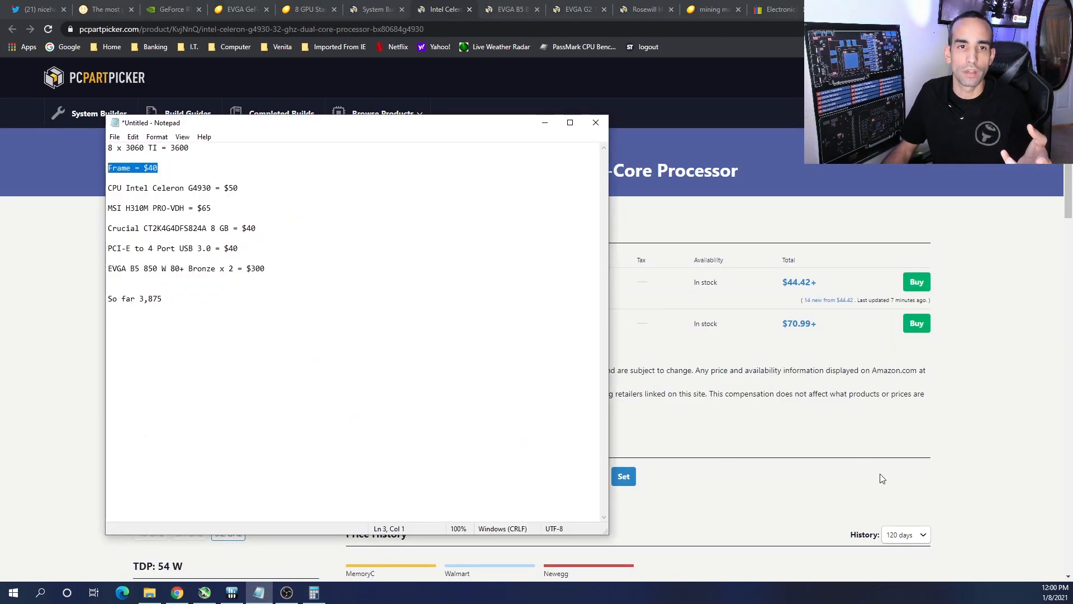
mouse_move(882, 454)
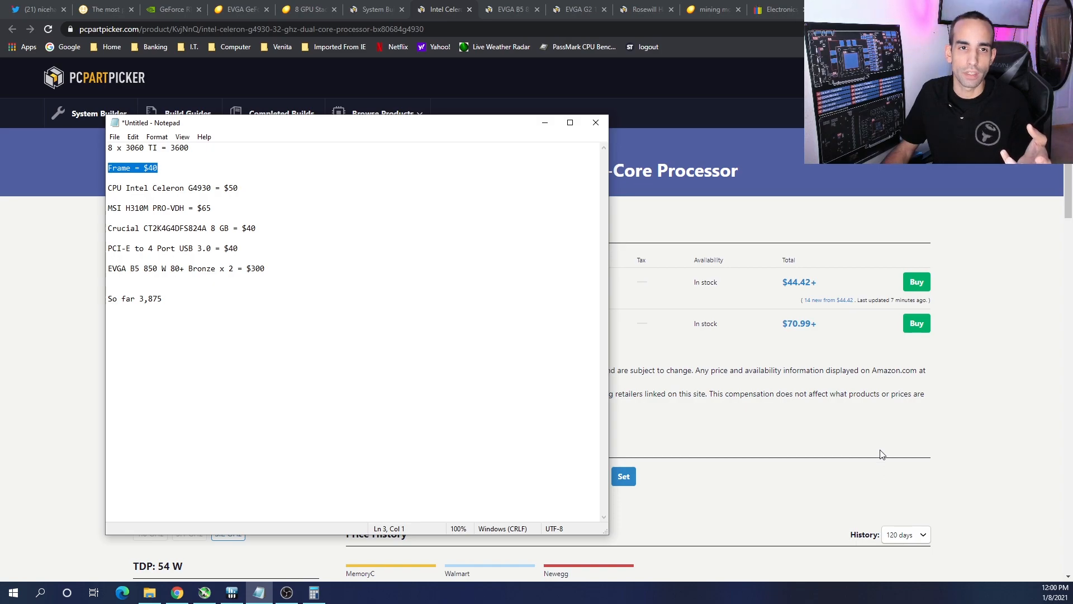
left_click(596, 123)
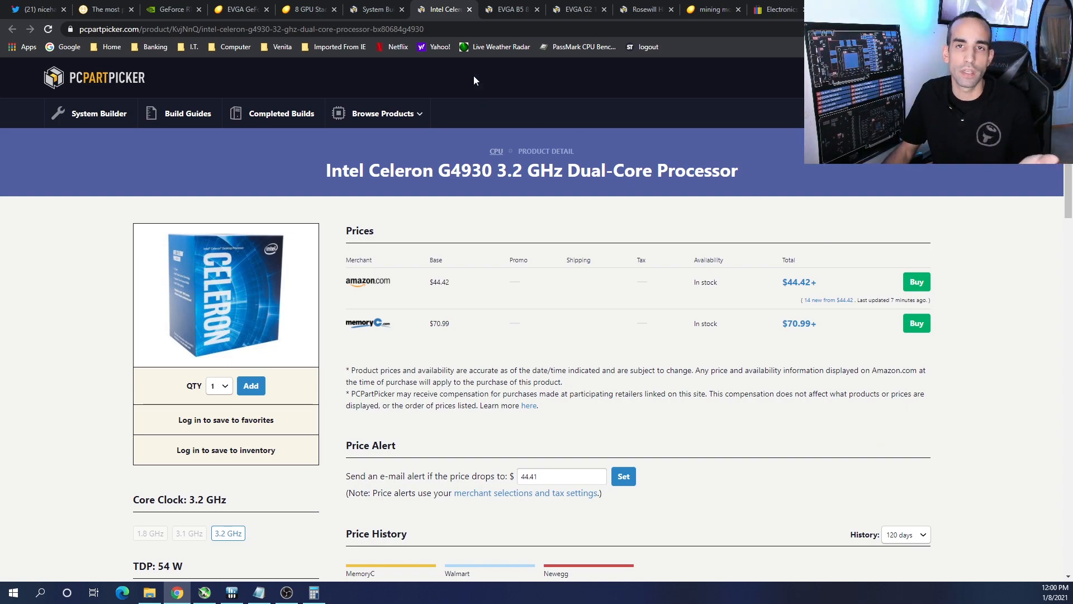
mouse_move(508, 7)
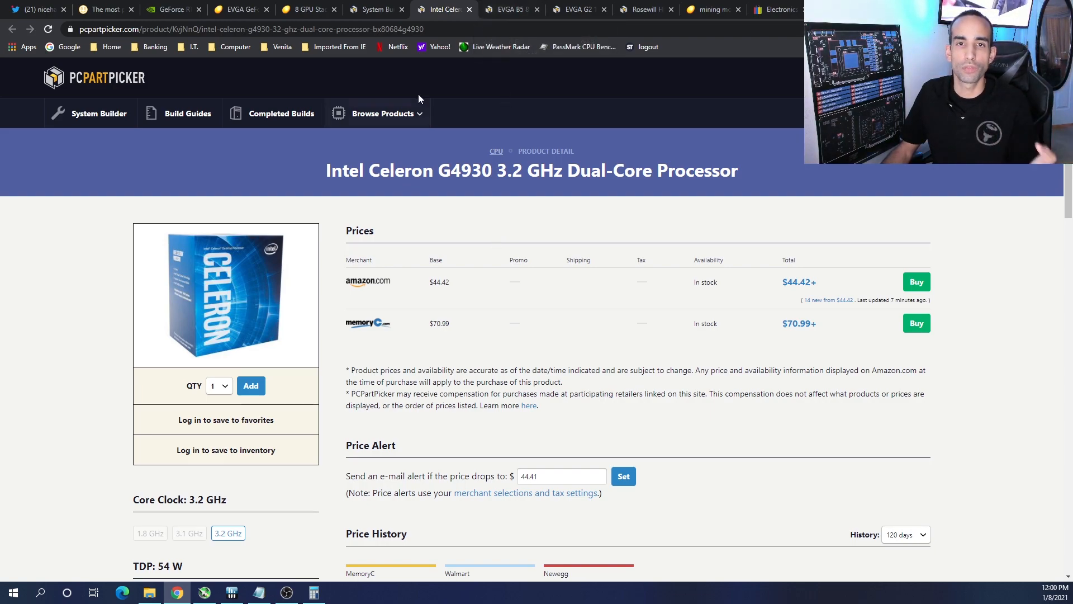
mouse_move(31, 85)
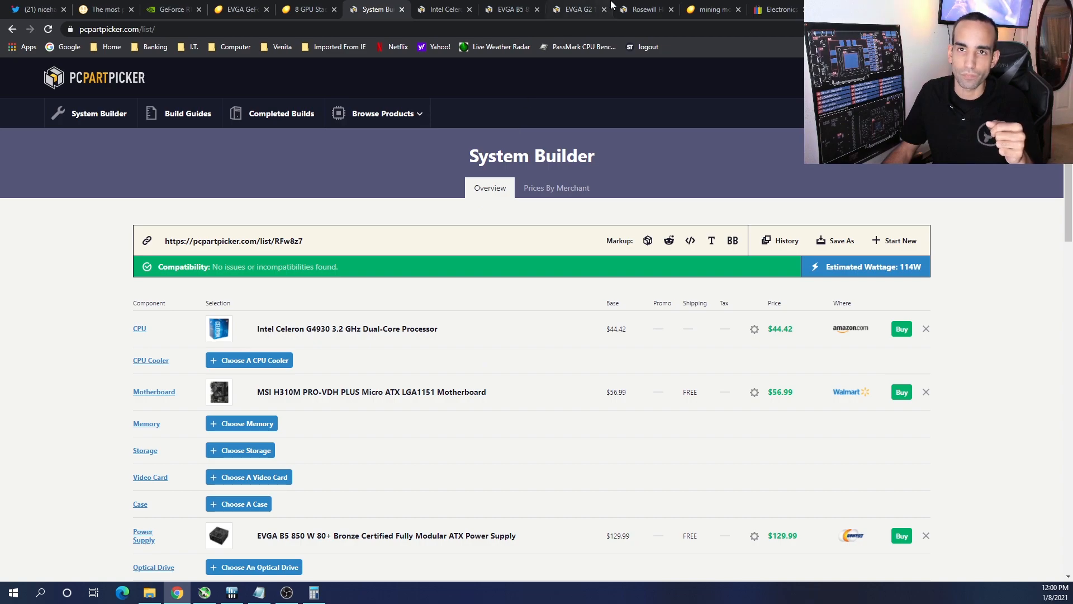
- Search eBay for 'asus b250 mining expert' and browse listings from $102 pre-owned to $266 new
left_click(713, 10)
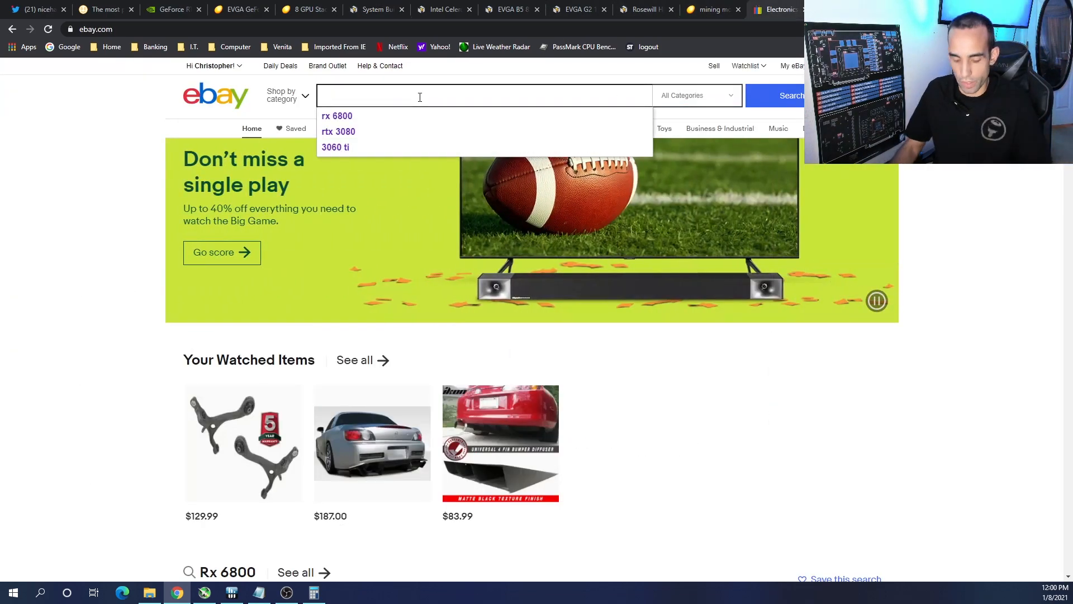
type("b250")
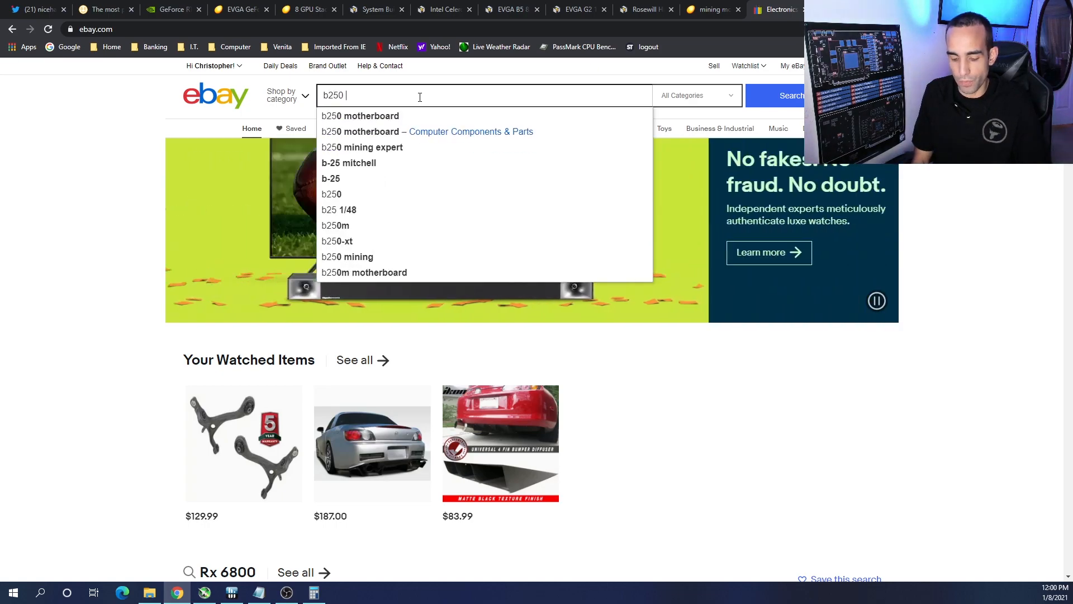
type("asus b250 mining expert")
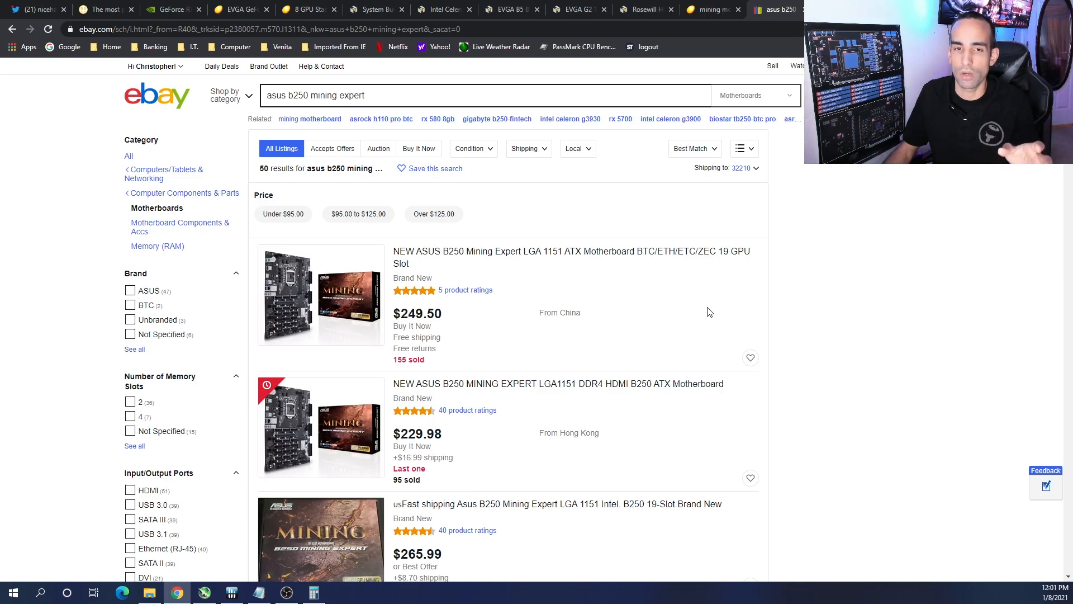
scroll("down", 3)
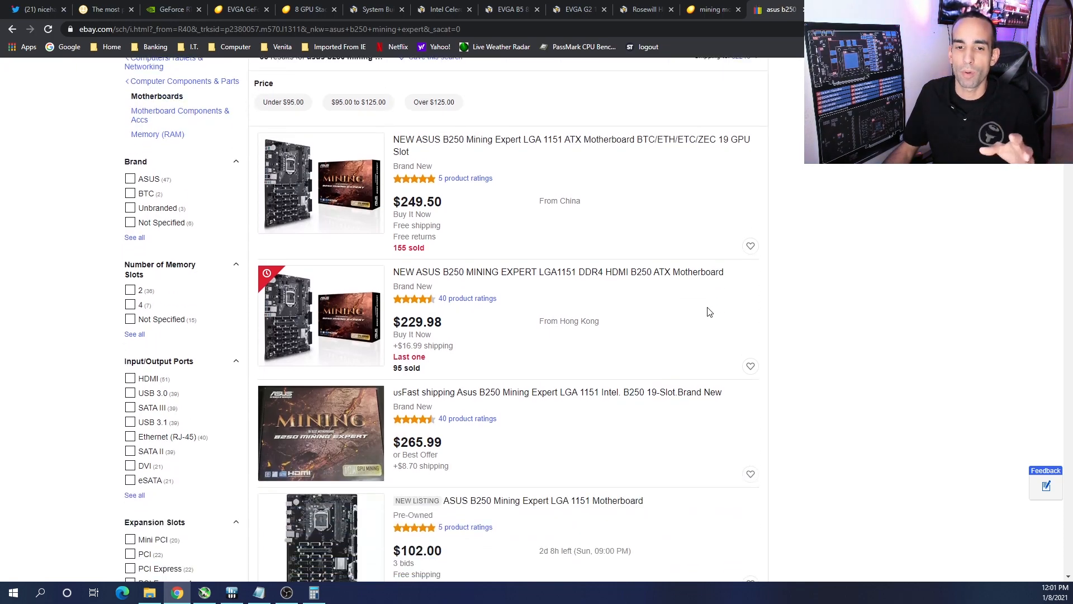
scroll("down", 3)
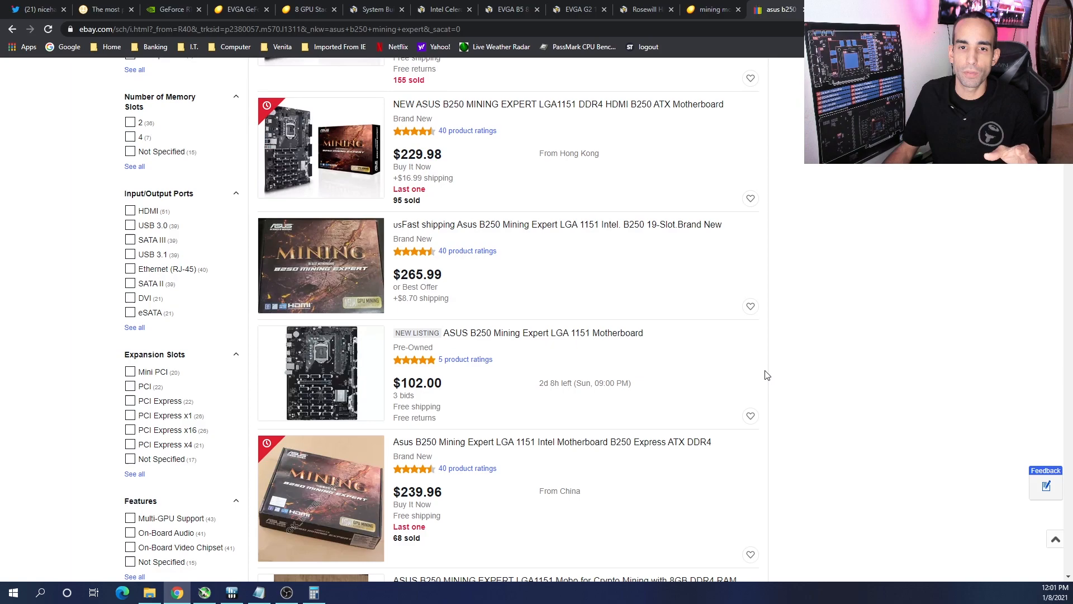
mouse_move(516, 355)
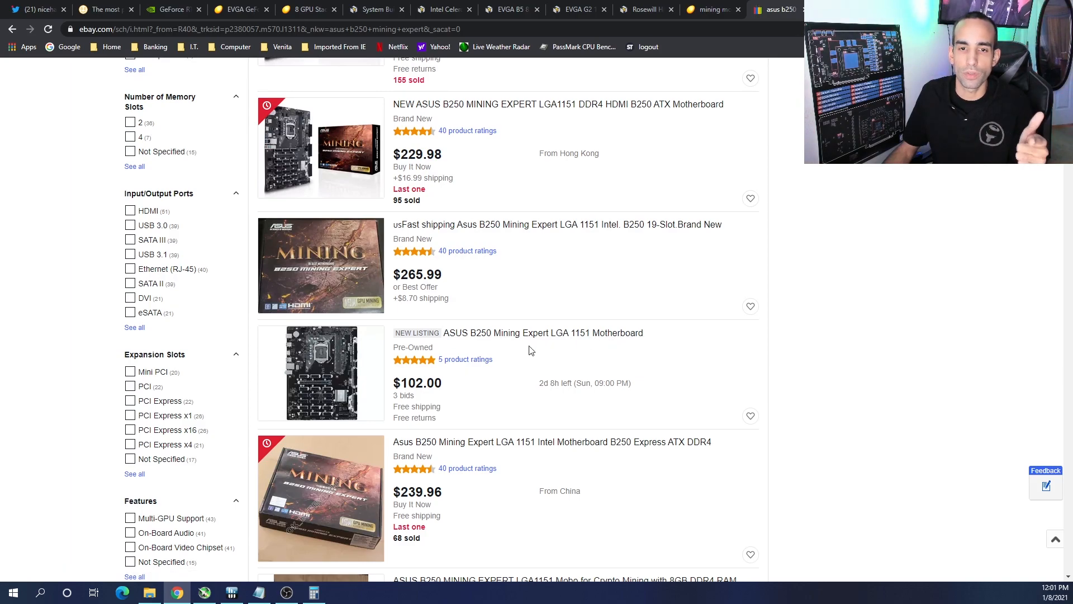
scroll("down", 3)
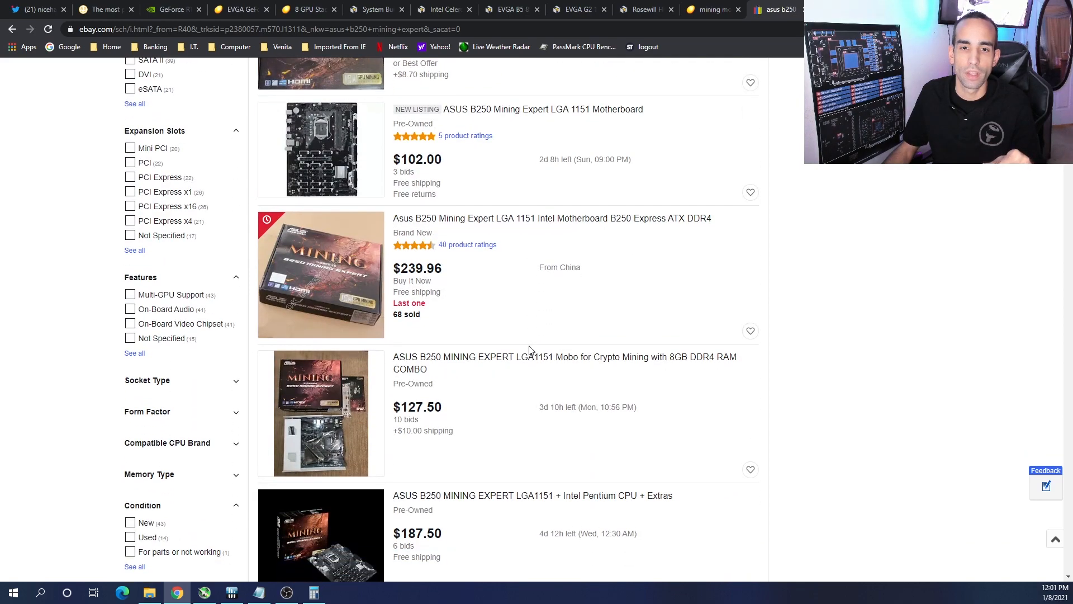
scroll("down", 3)
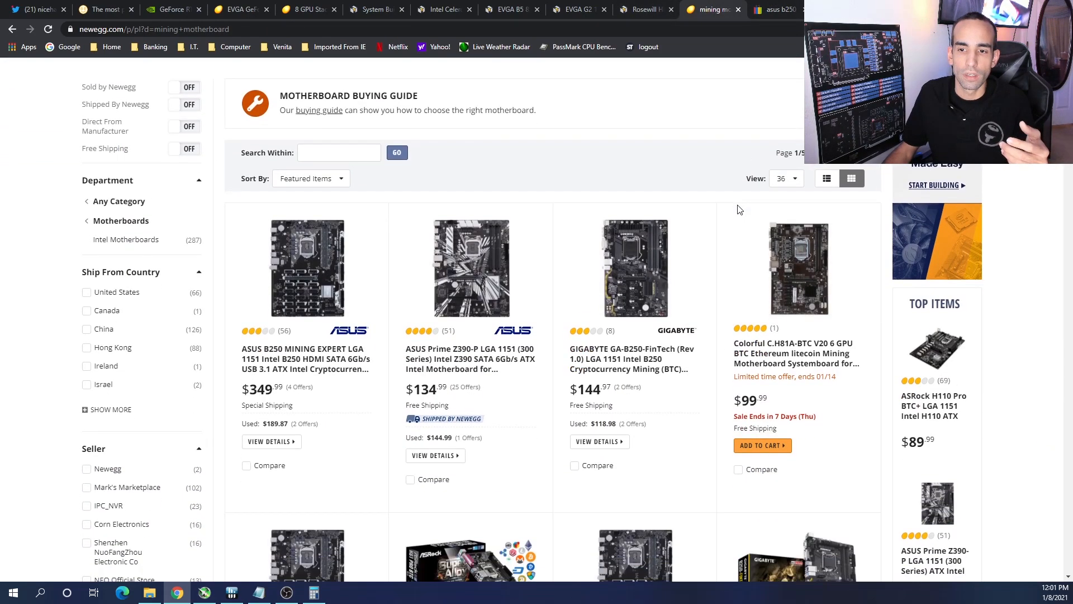
mouse_move(802, 351)
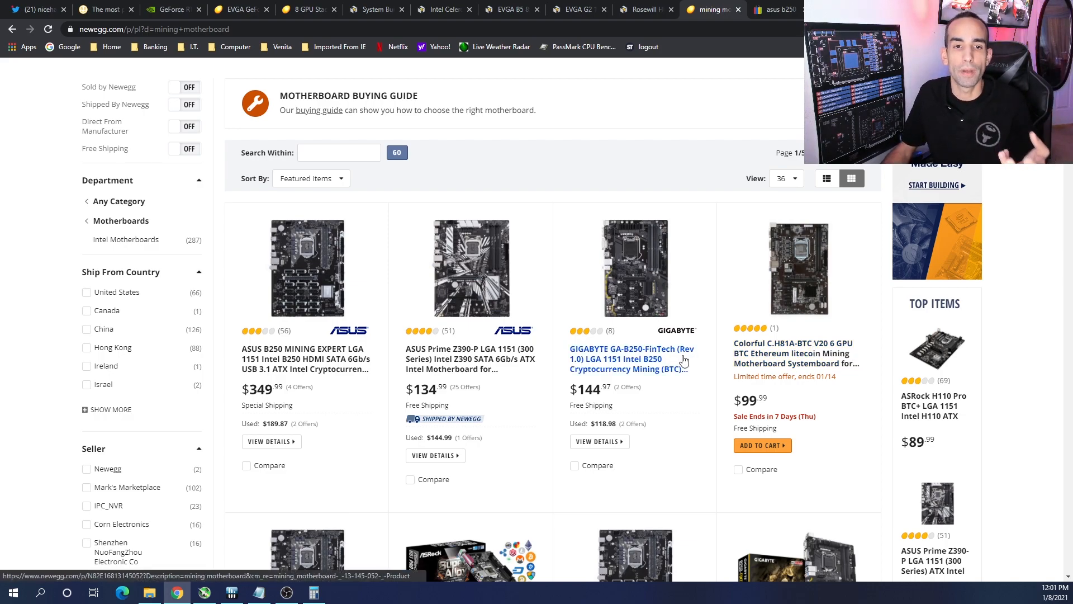
- Scroll Newegg's mining motherboard results to the B250 Mining Expert boards at $199.99 and $178.98
scroll("down", 3)
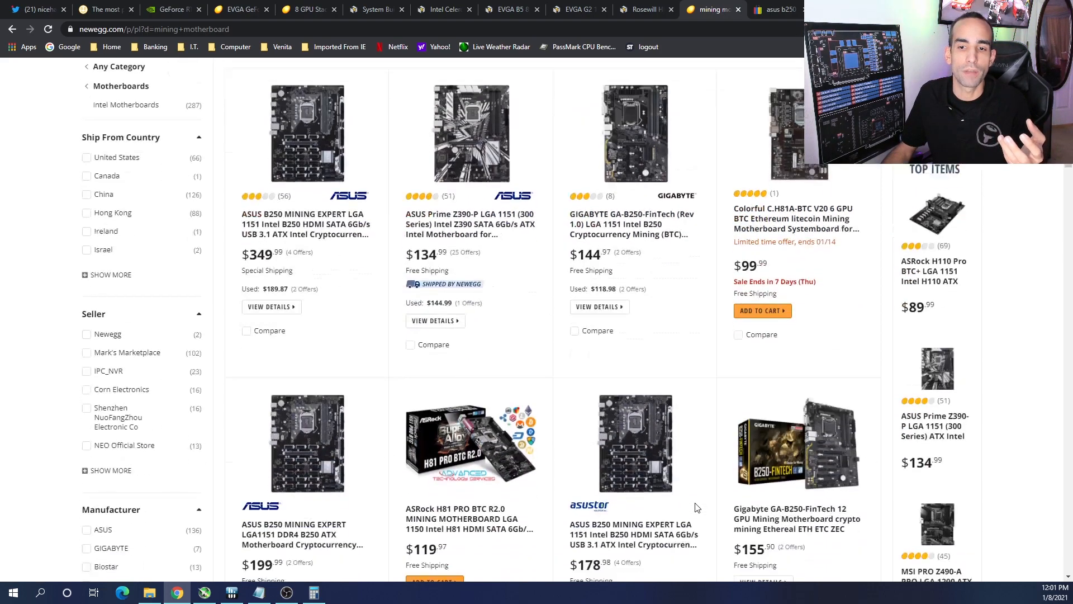
scroll("down", 3)
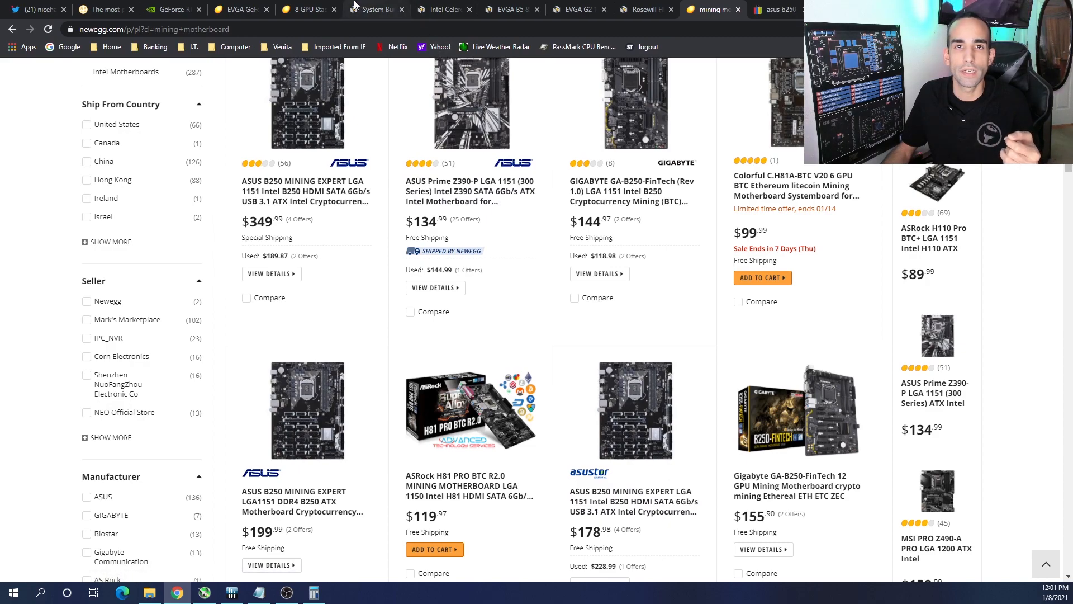
- Return to the MSI H310M PRO-VDH PLUS motherboard page after viewing the $35.61 riser card
left_click(375, 9)
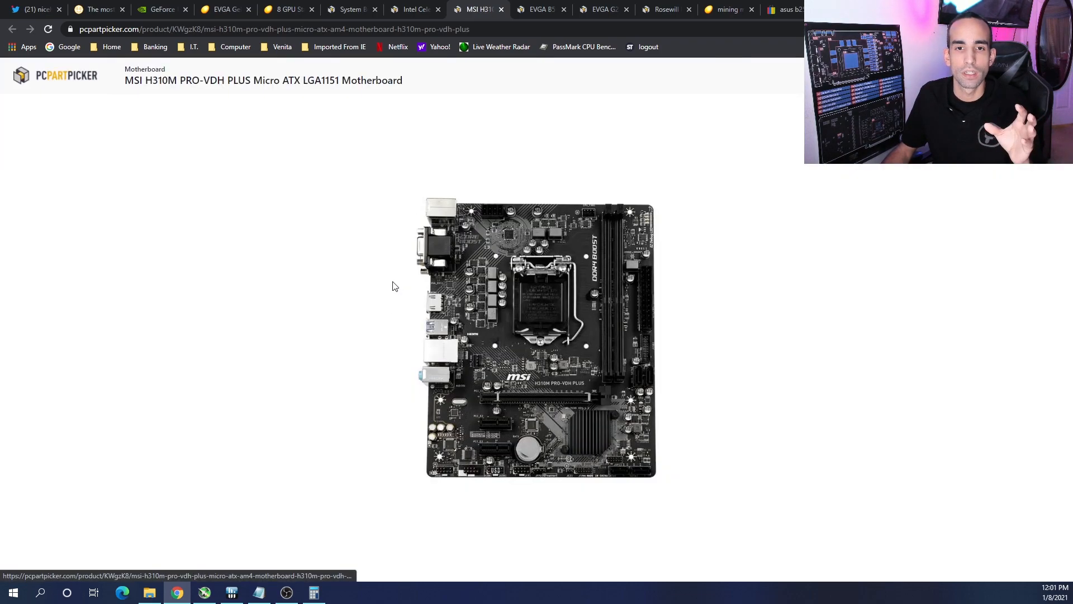
mouse_move(668, 299)
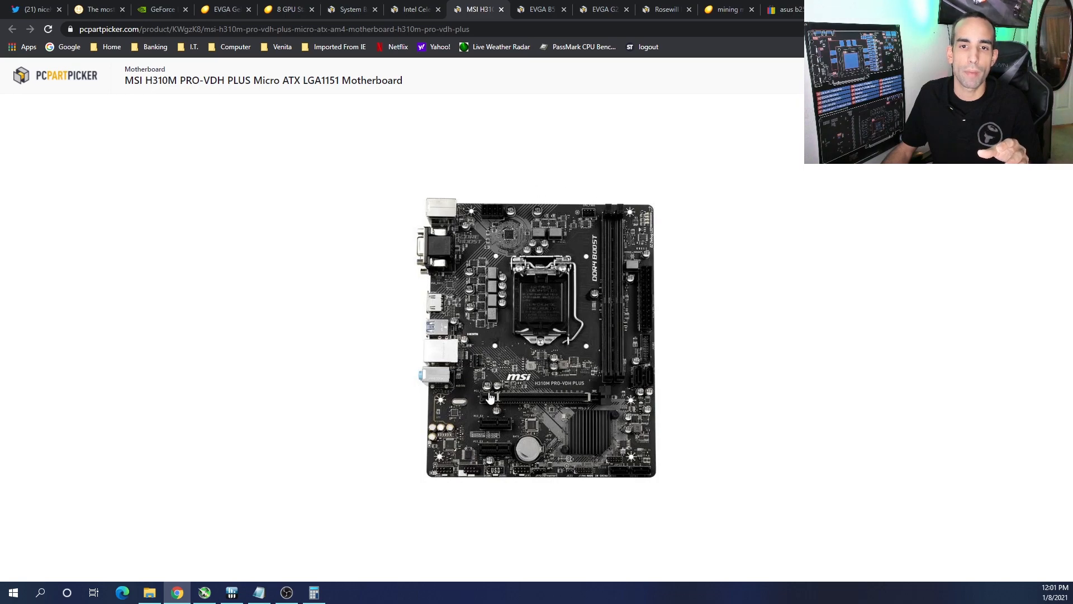
mouse_move(600, 352)
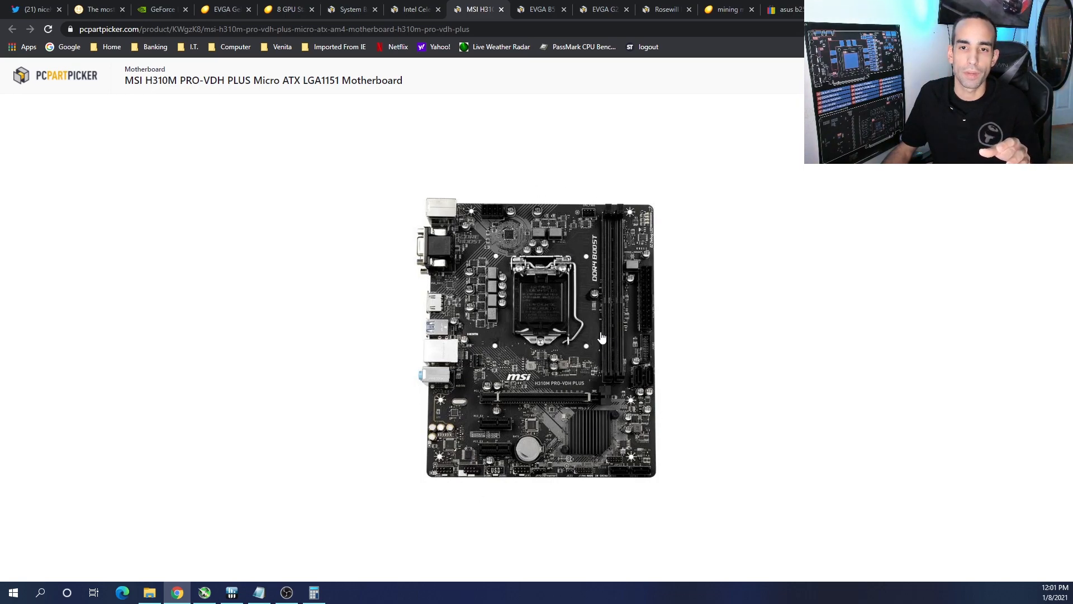
mouse_move(610, 279)
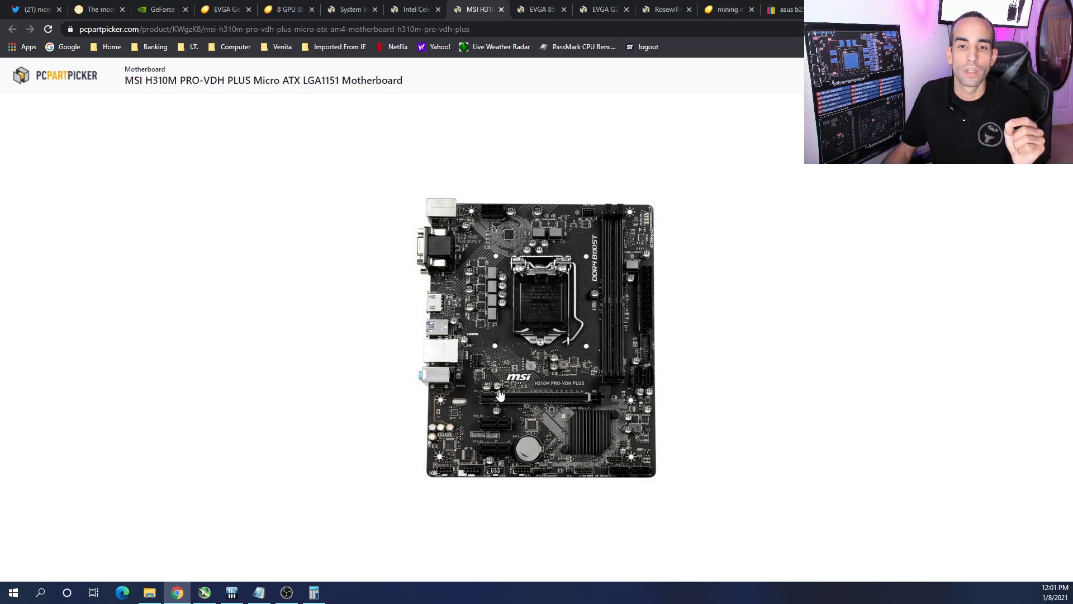
mouse_move(480, 470)
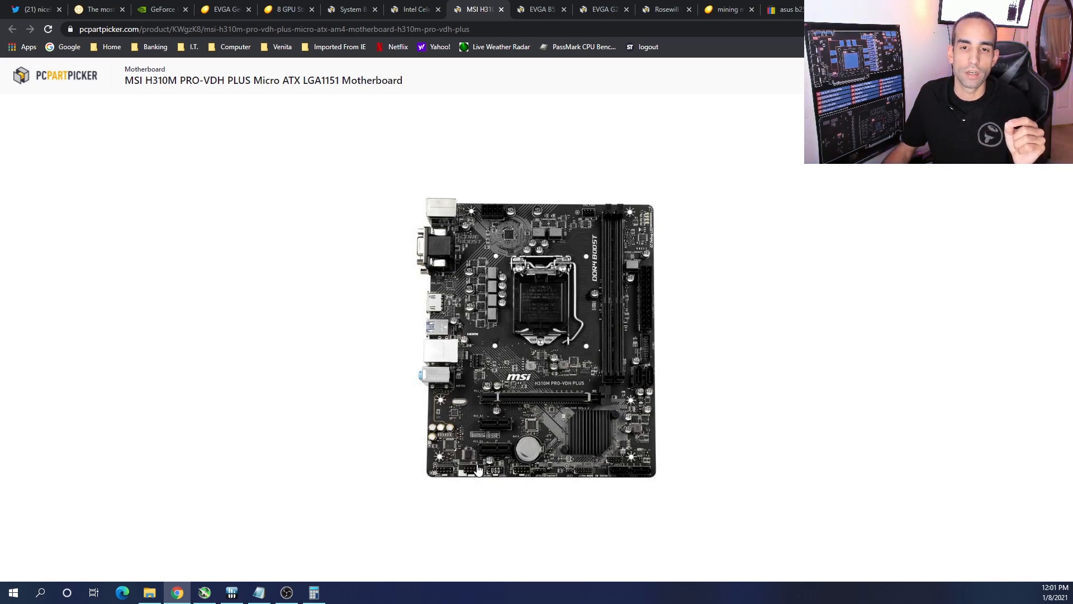
mouse_move(493, 432)
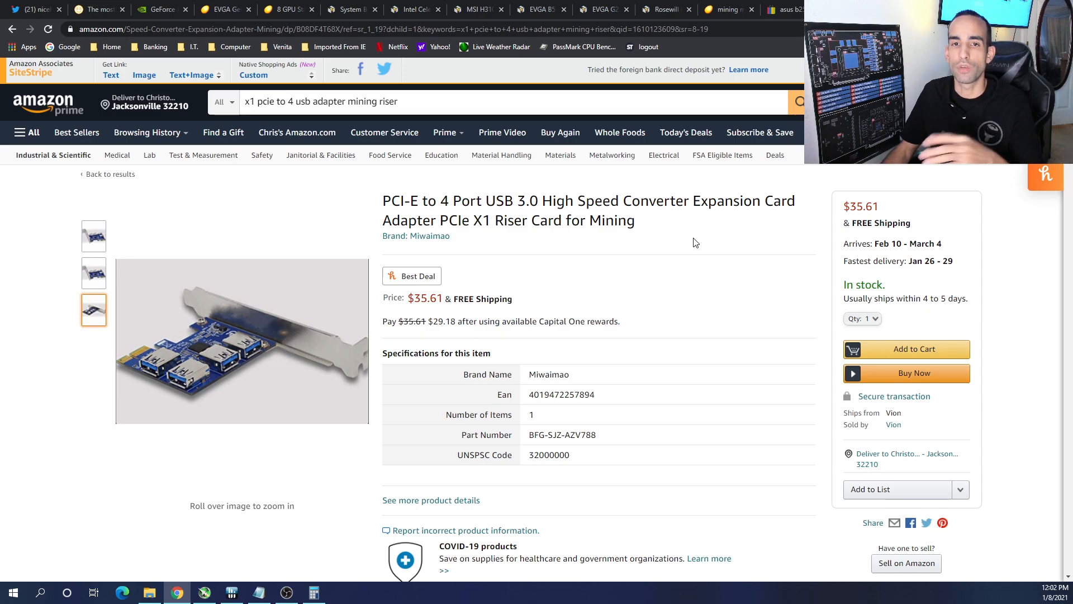
left_click(481, 9)
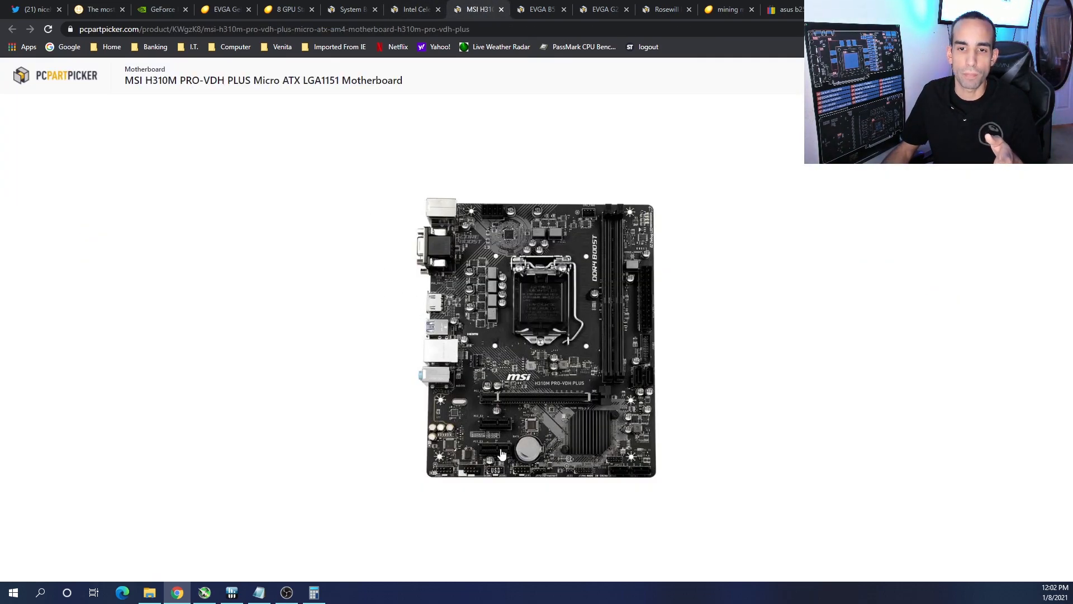
mouse_move(476, 453)
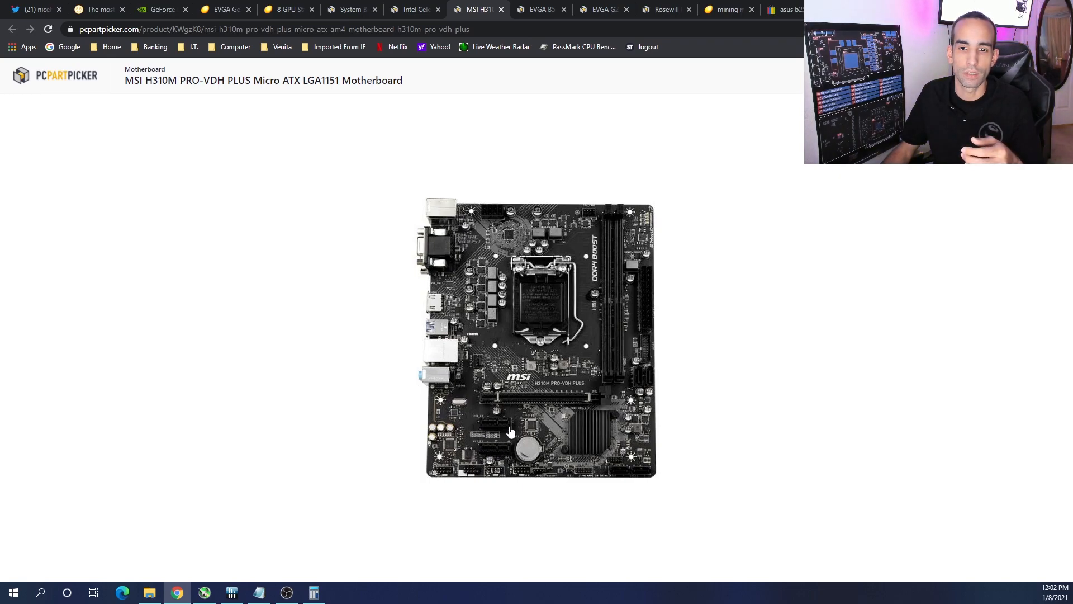
mouse_move(788, 225)
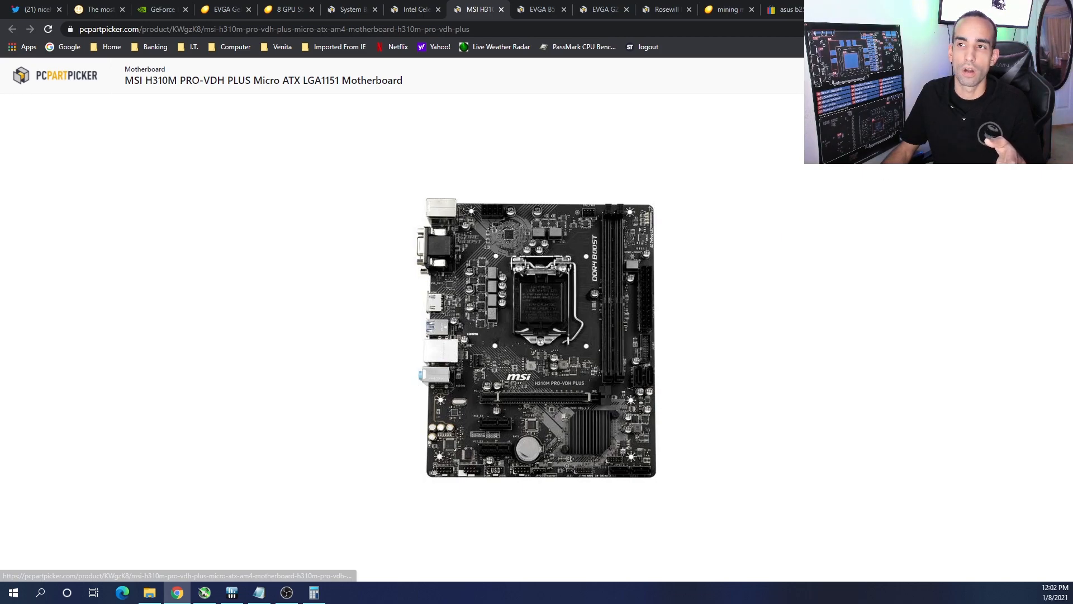
mouse_move(545, 10)
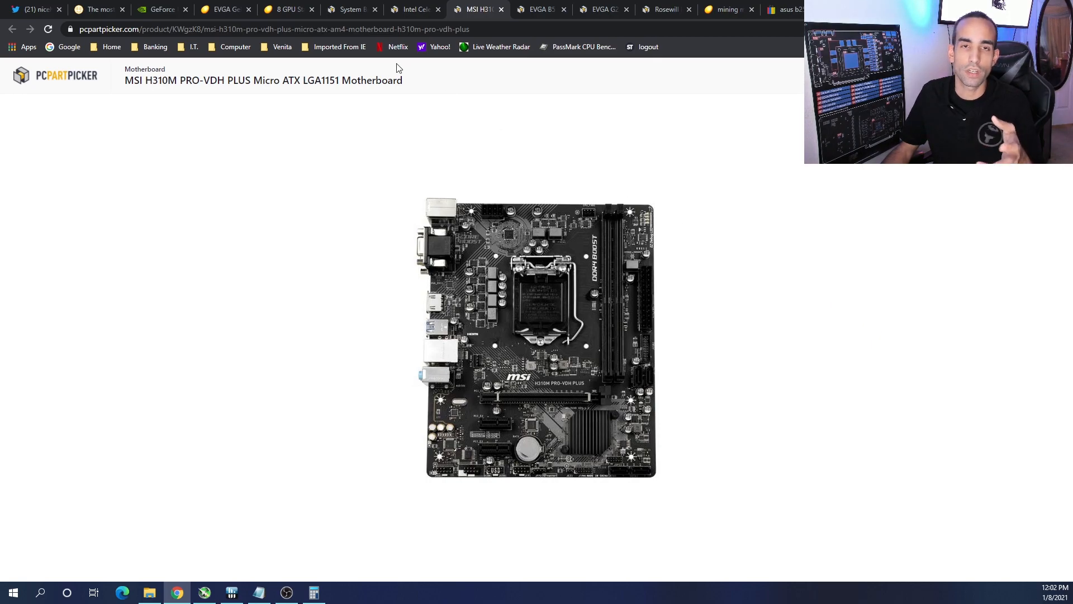
mouse_move(349, 10)
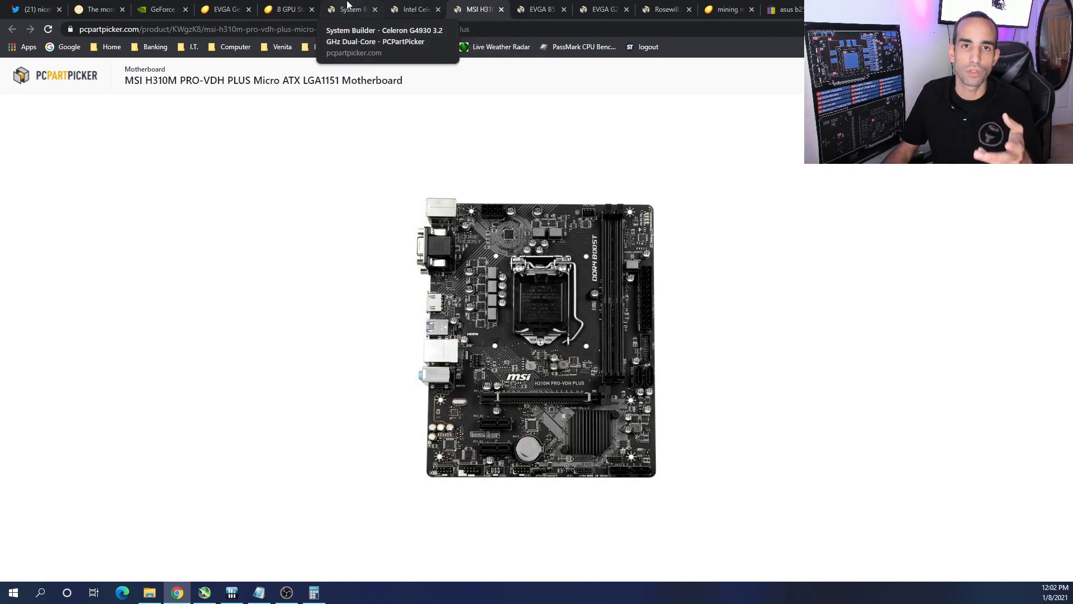
- Review the System Builder list, the EVGA G2 1600 W supply, and the NiceHash article
left_click(350, 9)
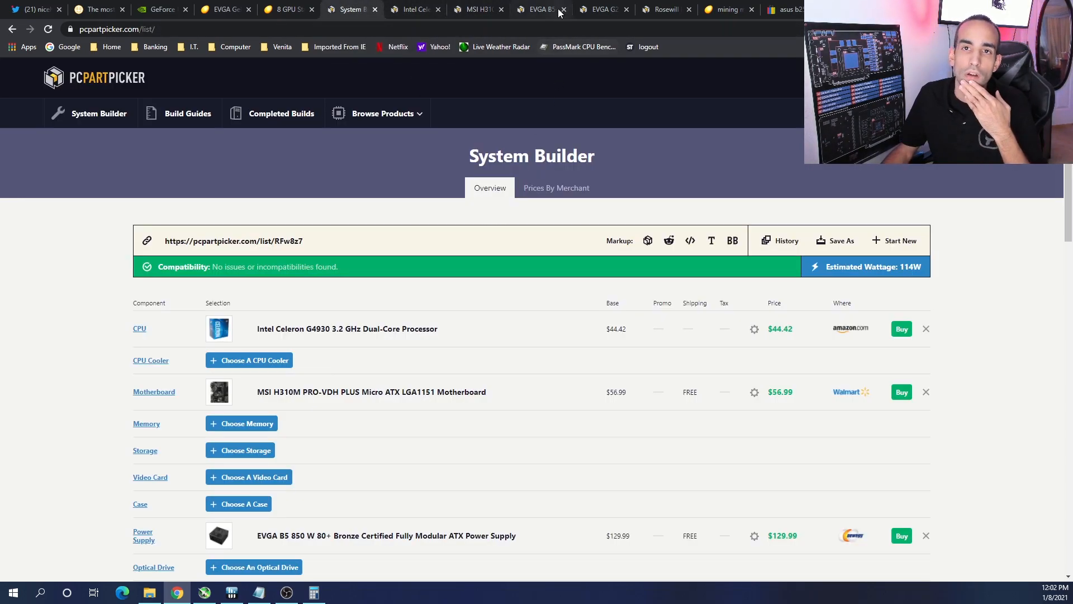
left_click(605, 10)
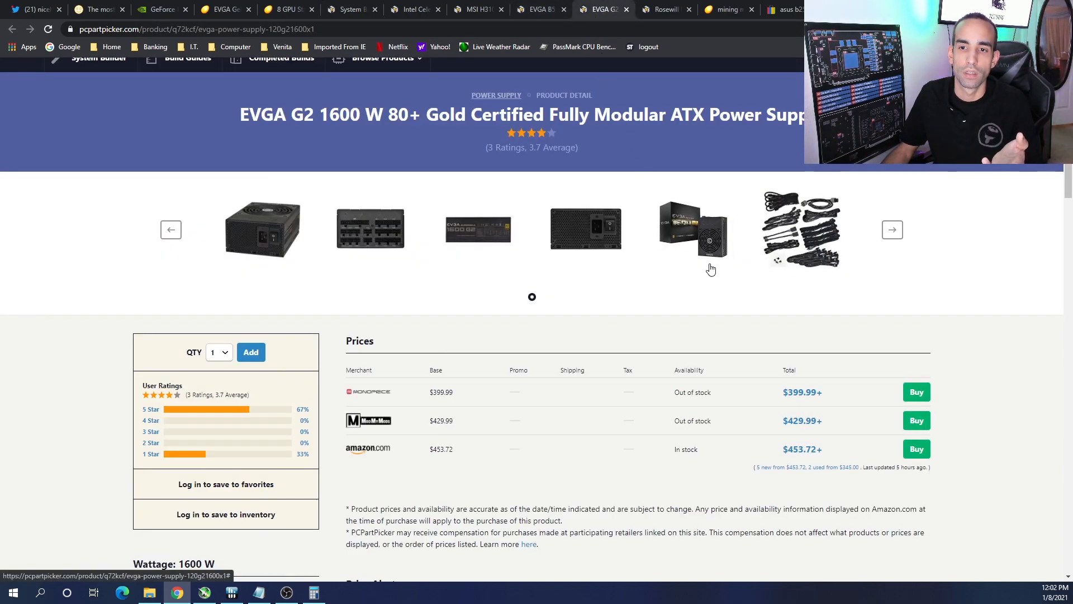
left_click(98, 10)
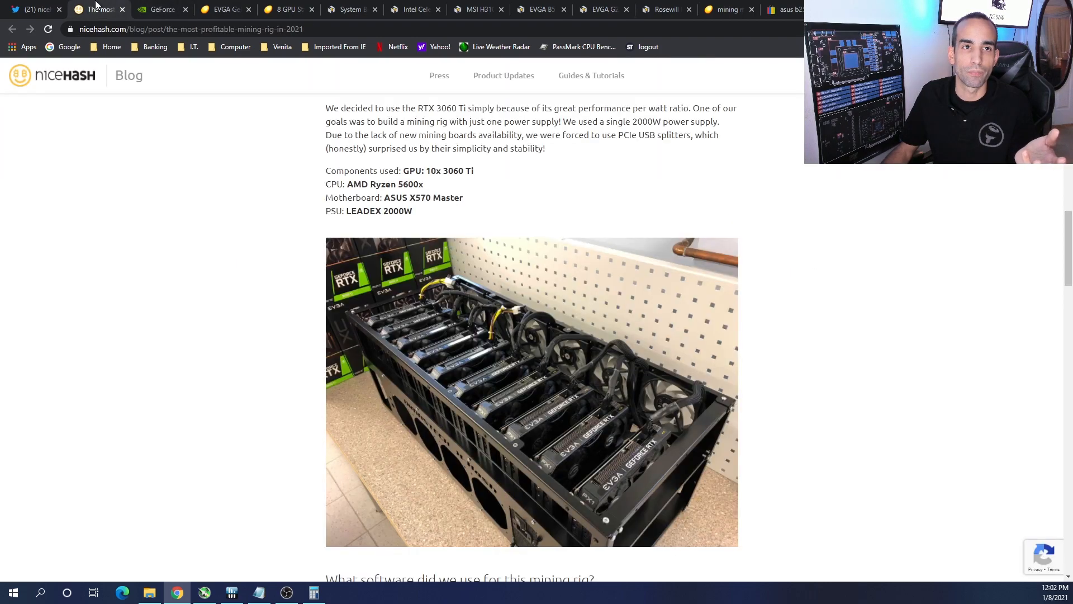
scroll("down", 3)
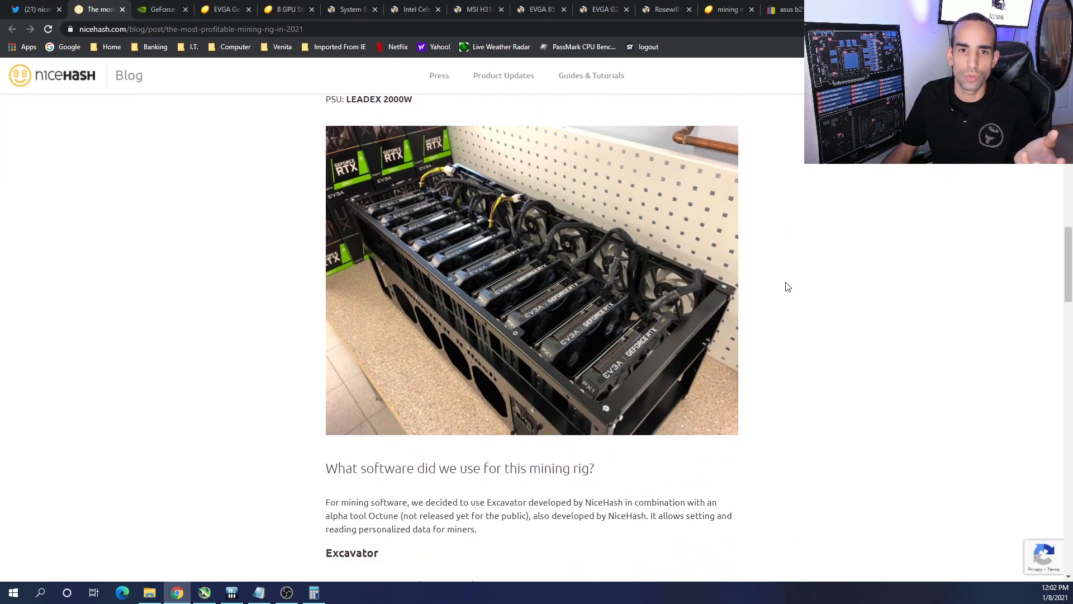
- Compare the NVIDIA RTX 3060 Ti page with the NiceHash rig post, scrolling through it
left_click(162, 10)
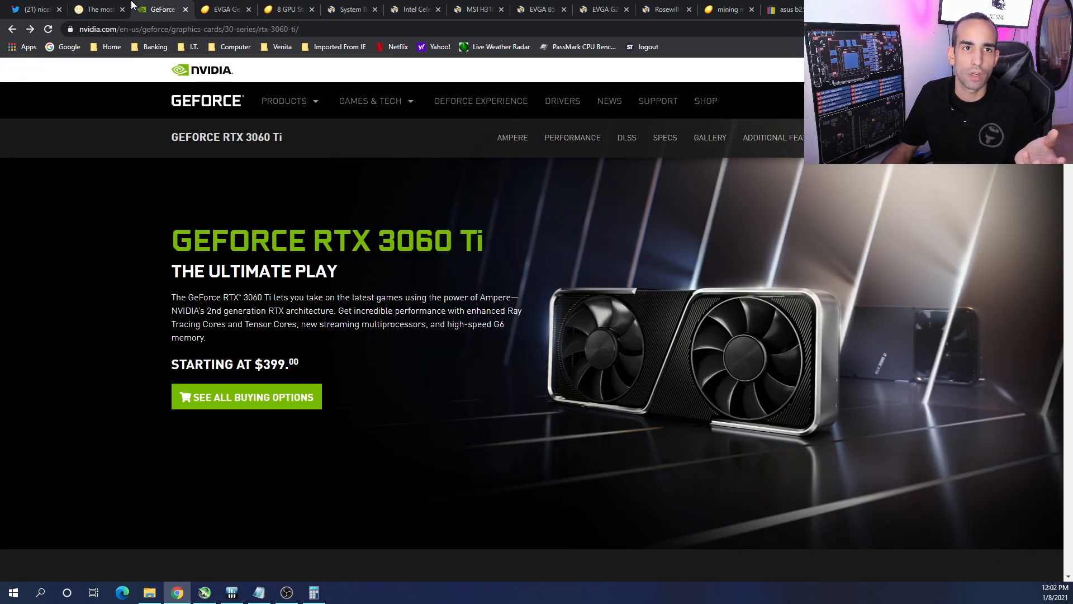
left_click(92, 10)
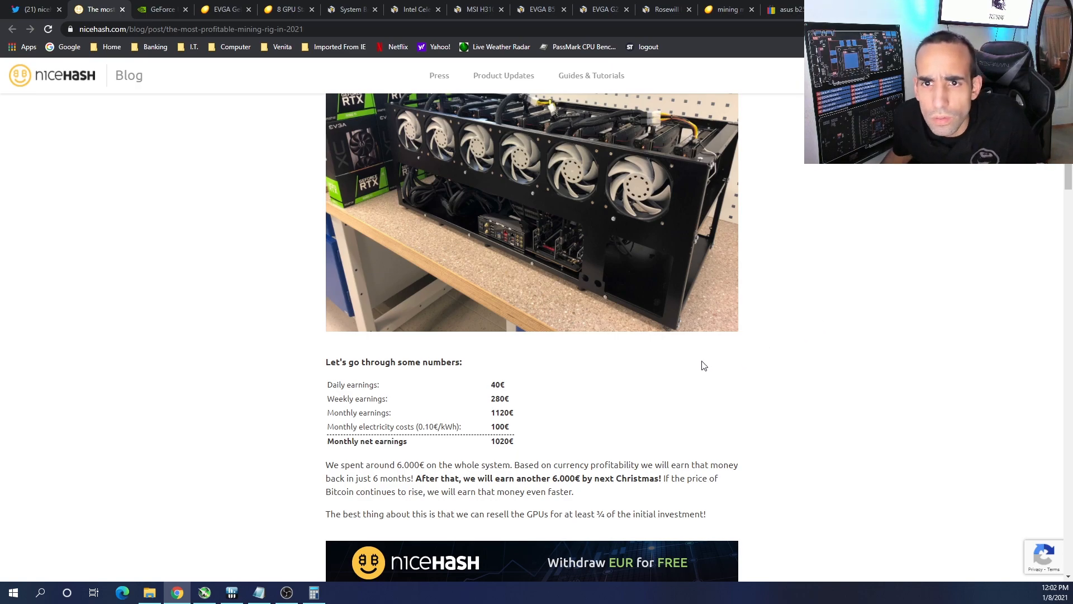
scroll("down", 3)
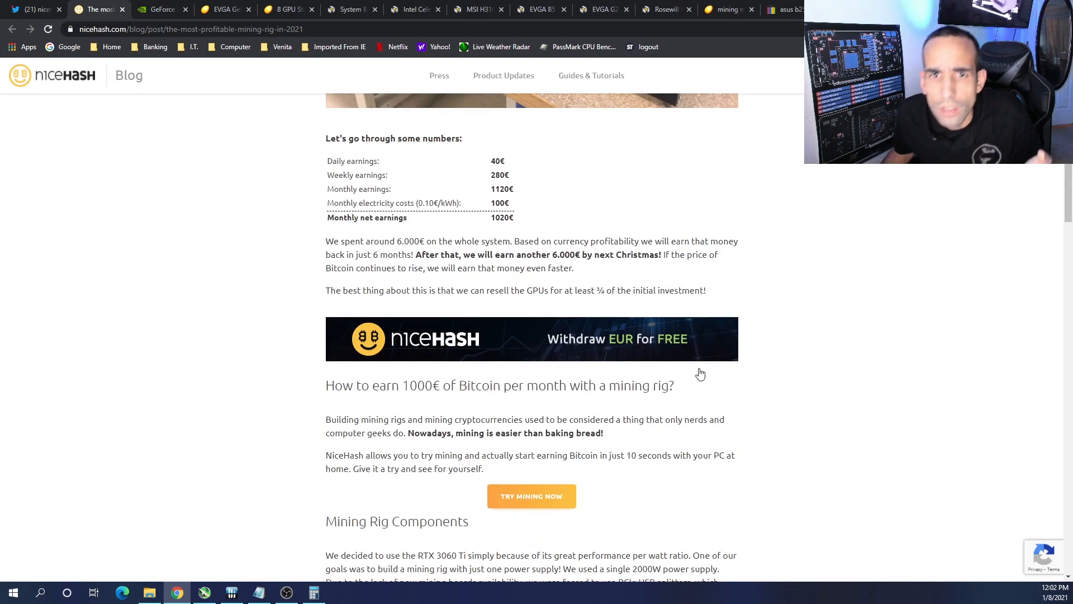
scroll("up", 3)
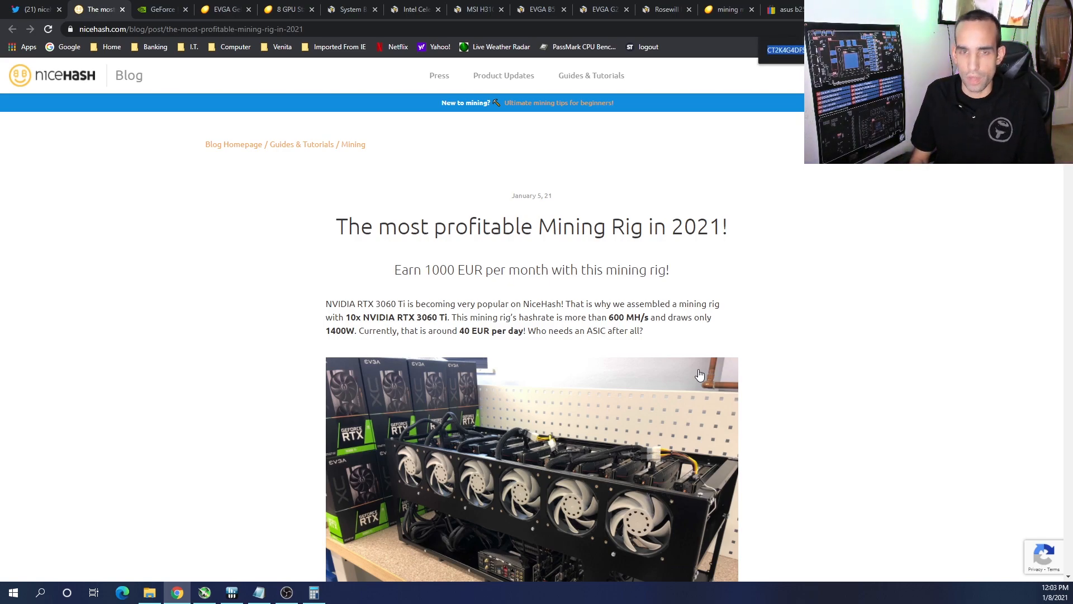
scroll("down", 3)
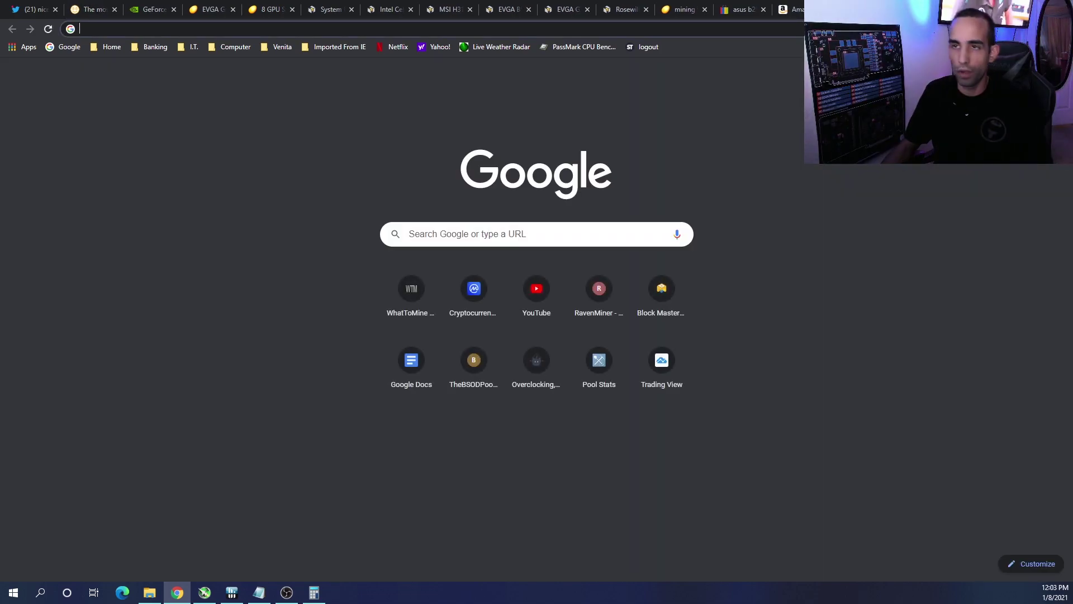
- Search Reddit for 3060 Ti mining performance and open the EVGA FTW3 Ultra Gaming post
type("reddit.com")
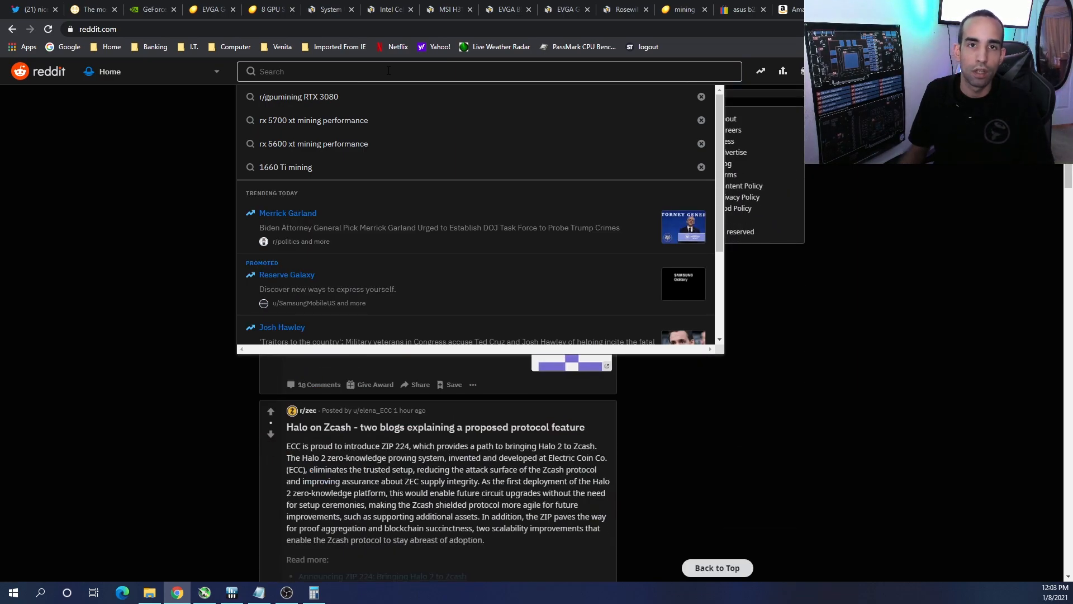
type("3060 ti mining")
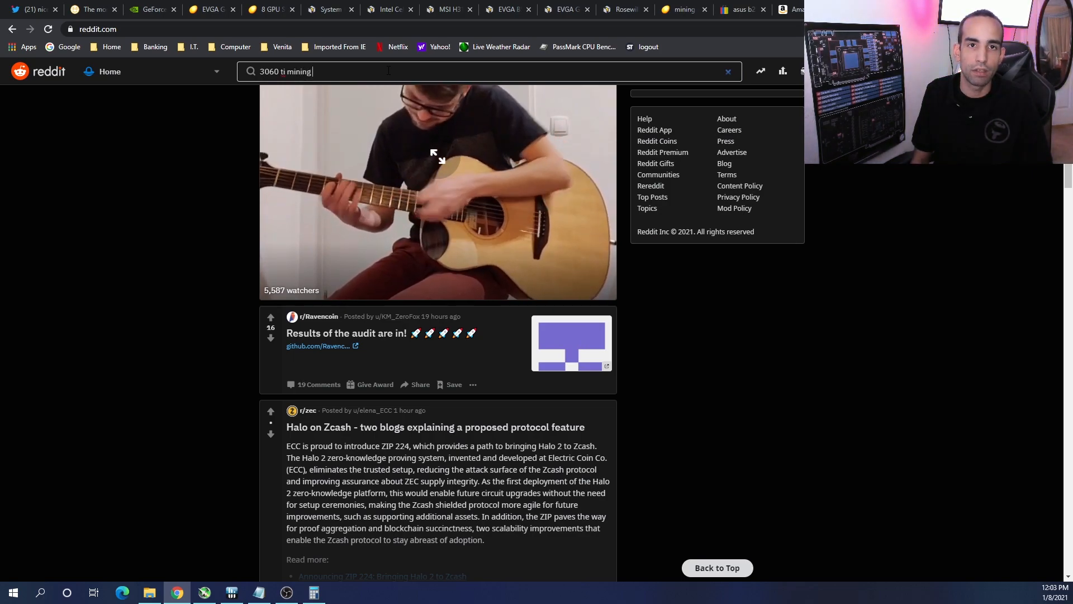
left_click(270, 317)
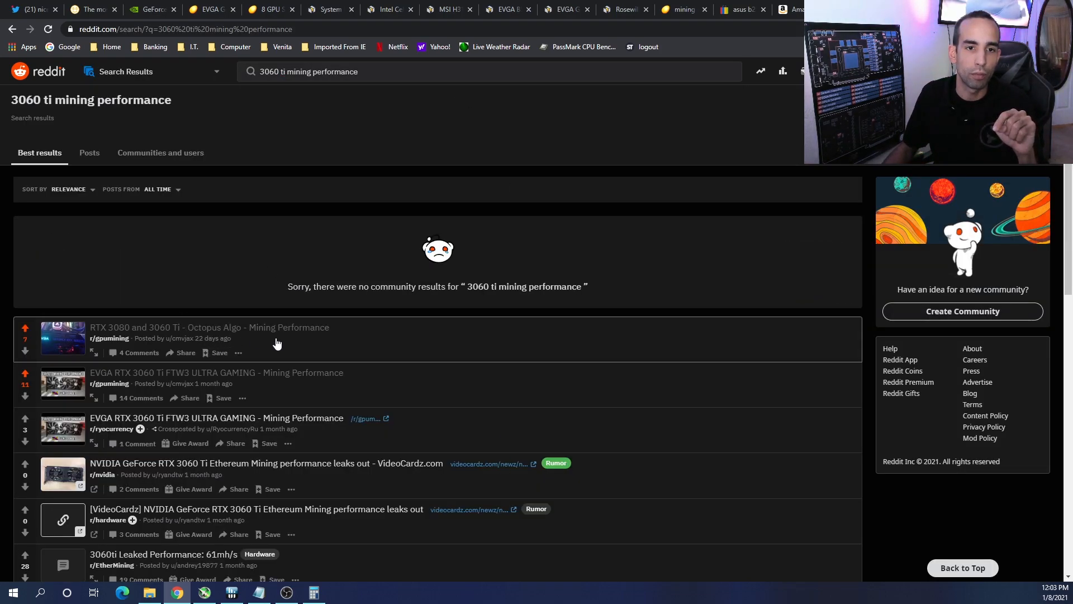
left_click(216, 373)
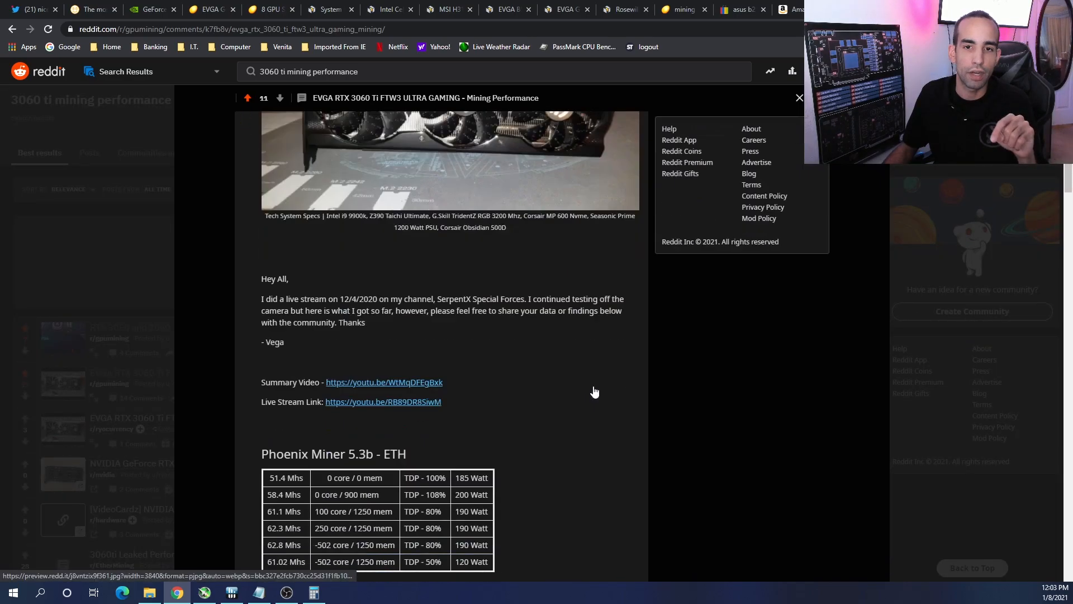
- Scroll to the post's Phoenix Miner ETH hashrate and power table, then bring up Calculator
scroll("down", 3)
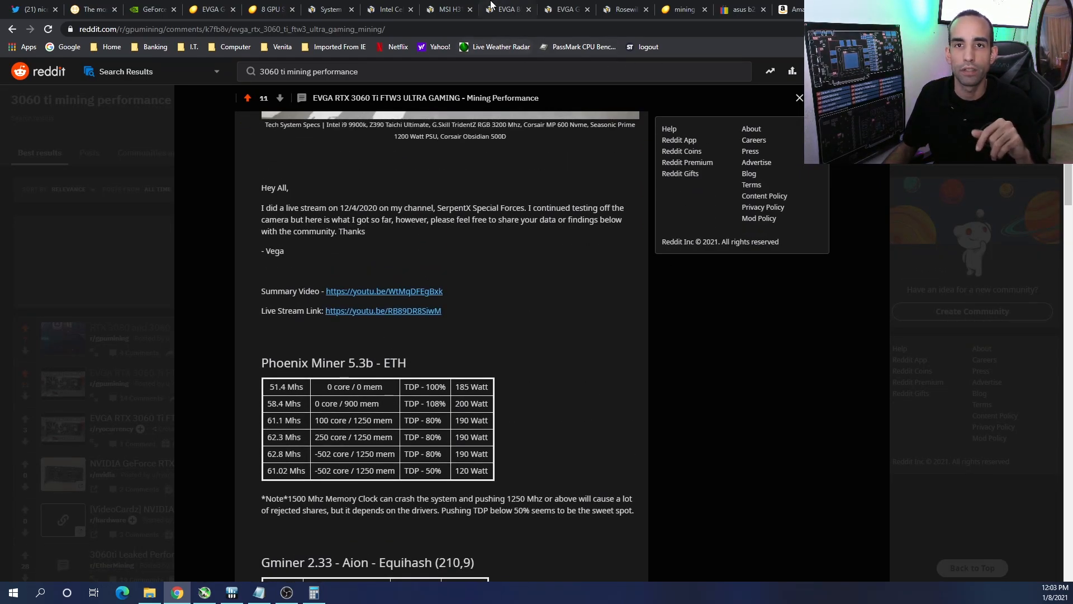
mouse_move(592, 242)
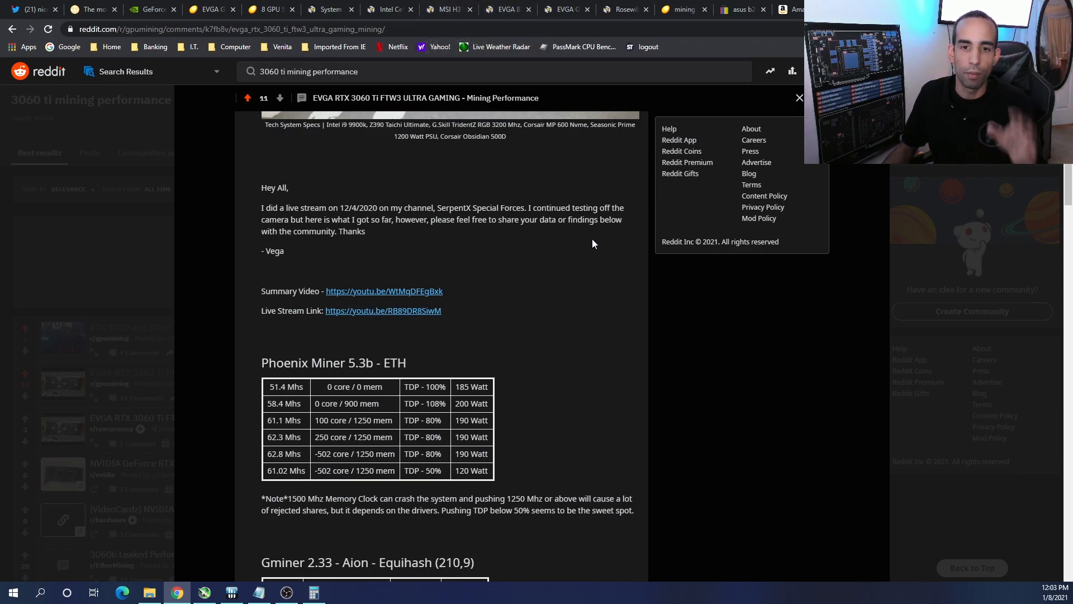
scroll("down", 3)
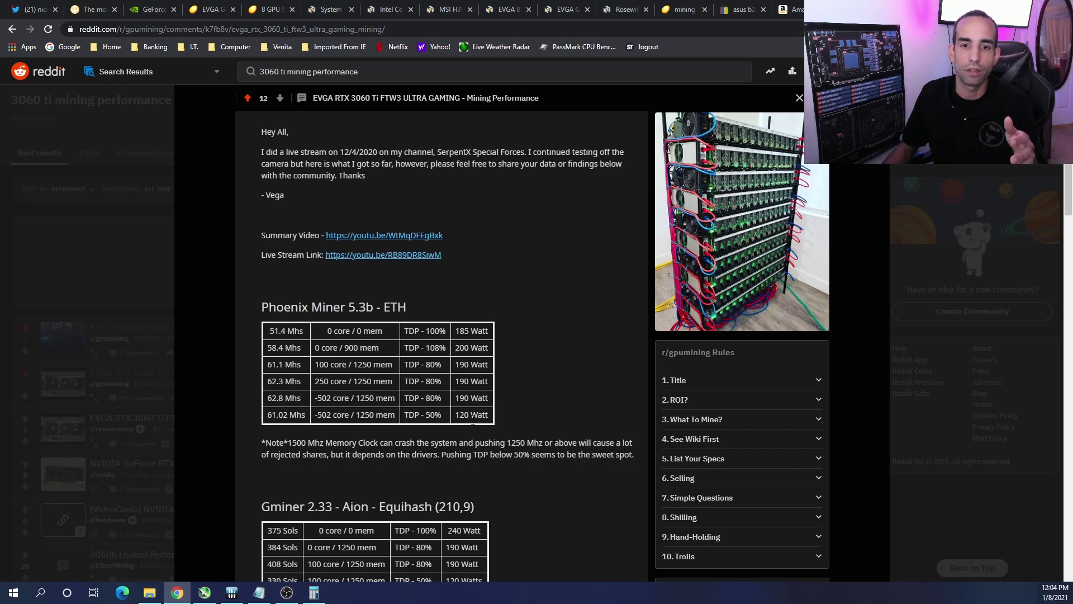
scroll("down", 3)
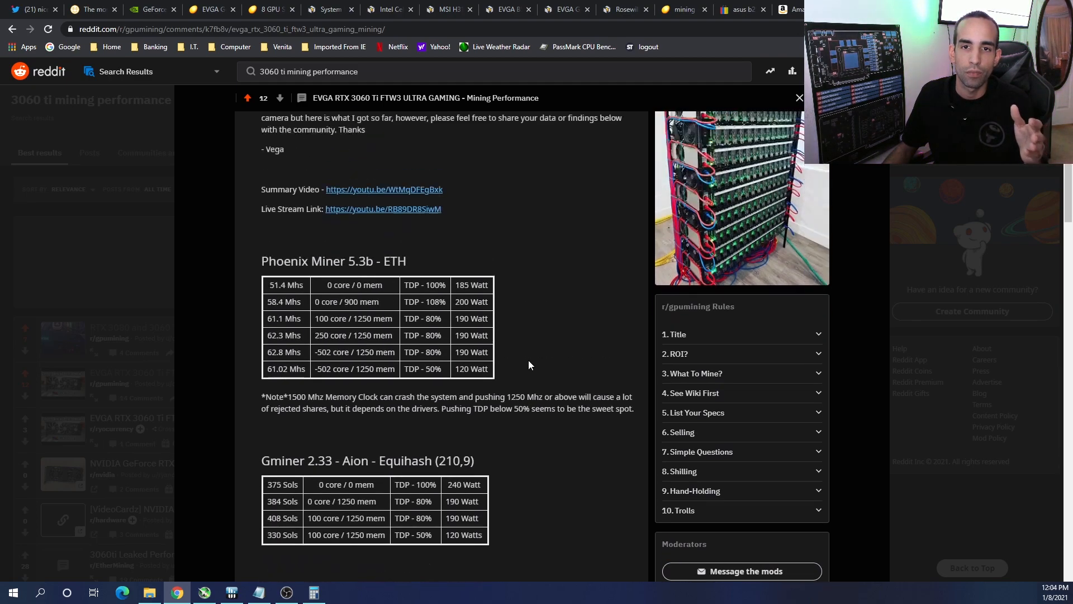
scroll("up", 3)
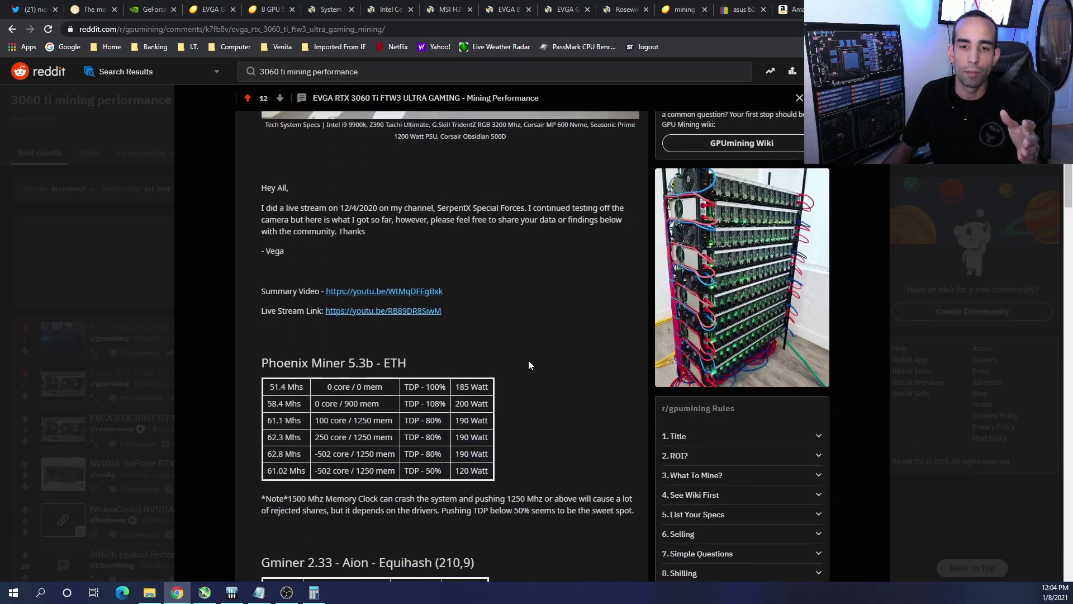
left_click(313, 592)
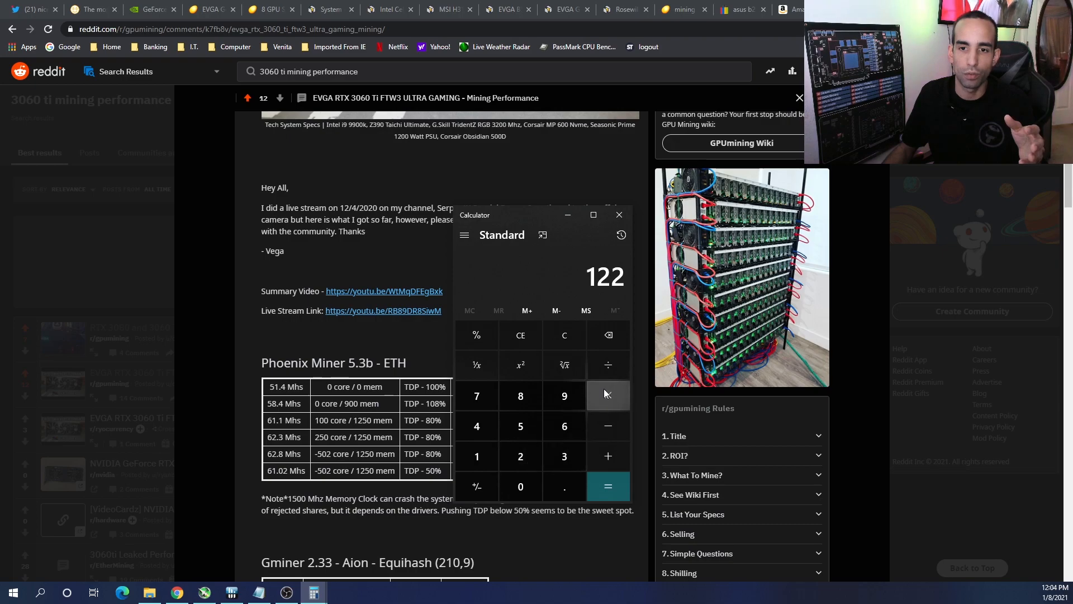
- Compute 122 × 8 = 976 plus 1200 for 2,176, then clear and minimize Calculator
left_click(609, 395)
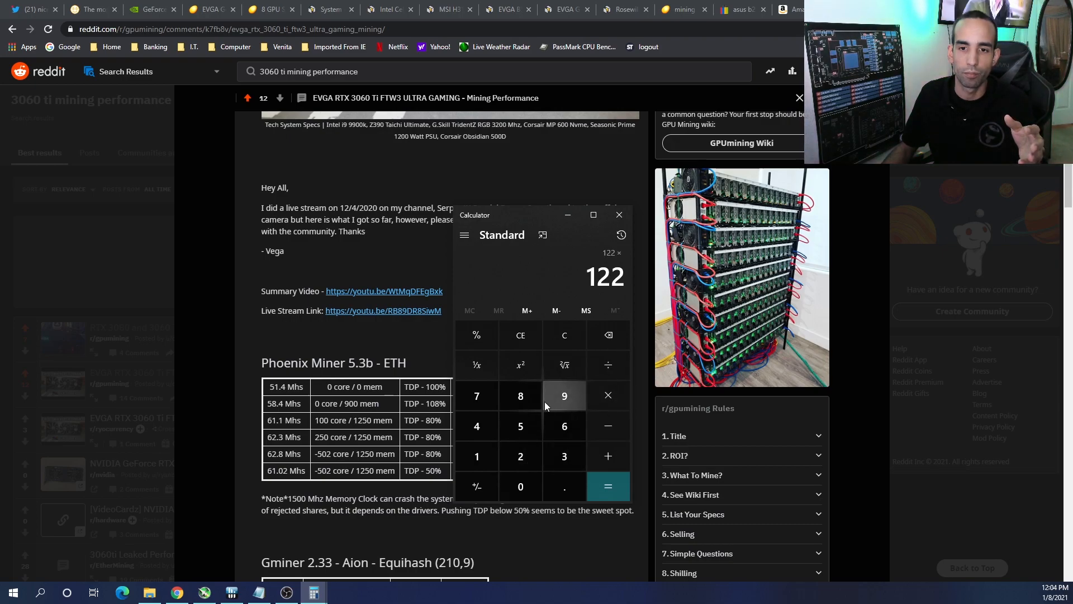
left_click(608, 486)
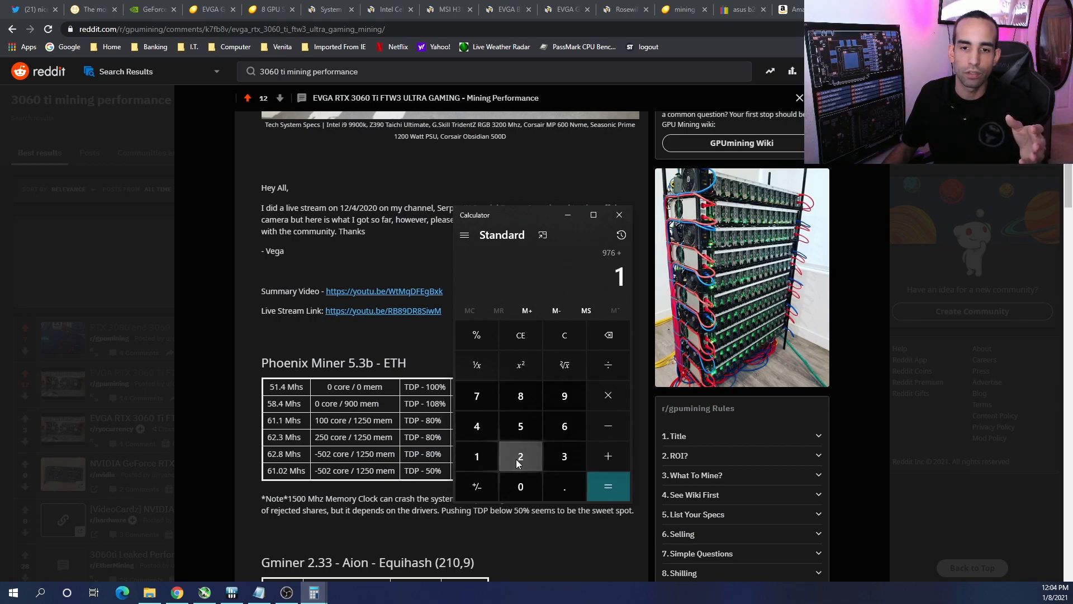
left_click(608, 486)
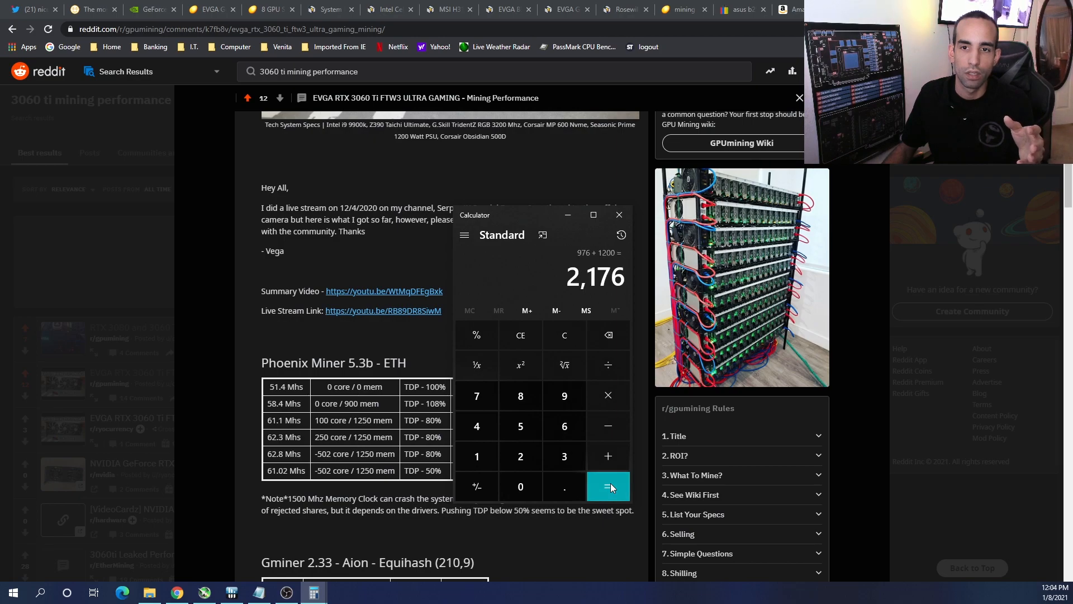
left_click(564, 335)
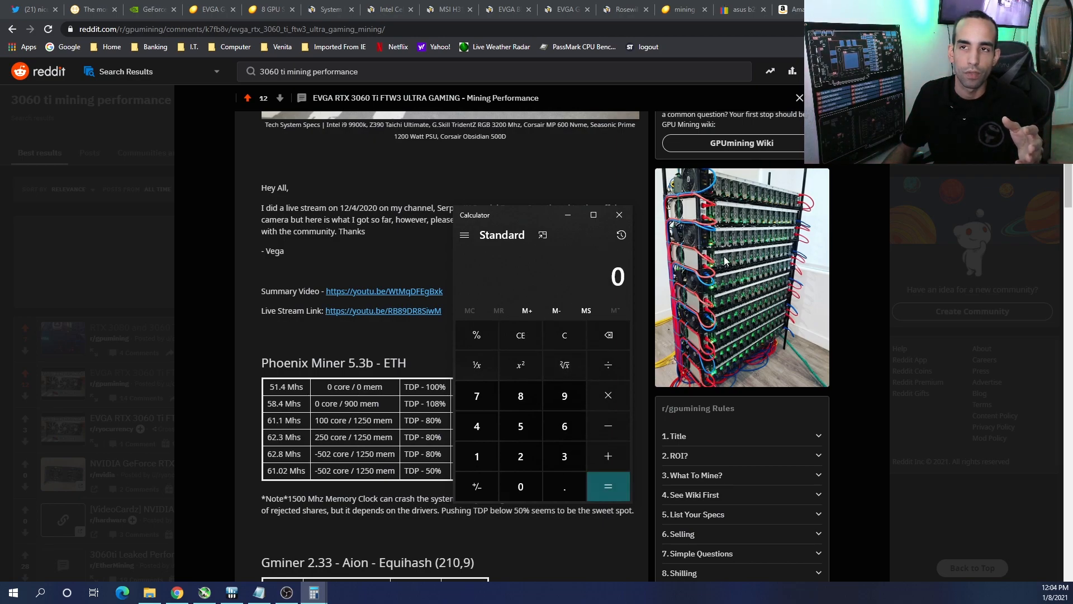
left_click(620, 214)
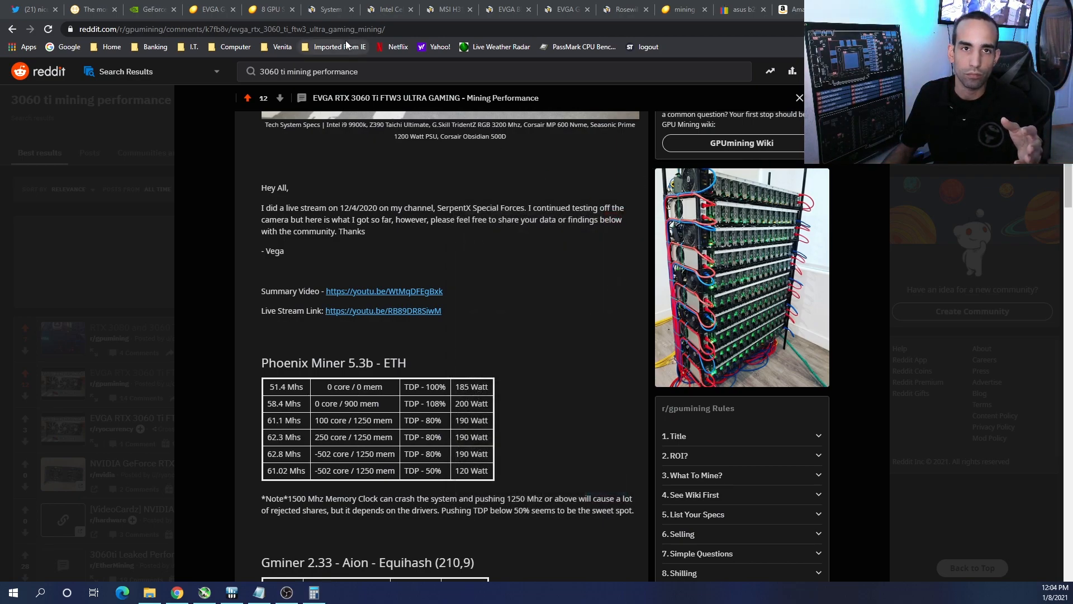
- Compare the 8 GPU mining frame with the EVGA B5 850 W and G2 1600 W supplies
left_click(271, 10)
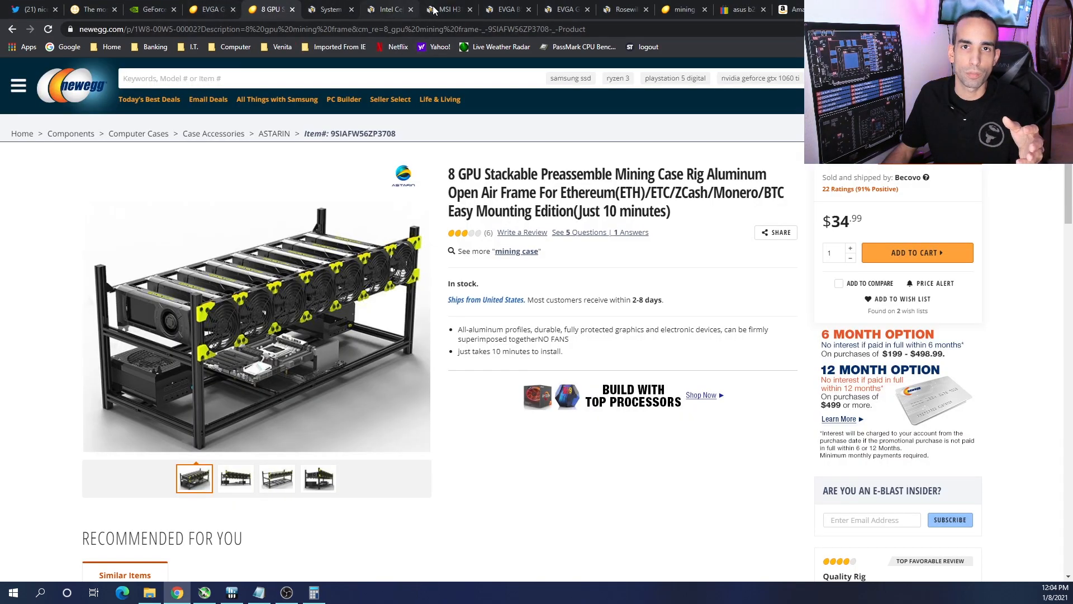
left_click(512, 9)
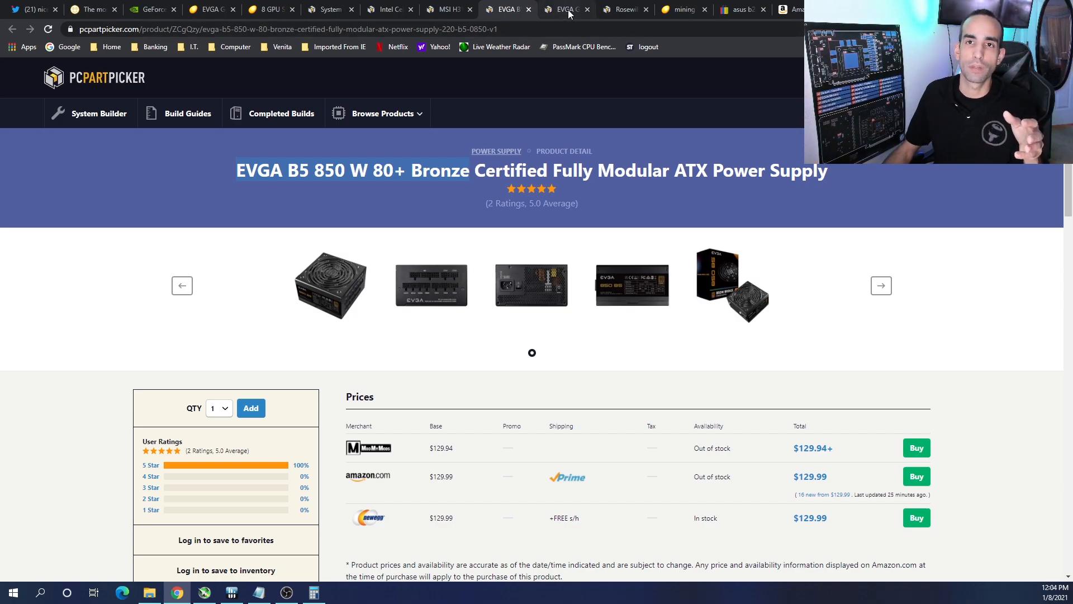
left_click(567, 9)
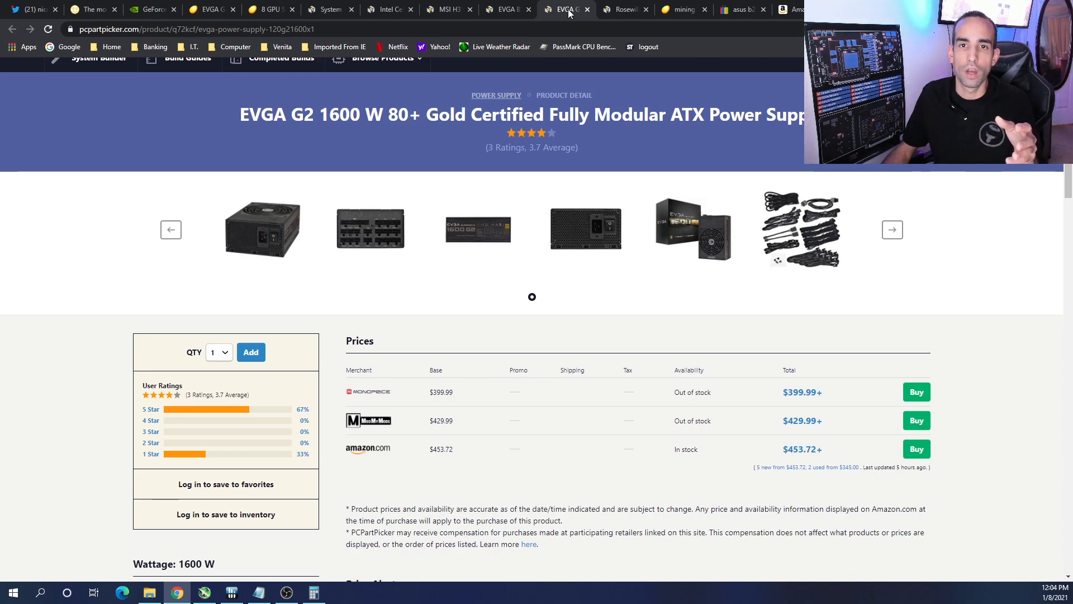
mouse_move(587, 54)
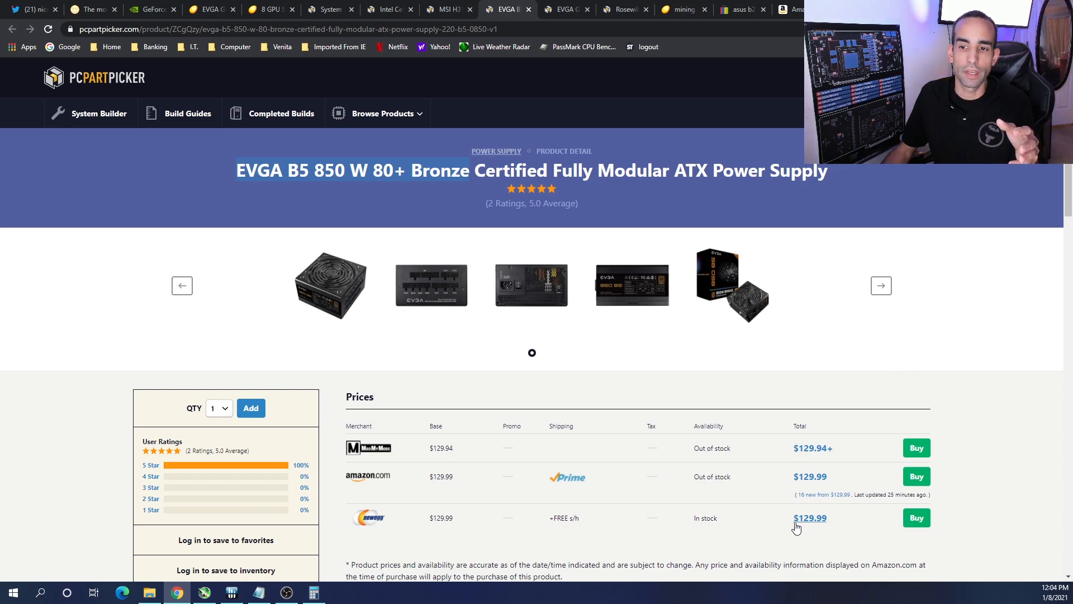
mouse_move(102, 513)
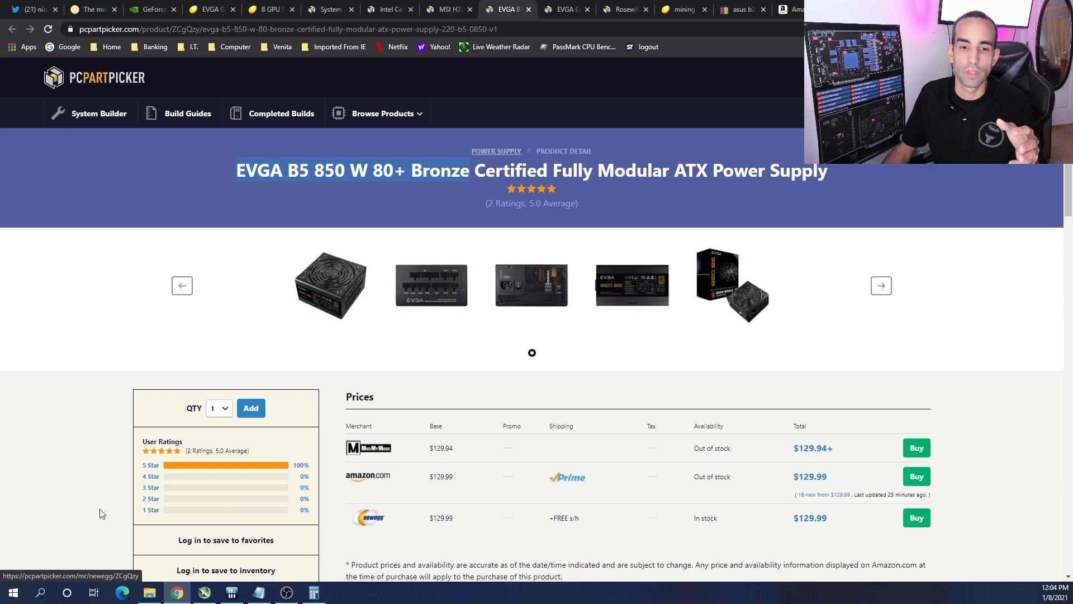
left_click(258, 593)
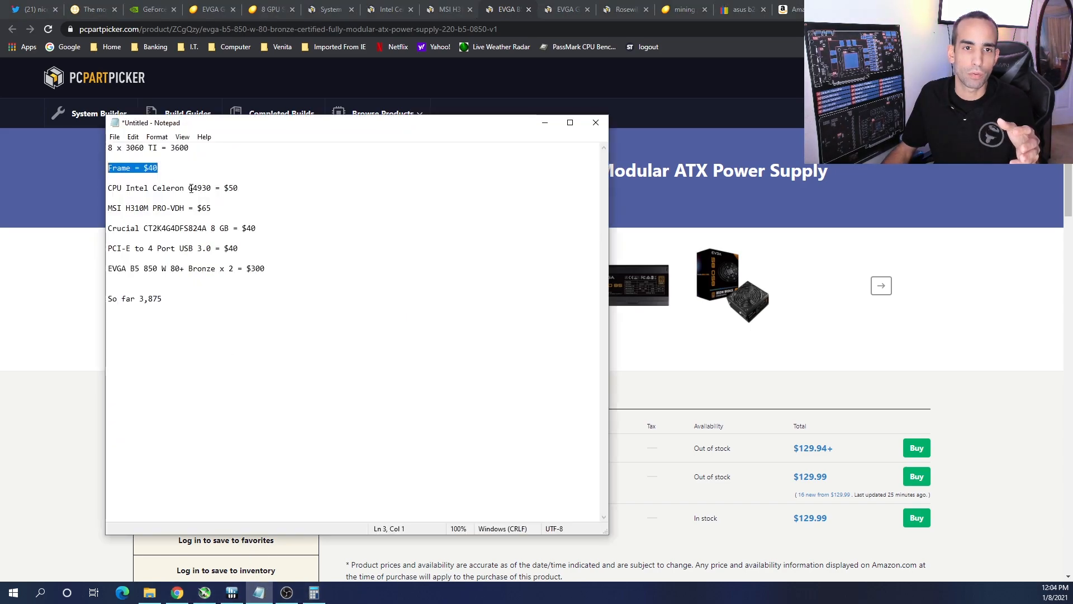
- Highlight the $300 price of the two EVGA B5 850 W supplies in Notepad
double_click(255, 268)
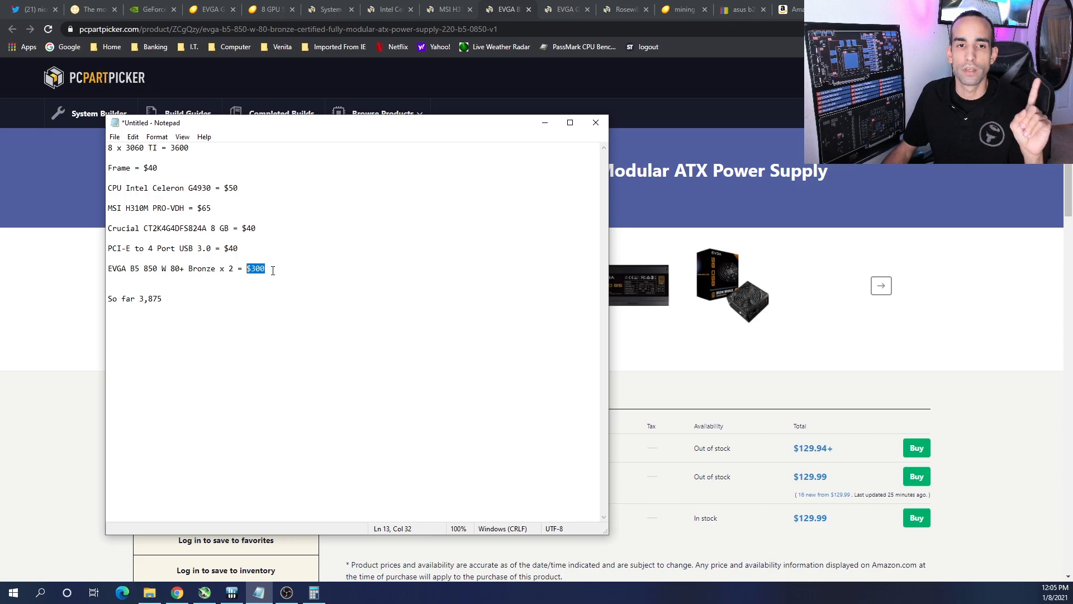
mouse_move(270, 177)
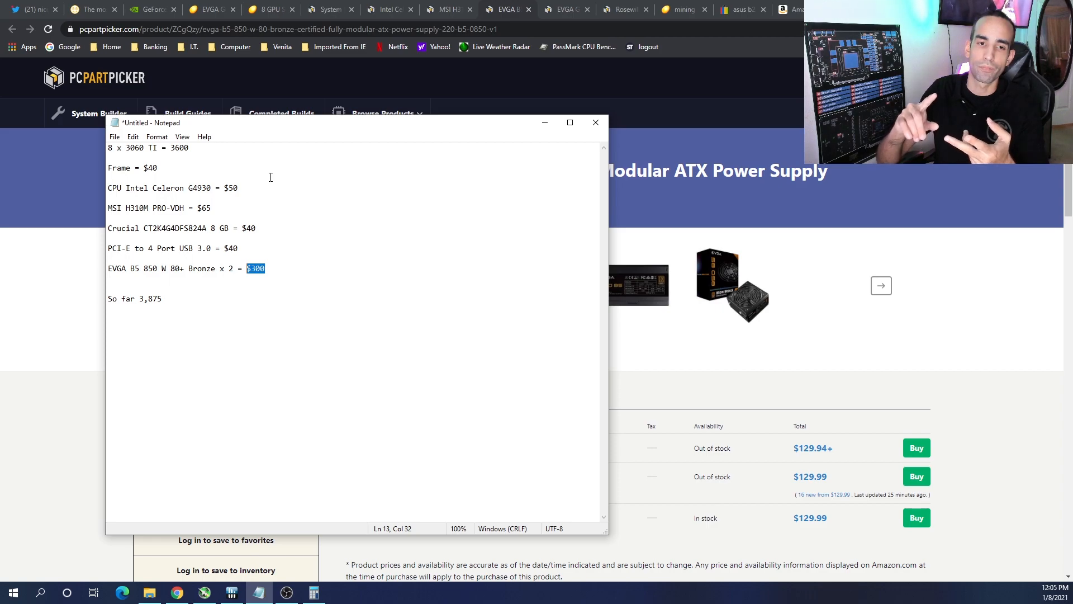
left_click(264, 268)
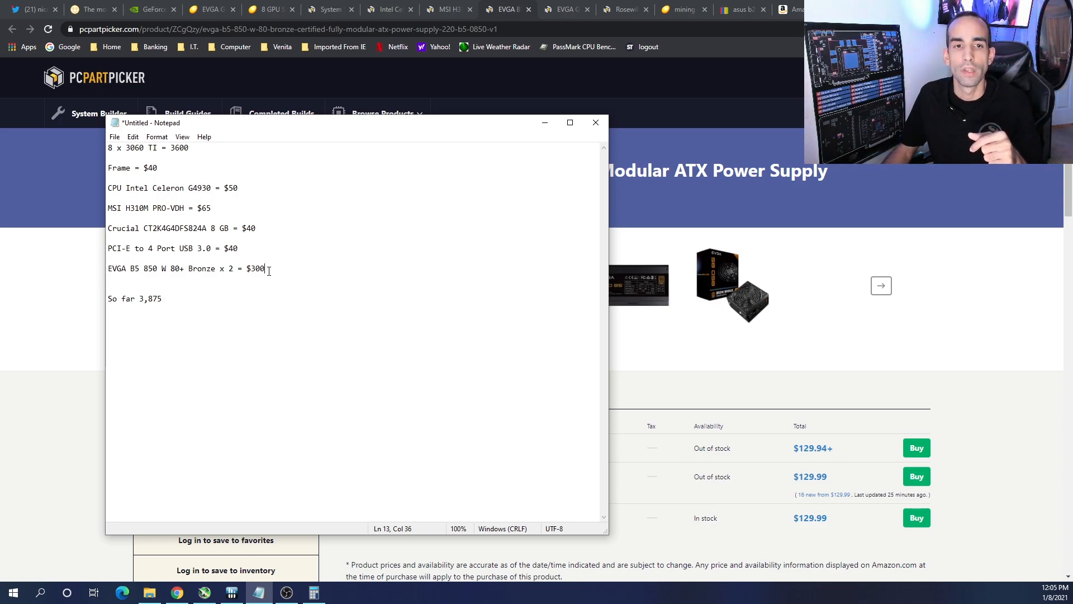
double_click(255, 268)
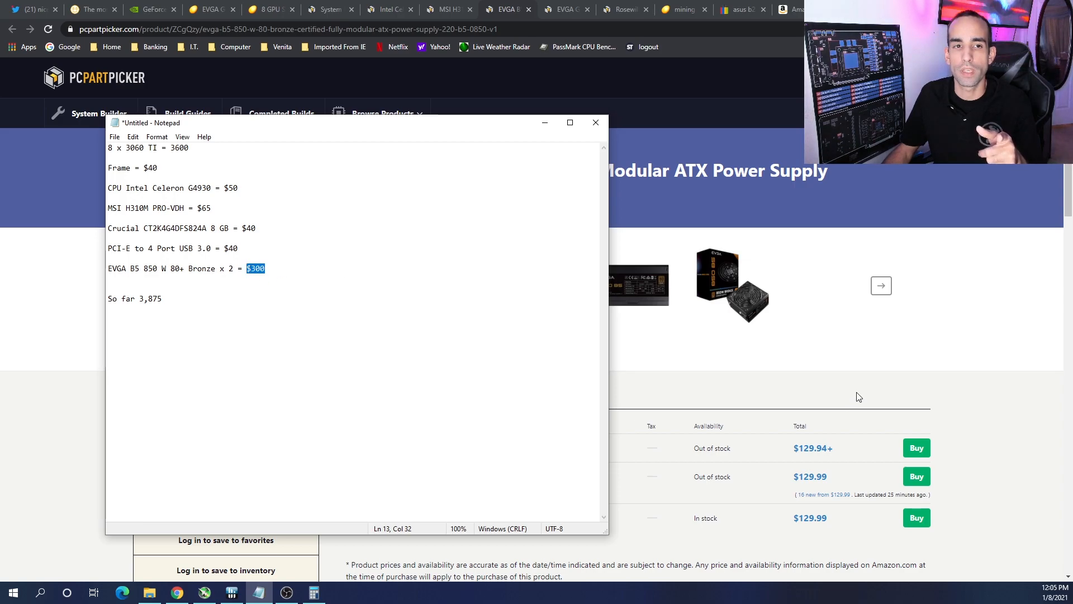
- Review the PCPartPicker build list and start choosing memory, searching CT2K4G4DFS824A
left_click(330, 10)
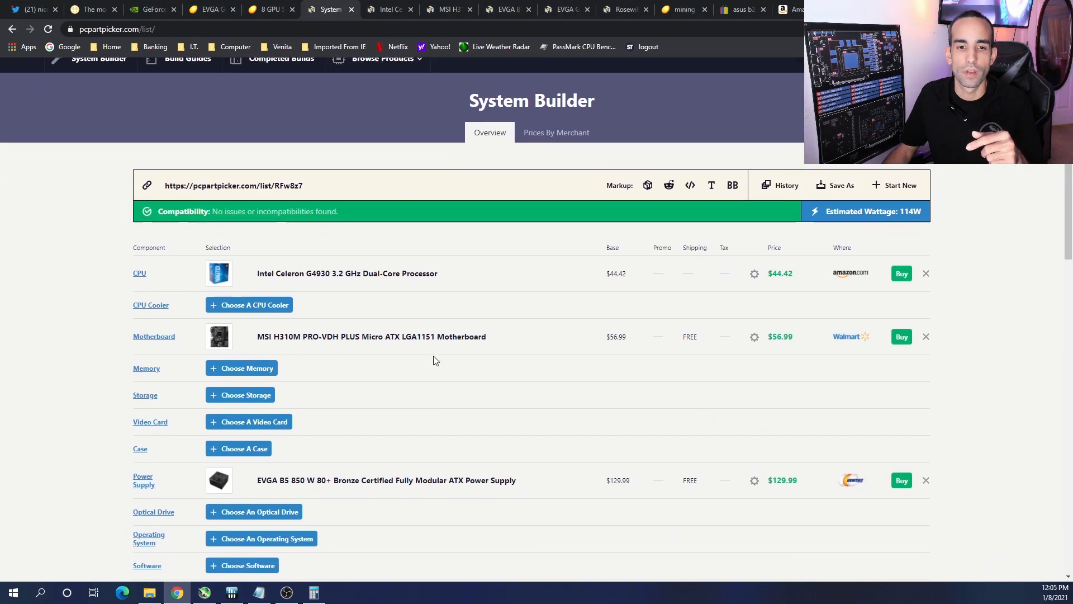
mouse_move(525, 309)
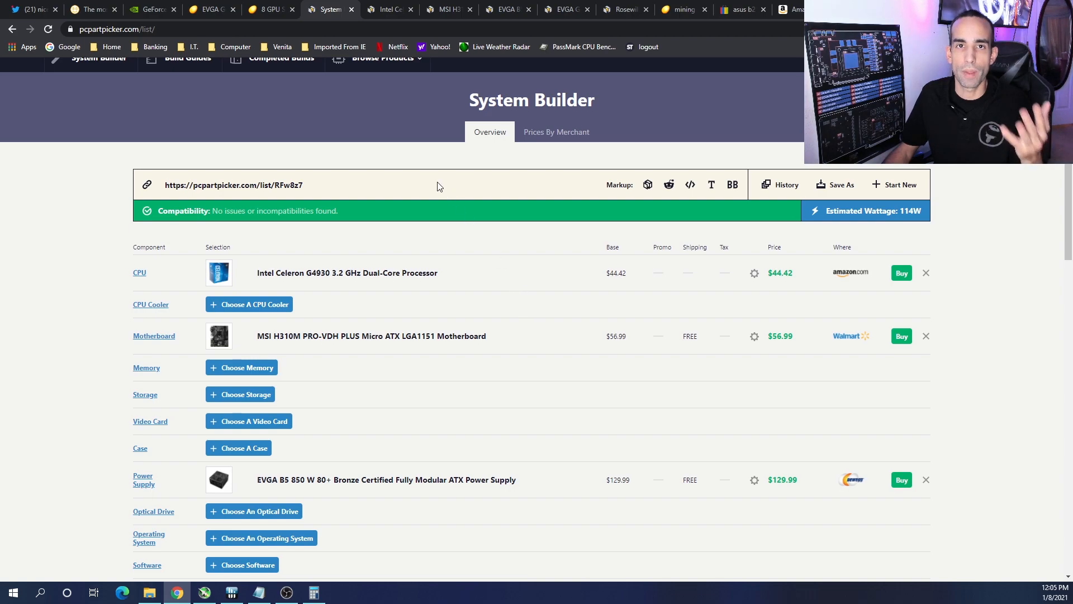
mouse_move(743, 7)
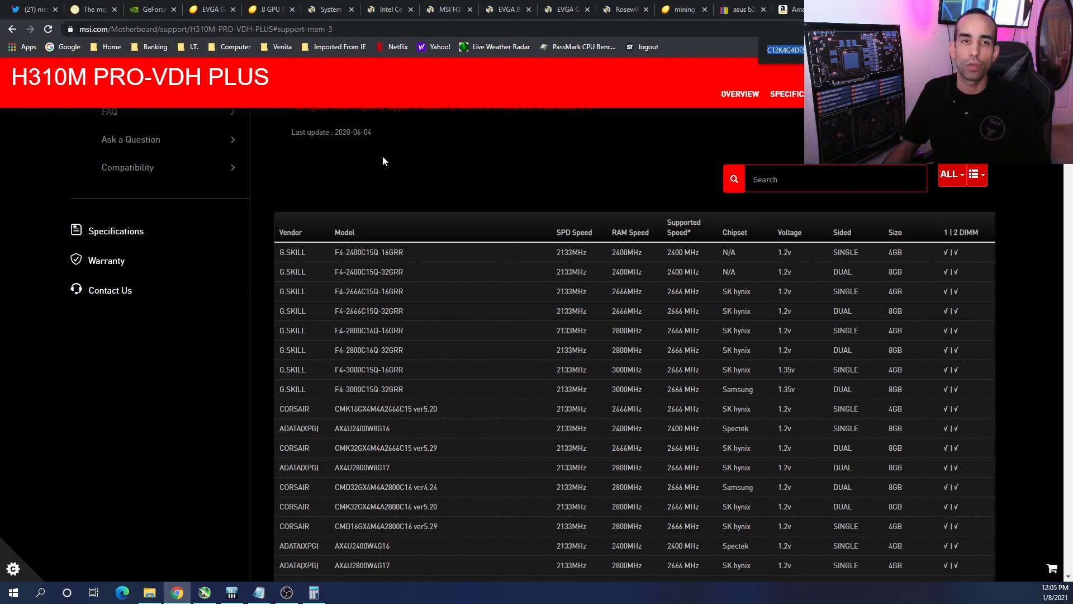
left_click(328, 9)
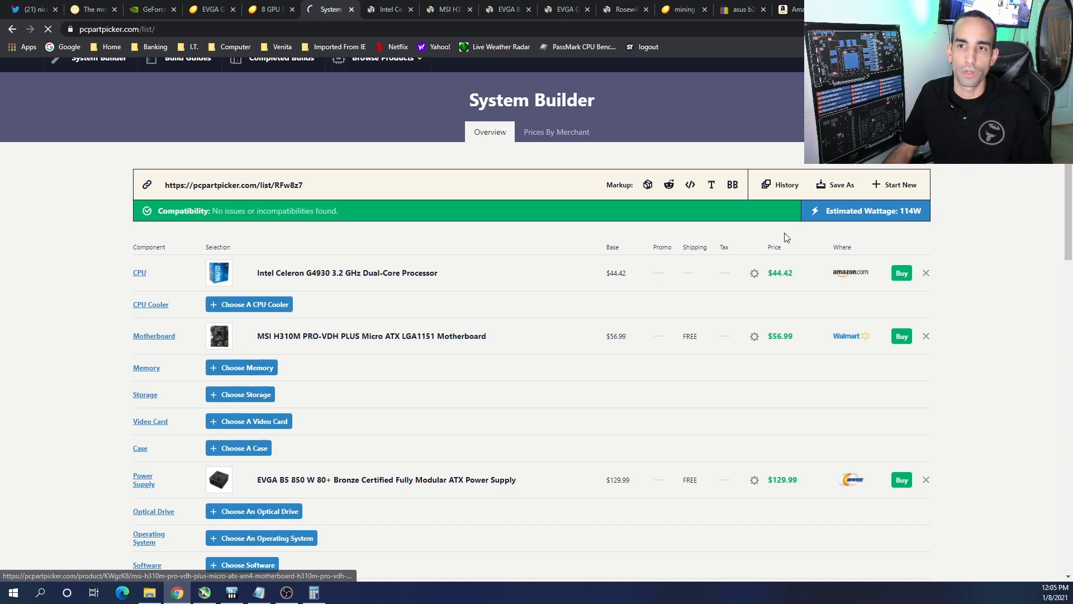
left_click(241, 367)
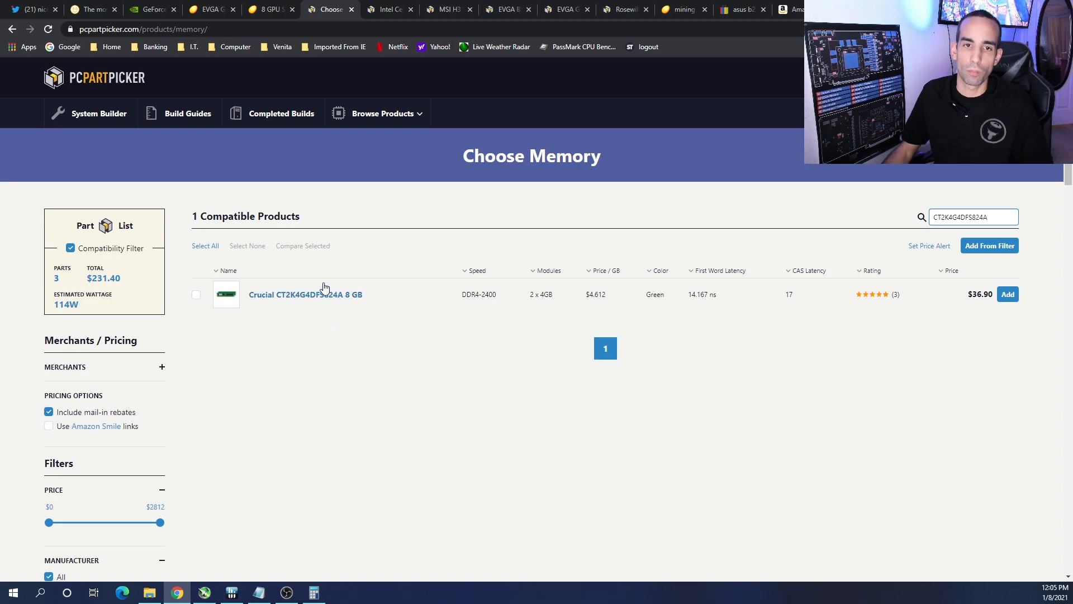
- Open the $36.90 Crucial 8 GB kit page and select its part number CT2K4G4DFS824A
left_click(305, 295)
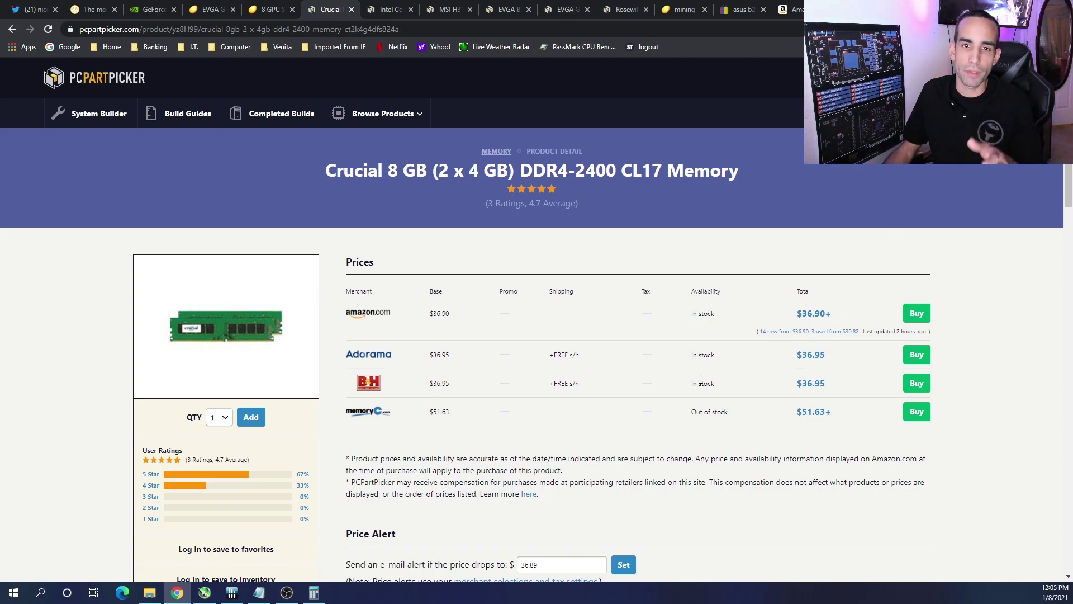
scroll("down", 3)
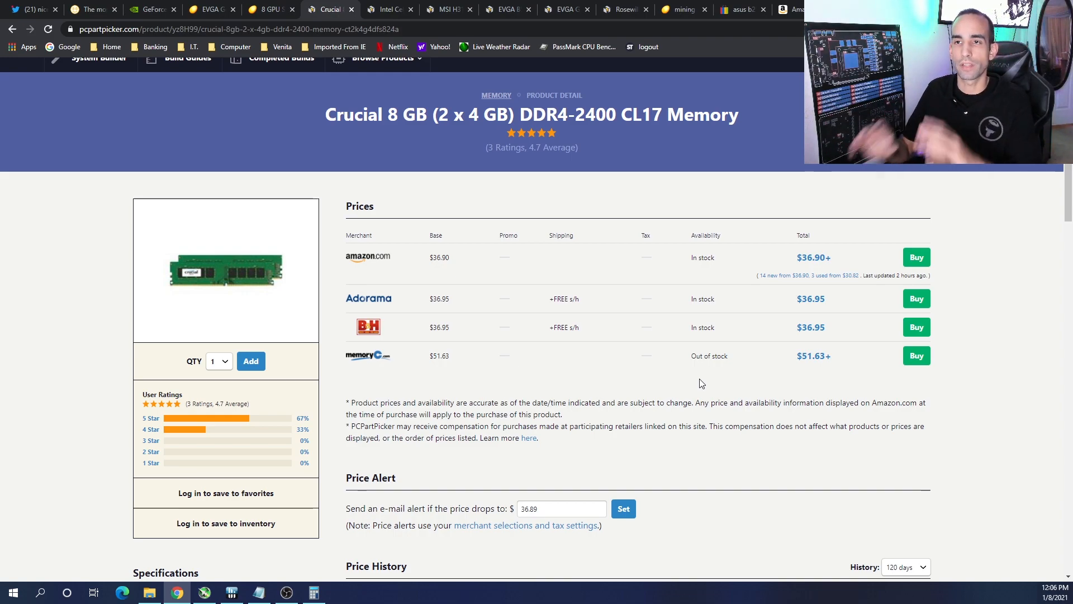
scroll("up", 3)
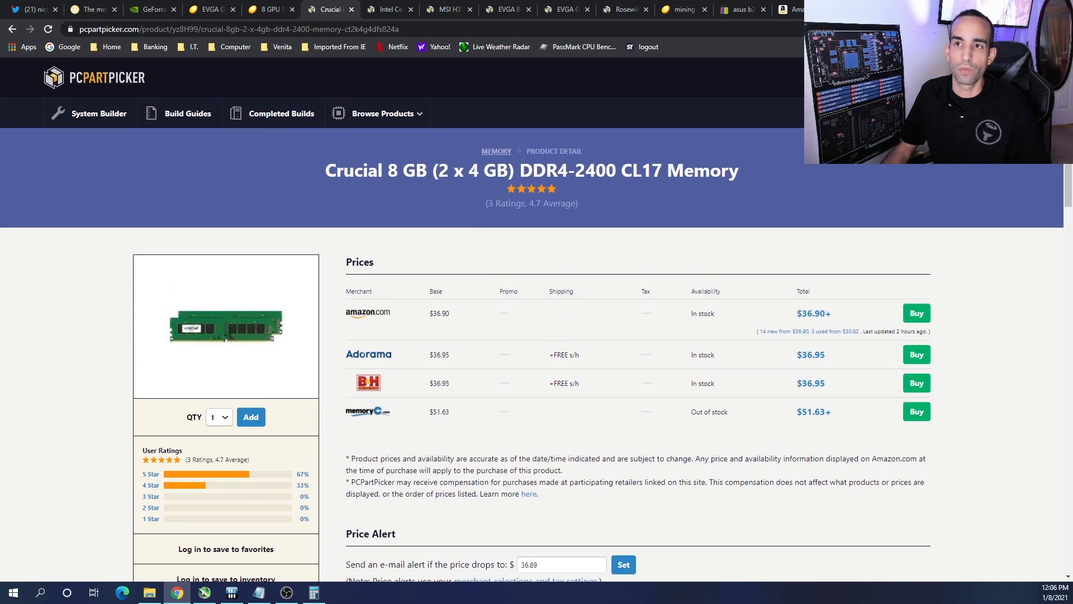
scroll("down", 3)
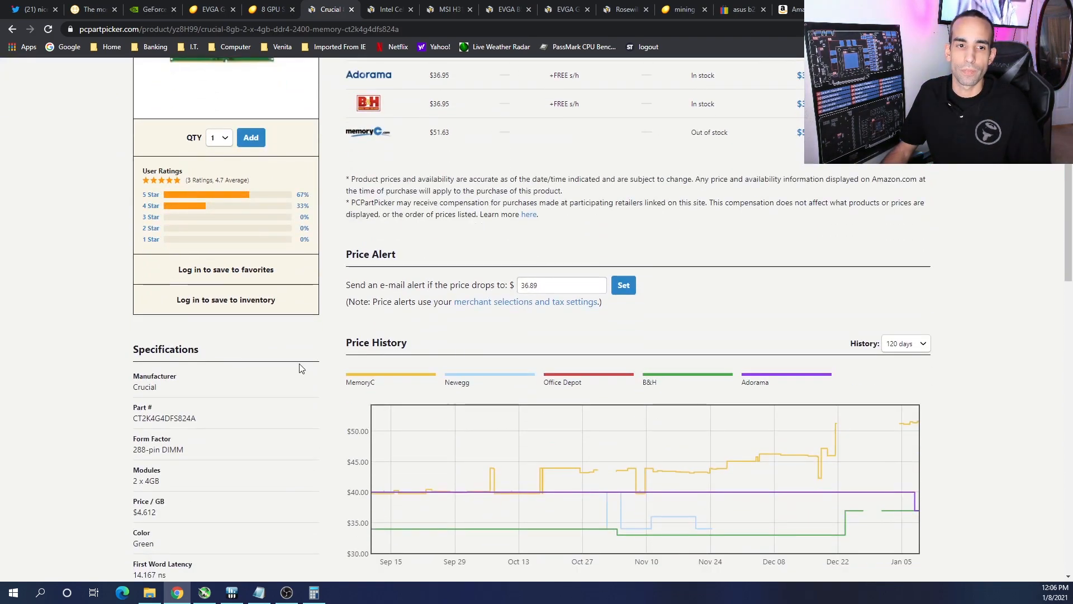
double_click(164, 418)
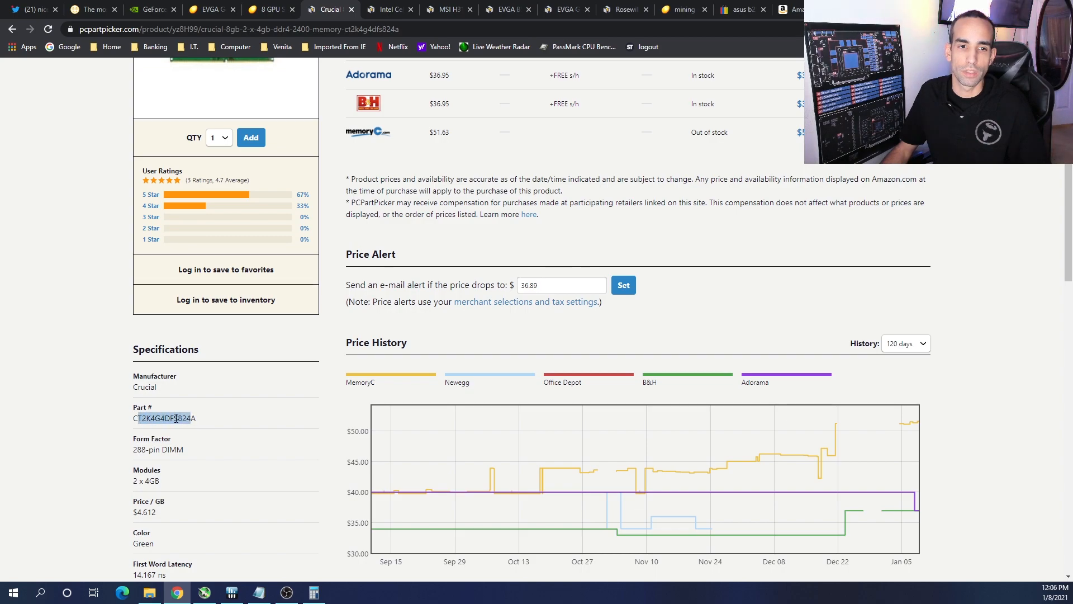
double_click(164, 418)
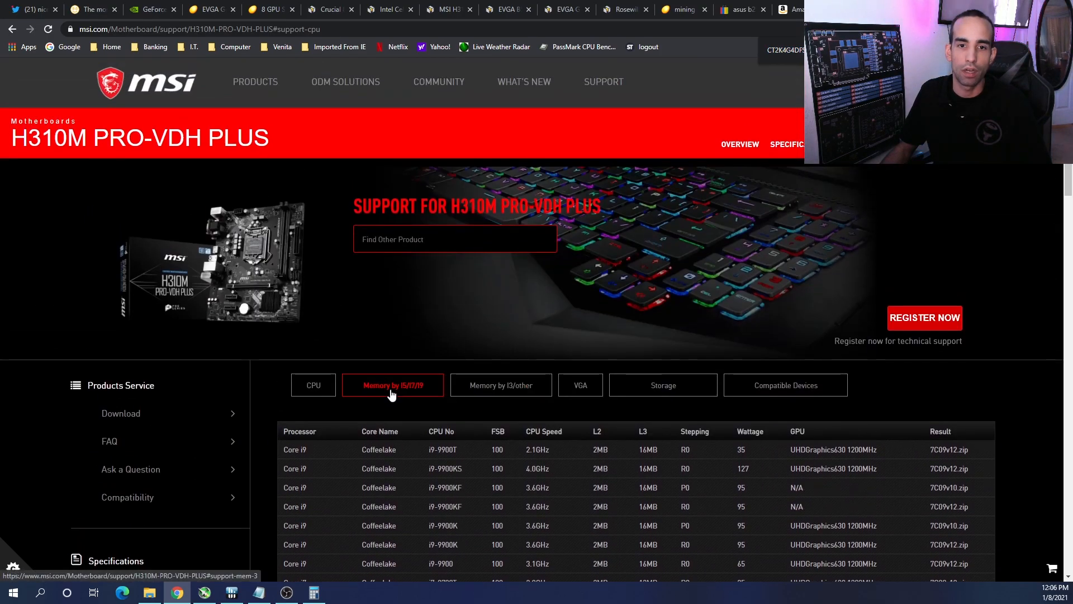
- Search MSI's i3/other memory list for CT2K4G4DFS824A, then return to the Crucial page
left_click(501, 386)
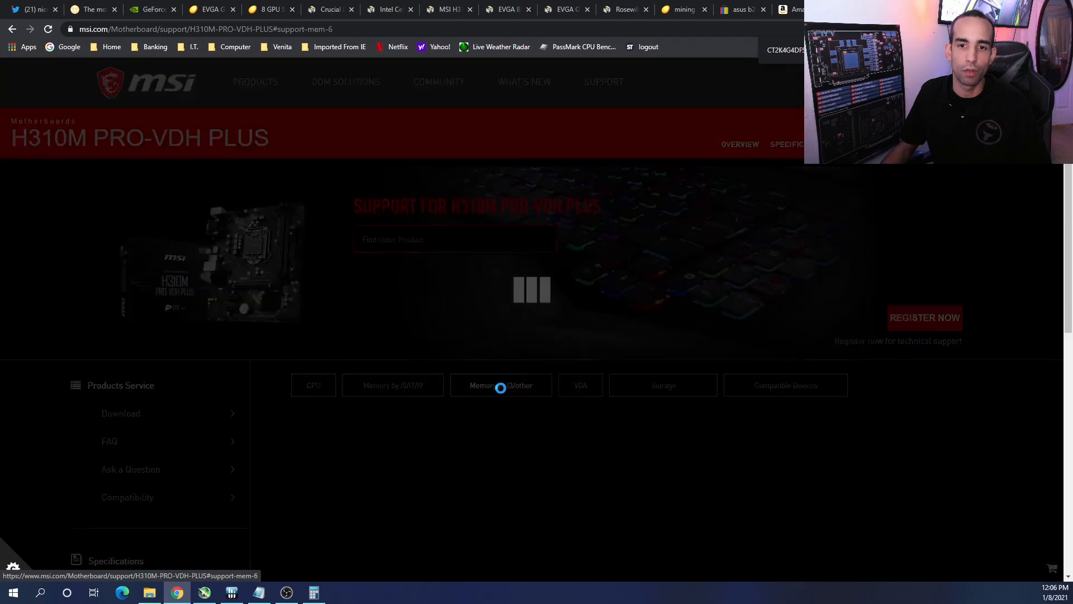
left_click(500, 384)
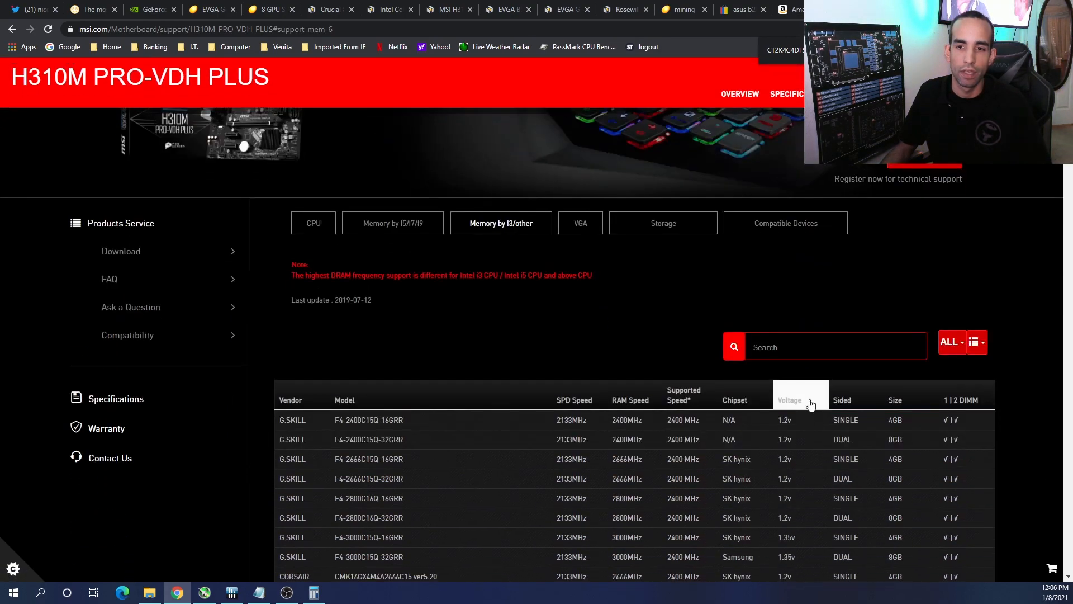
type("CT2K4G4DFS824A")
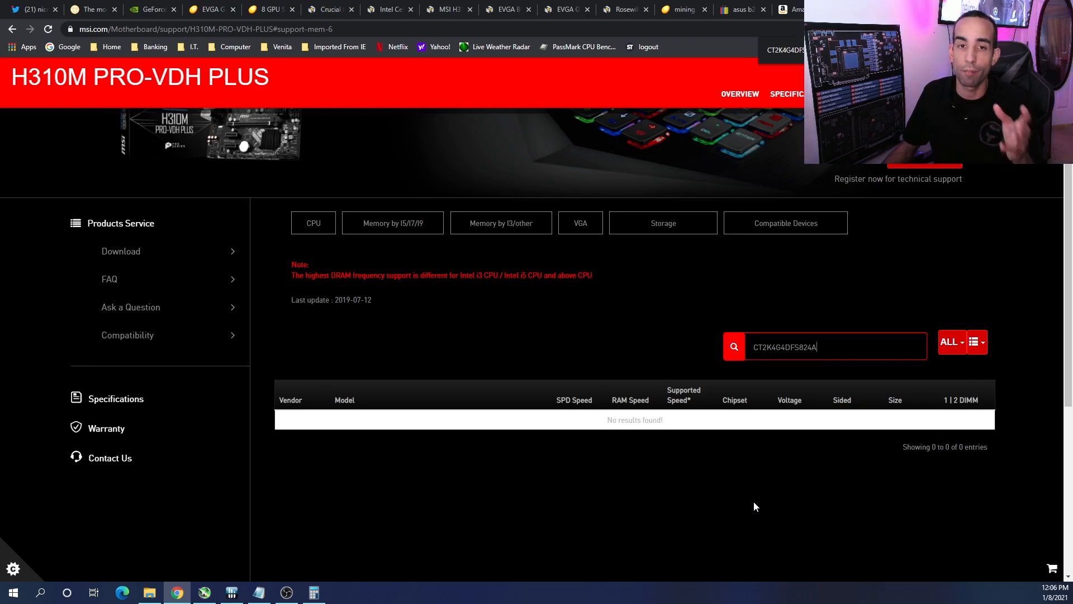
mouse_move(496, 5)
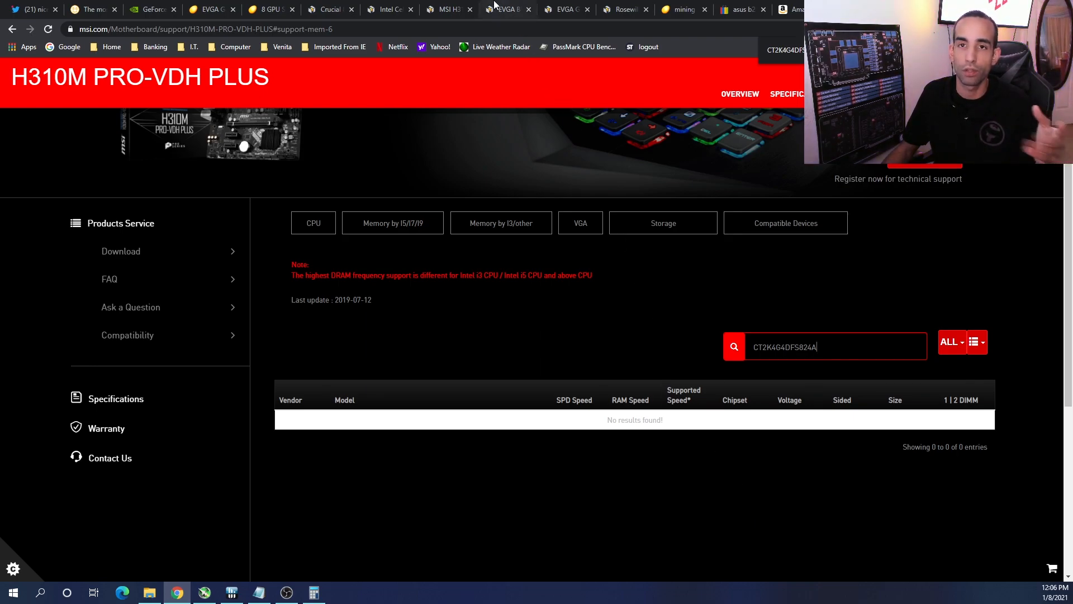
mouse_move(504, 8)
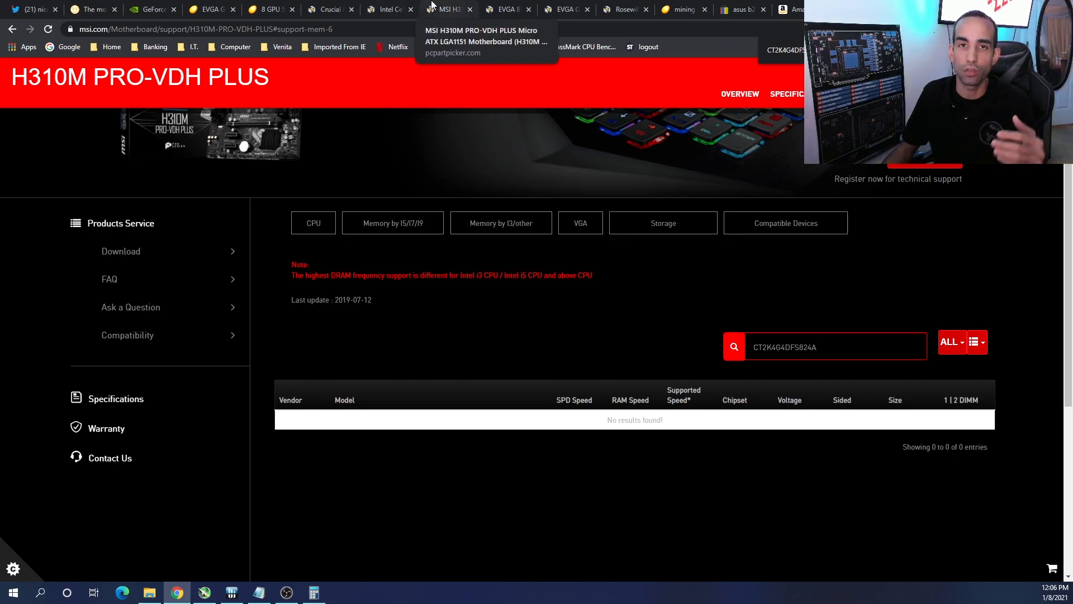
mouse_move(365, 9)
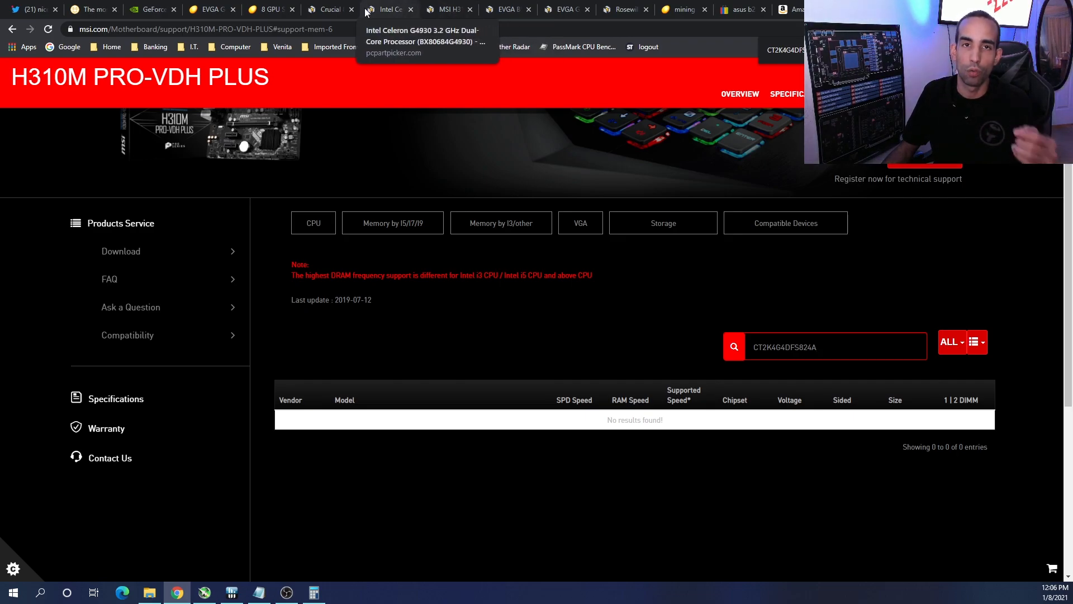
left_click(323, 9)
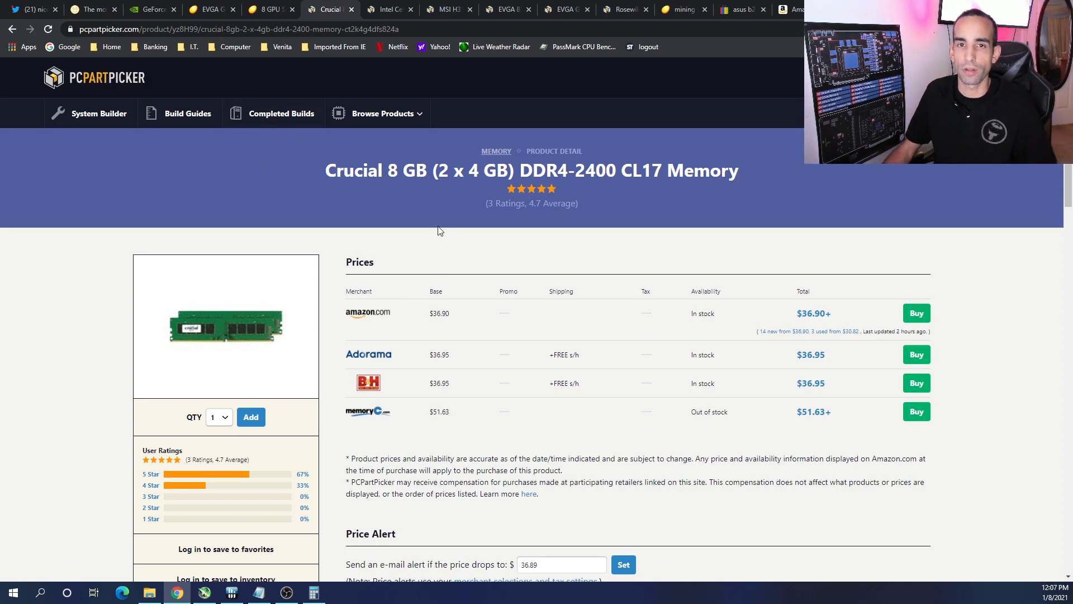
- Browse eBay's CT2K4G4DFS824A listings from $35.00 and check the Notepad parts list
left_click(737, 9)
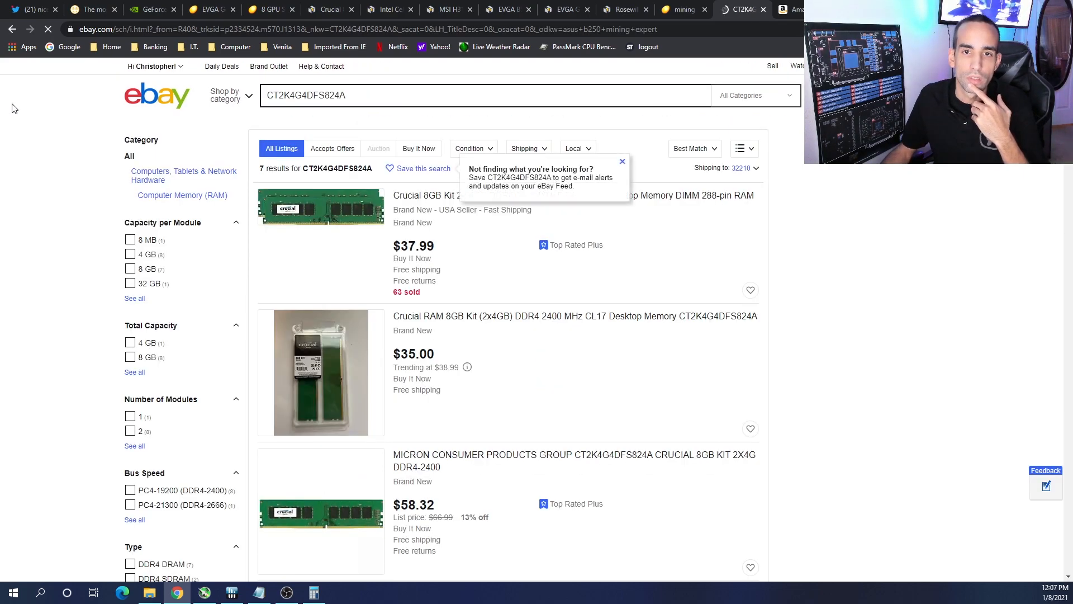
scroll("down", 3)
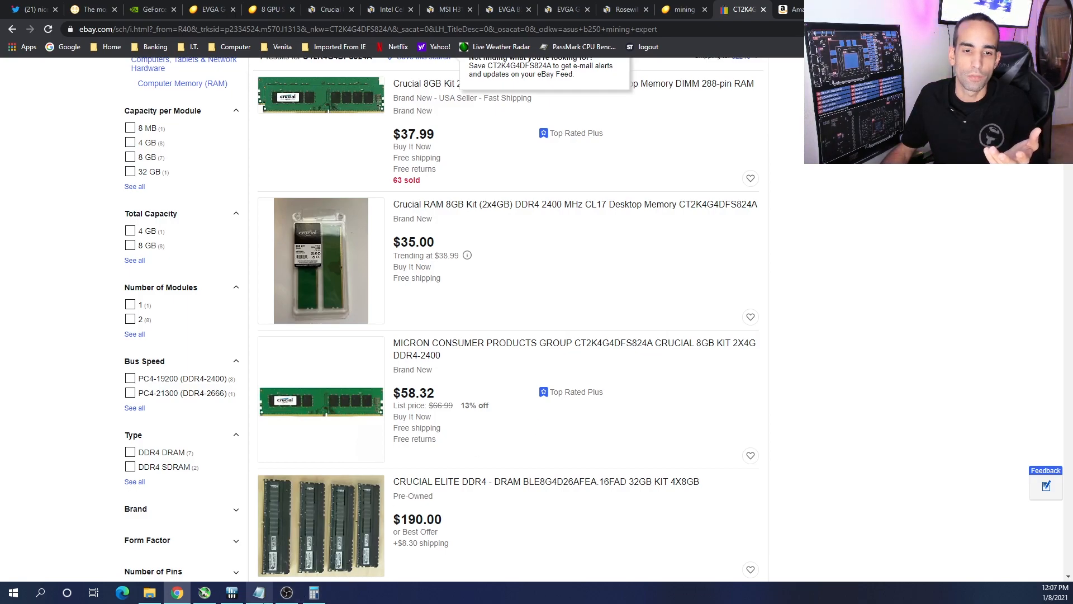
left_click(259, 592)
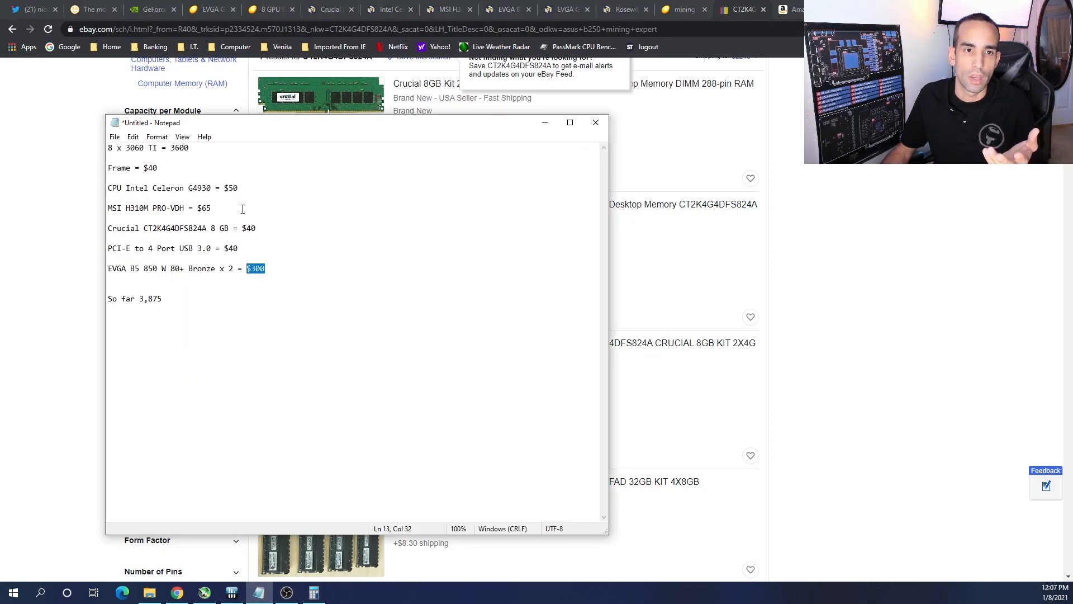
mouse_move(852, 250)
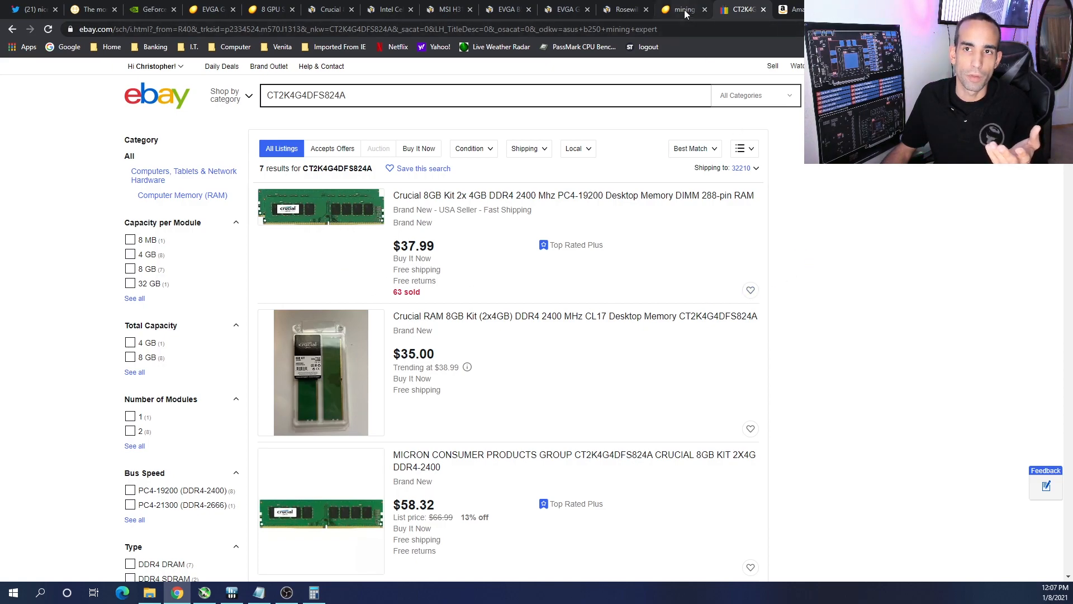
mouse_move(390, 8)
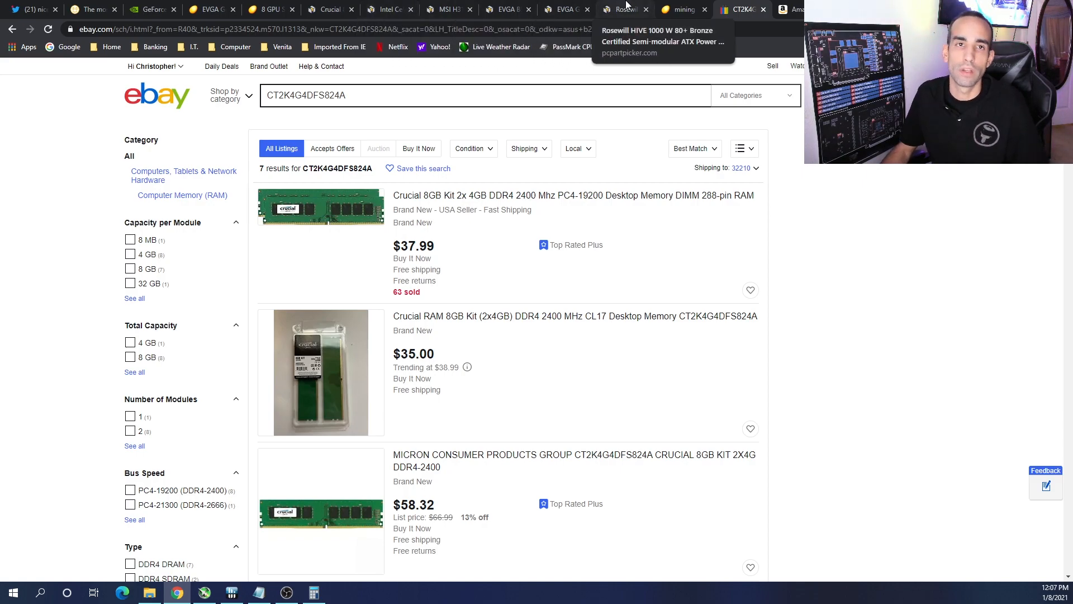
- Revisit Newegg's mining boards, including the $144.97 GA-B250-FinTech and $349.99 B250 Mining Expert
left_click(684, 10)
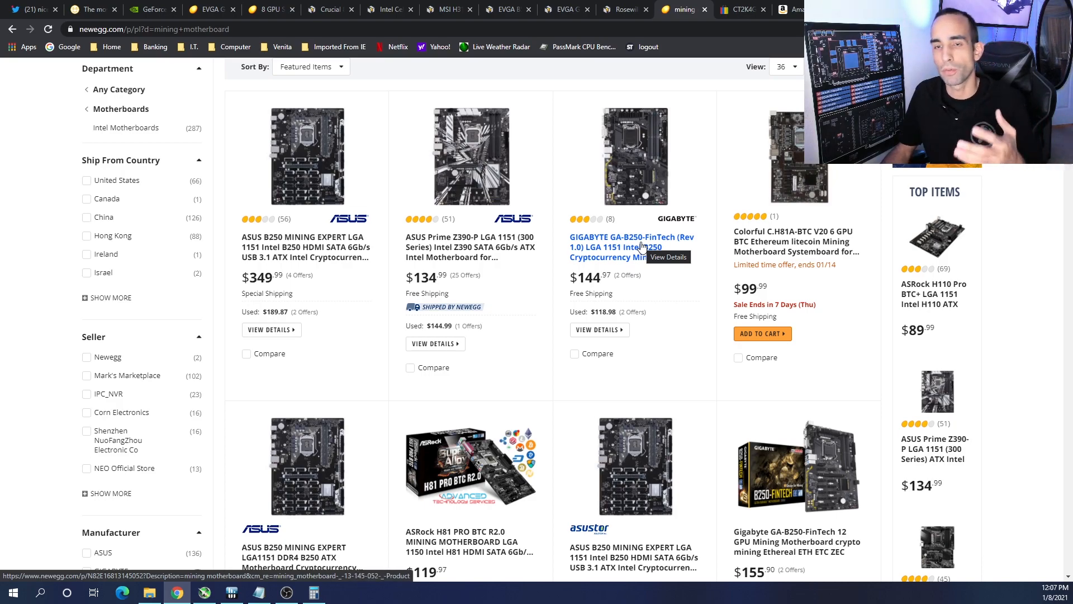
mouse_move(639, 207)
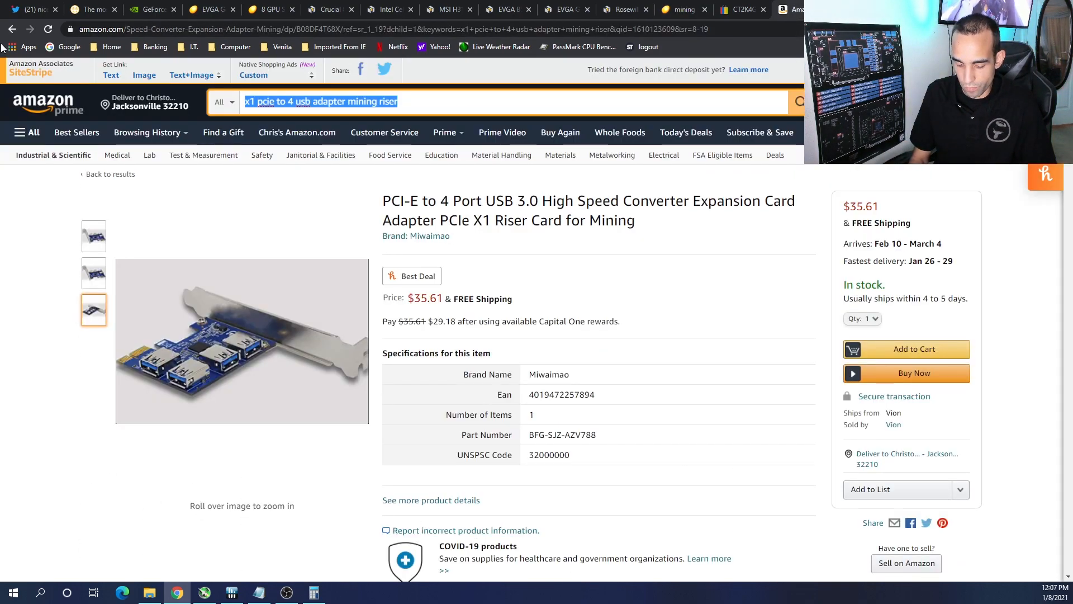
- Search Amazon for '2 psu' splitters and scroll through the results
type("2 psu")
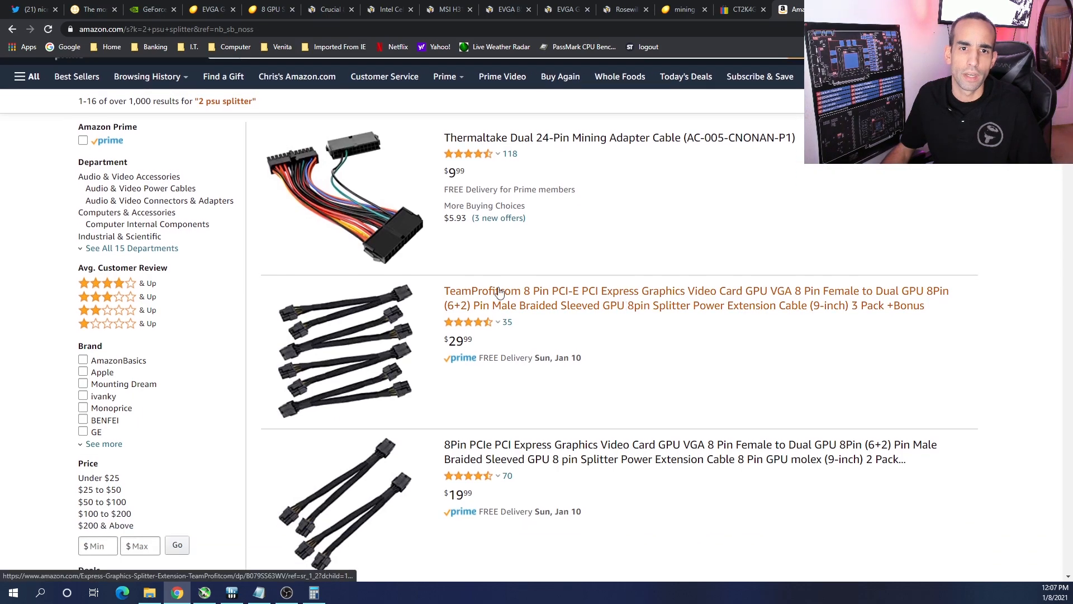
scroll("down", 3)
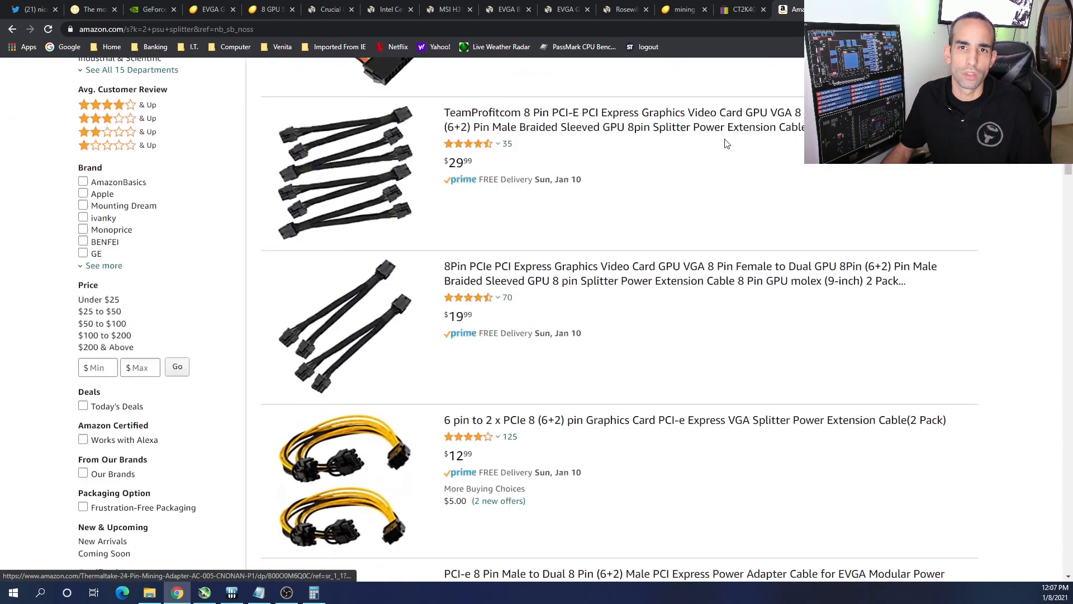
scroll("down", 3)
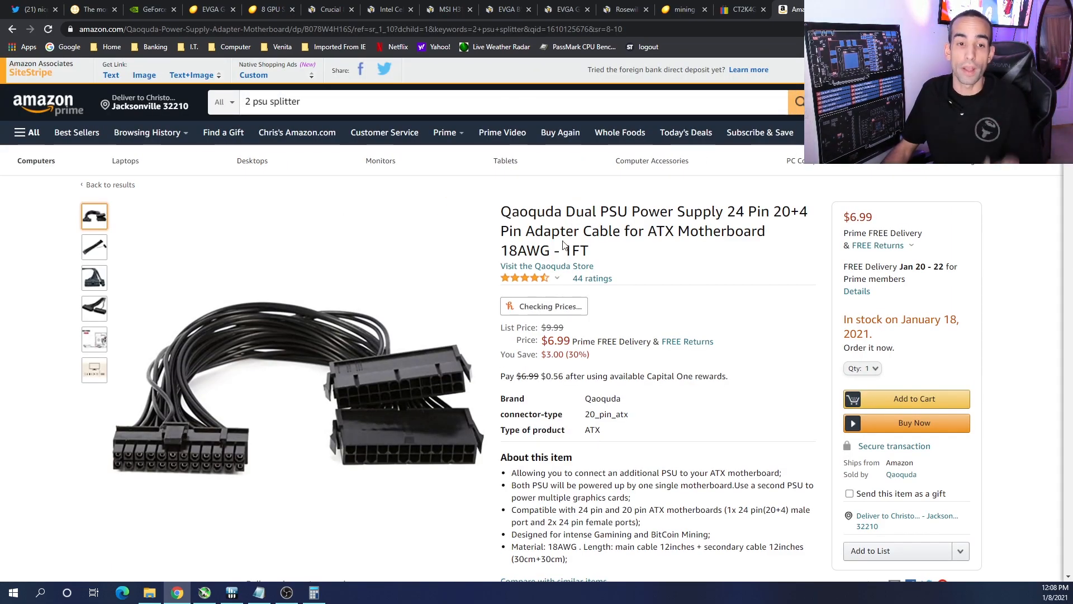
mouse_move(131, 447)
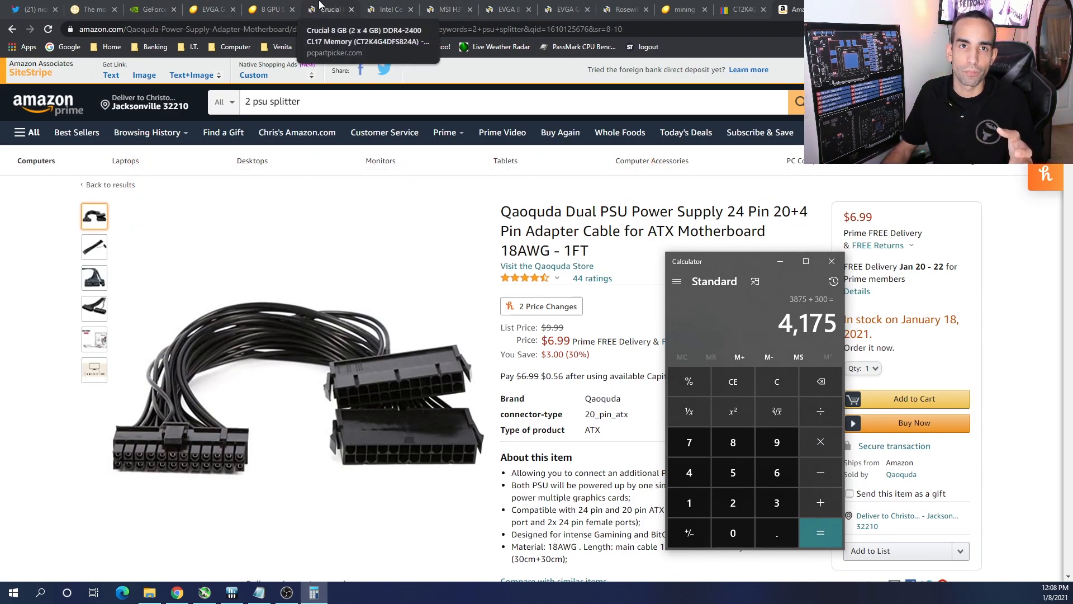
- Return to the PCPartPicker build list and scroll through its CPU, motherboard and power supply
left_click(328, 10)
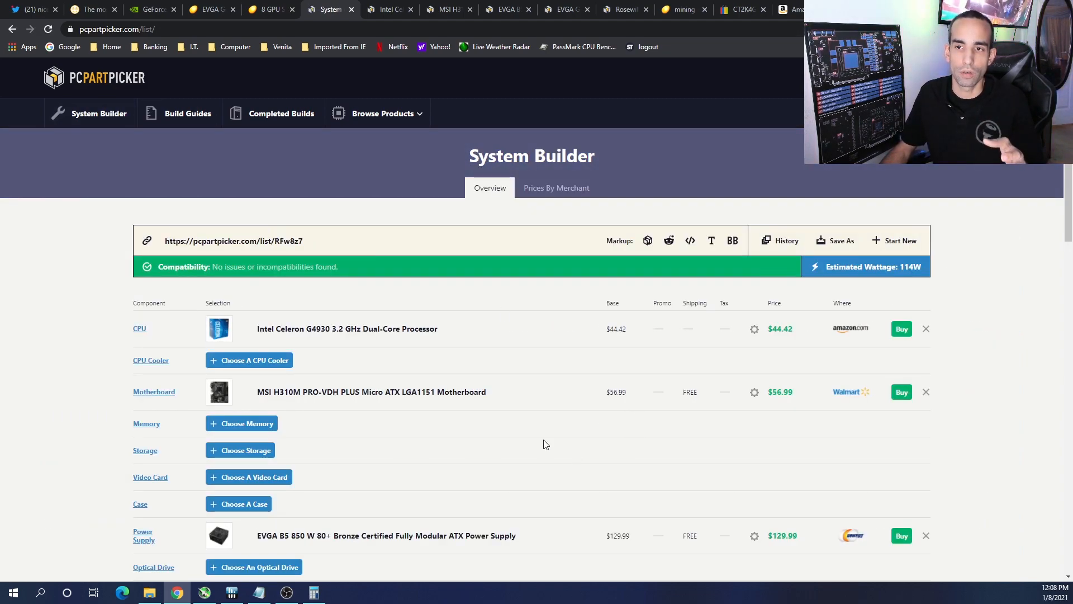
mouse_move(483, 362)
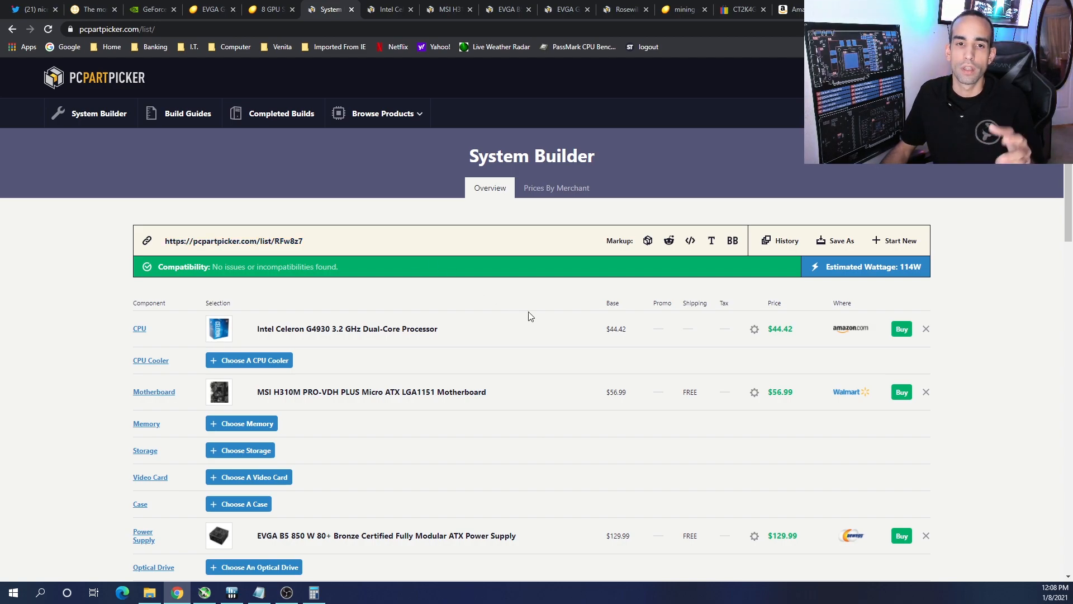
scroll("down", 3)
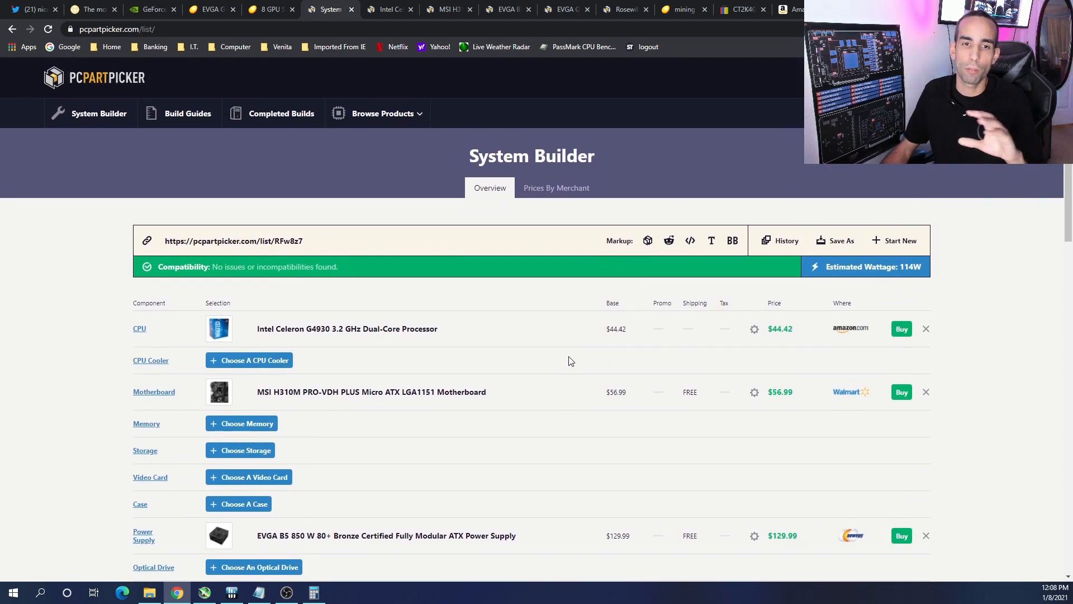
mouse_move(671, 450)
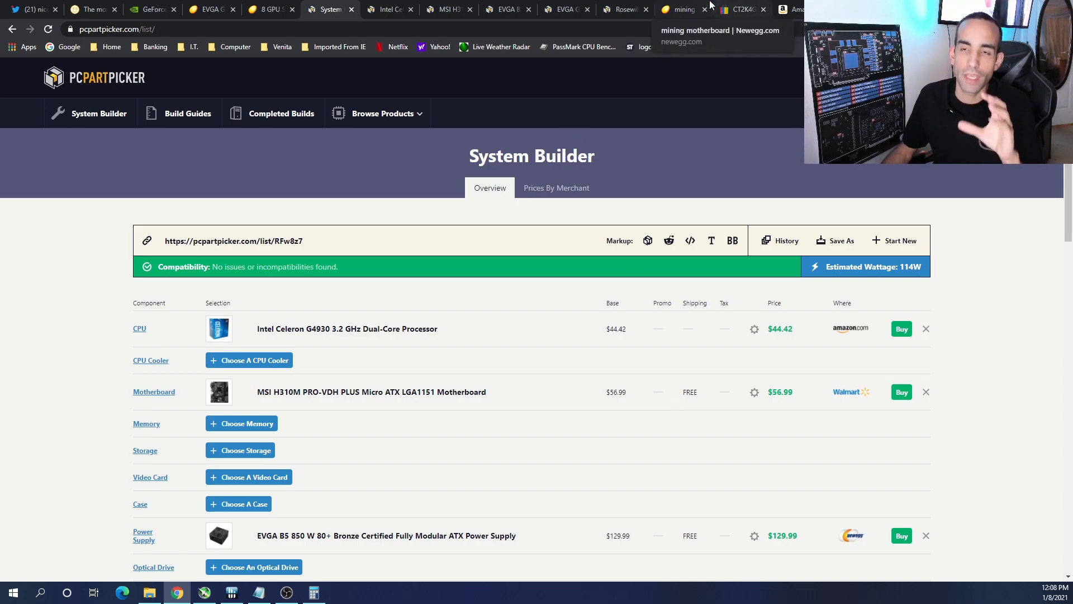
- Scroll Newegg's mining motherboard results again, then return to the PCPartPicker build list
left_click(685, 9)
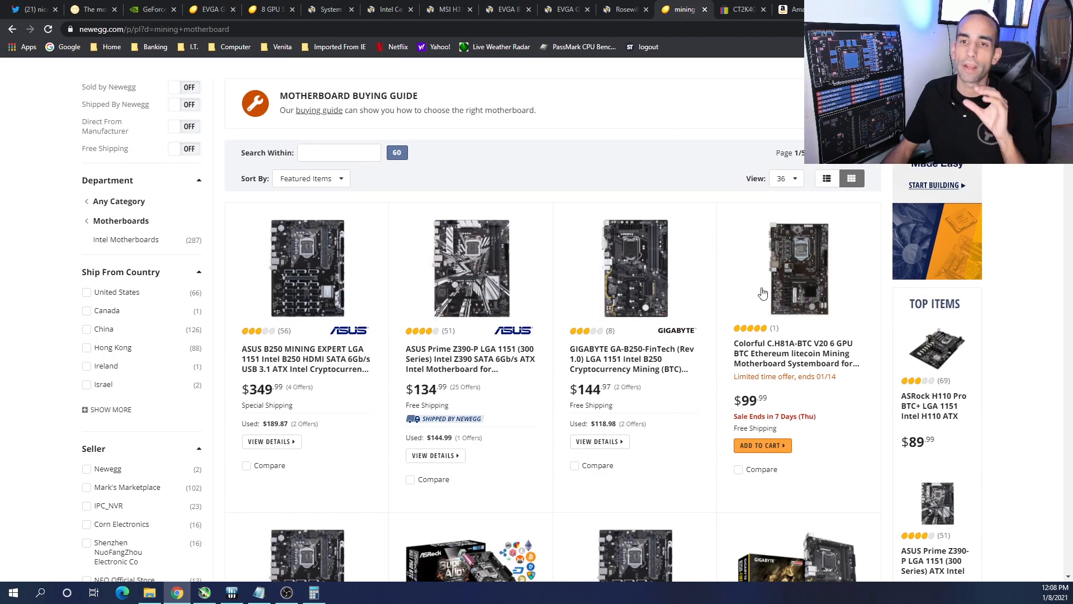
mouse_move(770, 260)
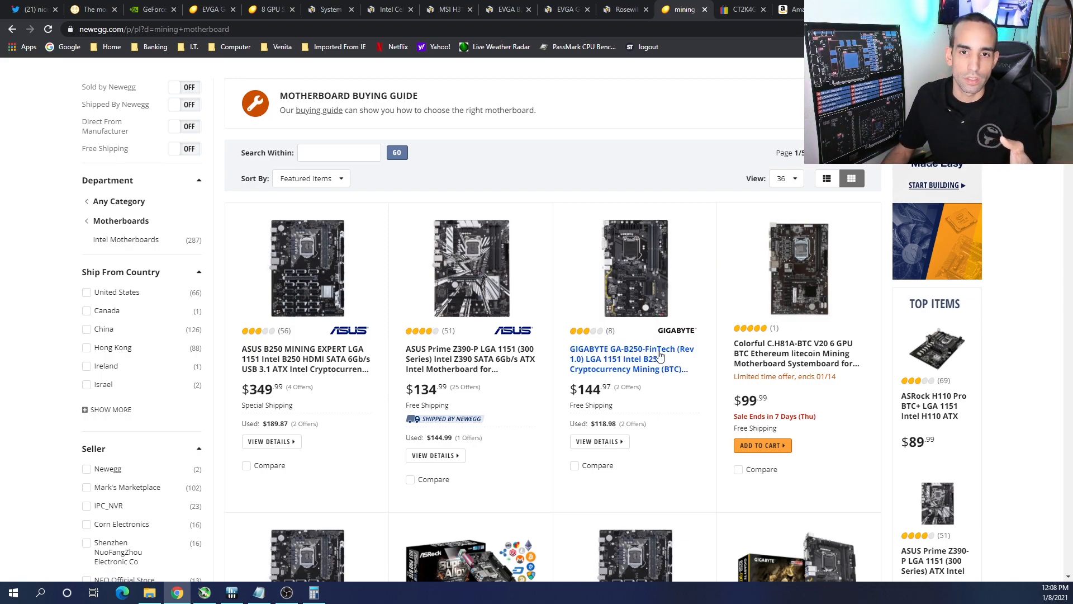
mouse_move(681, 475)
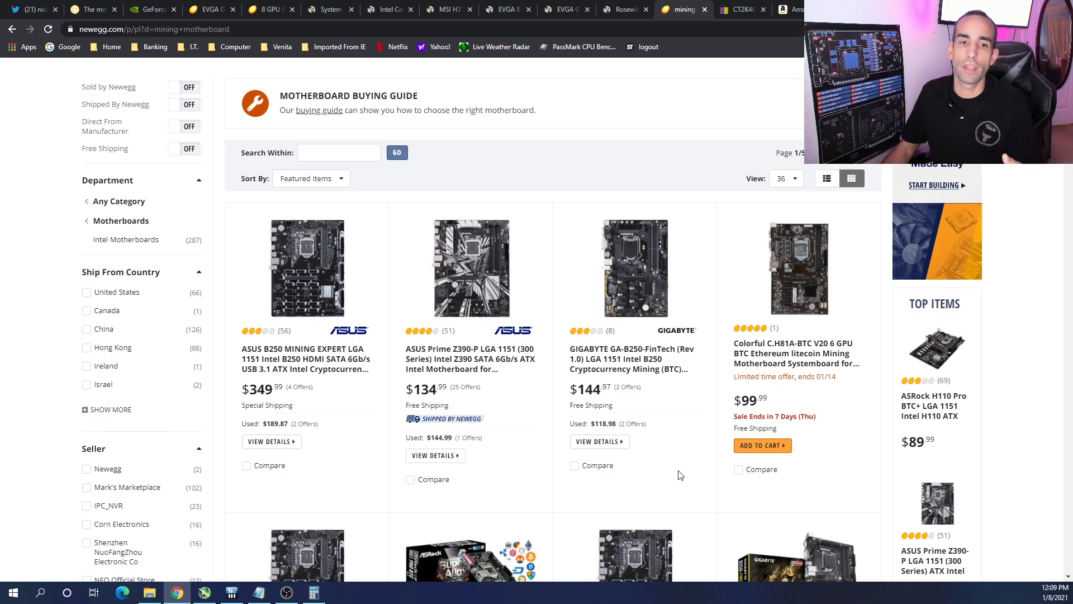
mouse_move(697, 450)
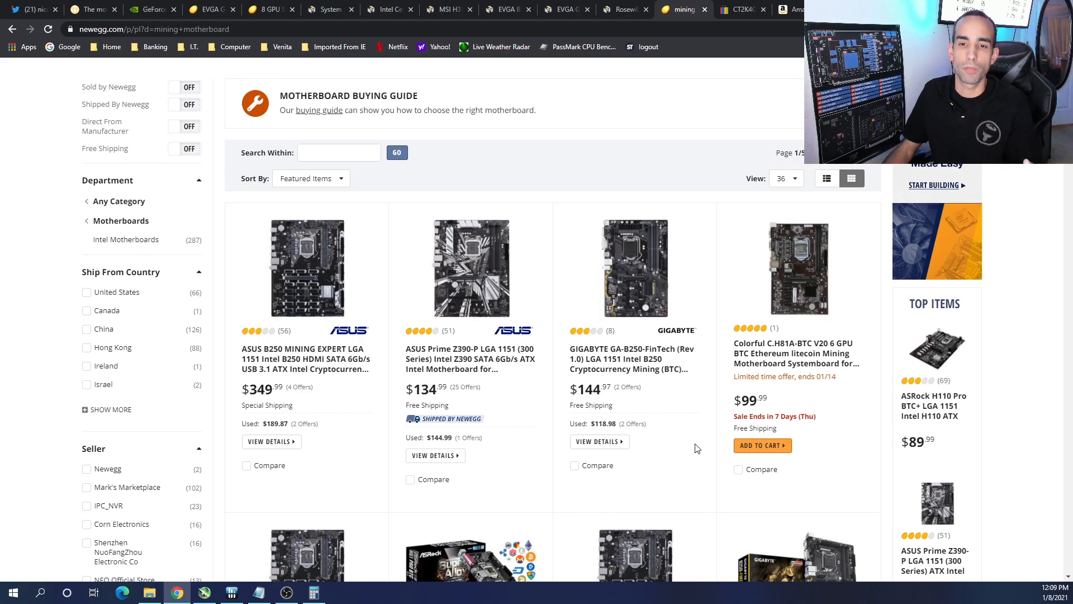
scroll("down", 3)
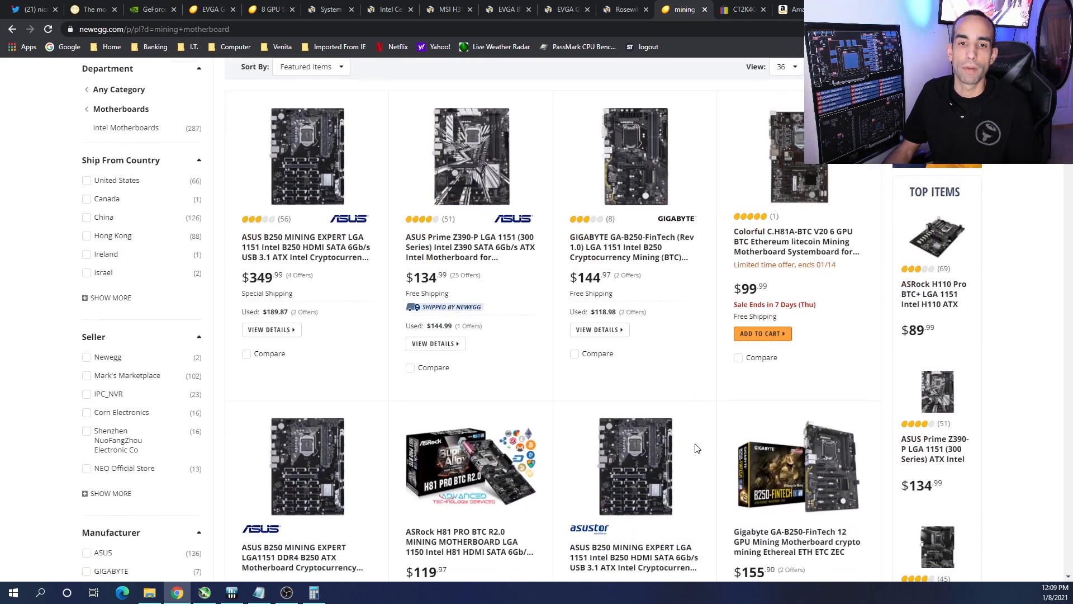
scroll("down", 3)
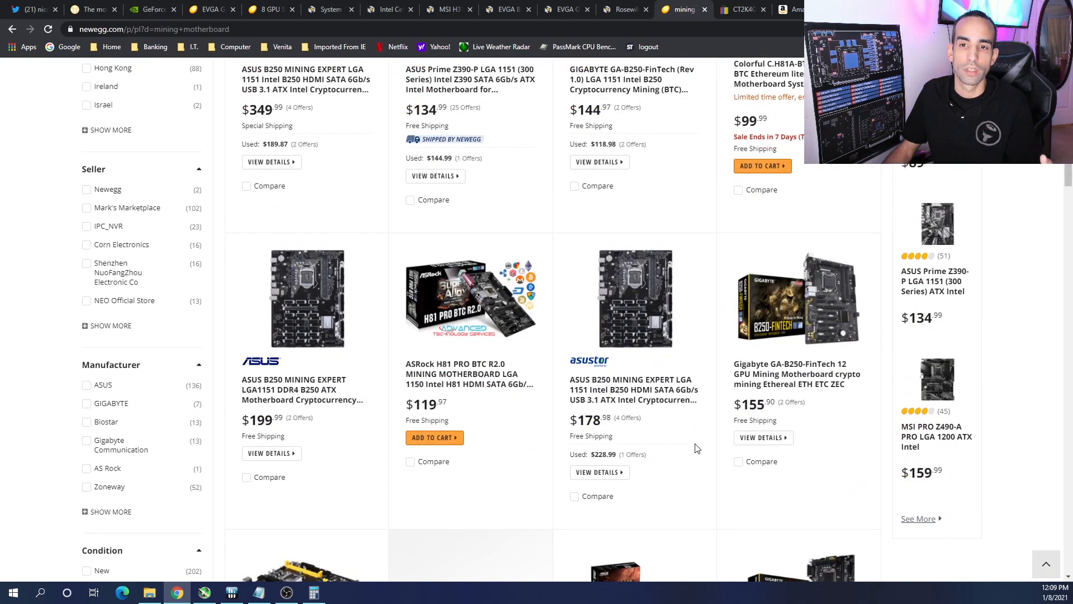
scroll("up", 3)
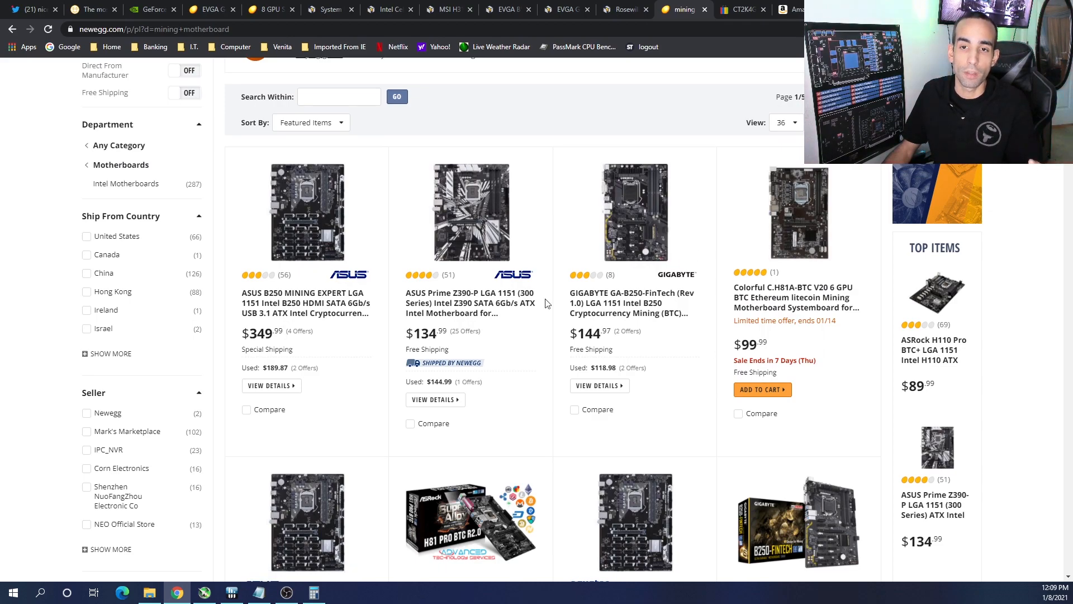
left_click(328, 9)
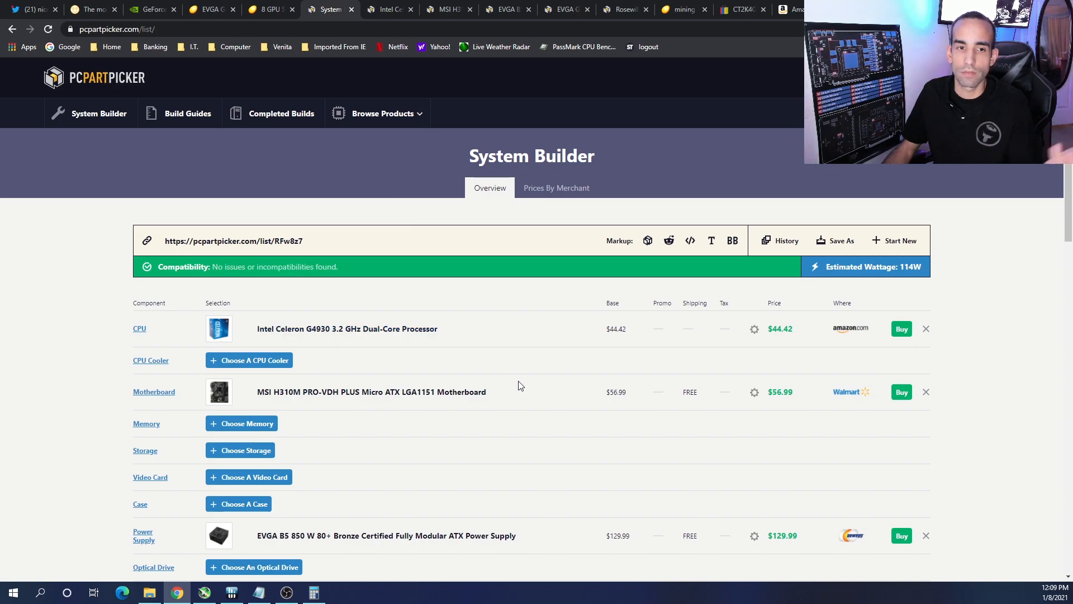
- Glance at PCPartPicker's Choose A Motherboard page, then return to the NiceHash mining-rig article
left_click(154, 391)
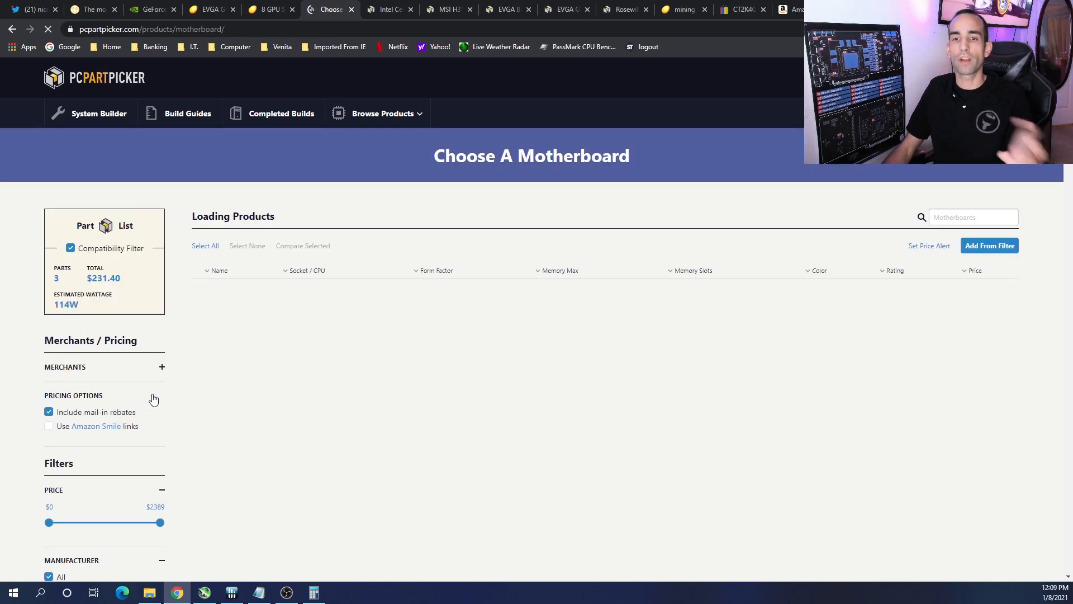
left_click(87, 9)
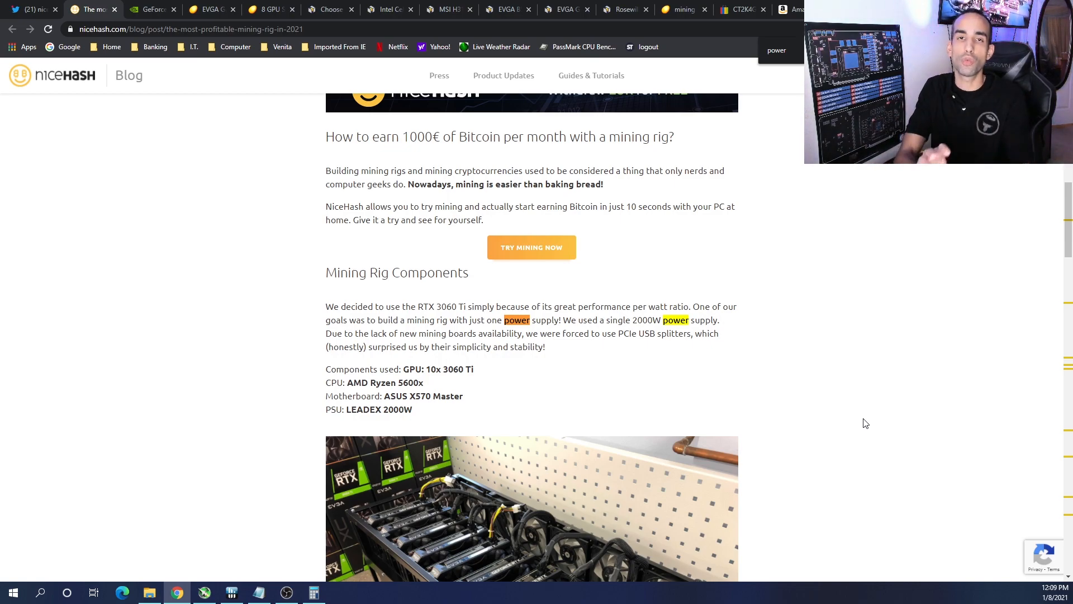
mouse_move(830, 399)
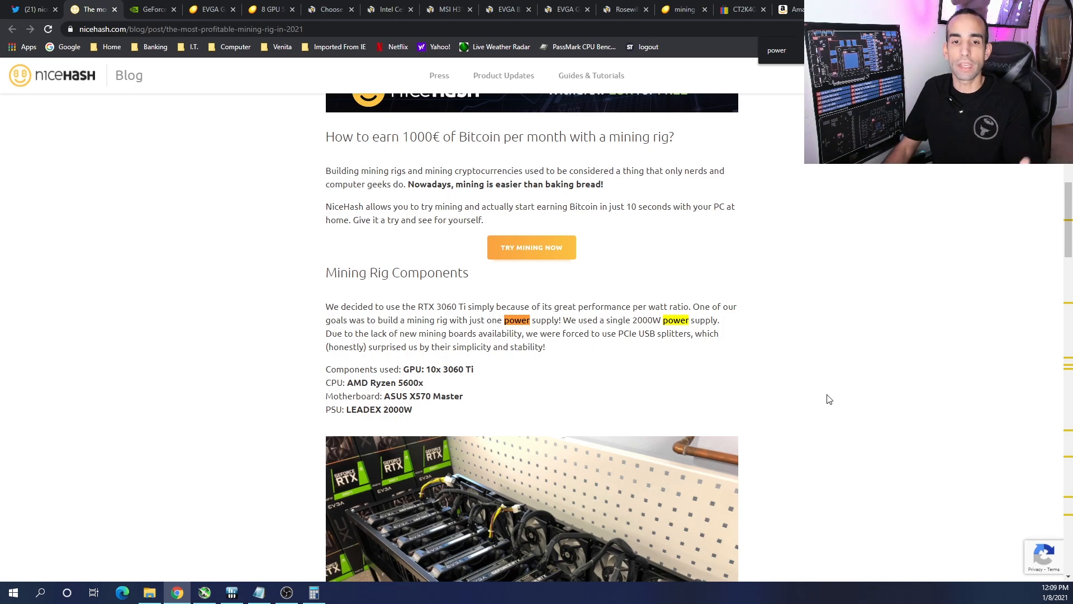
mouse_move(859, 323)
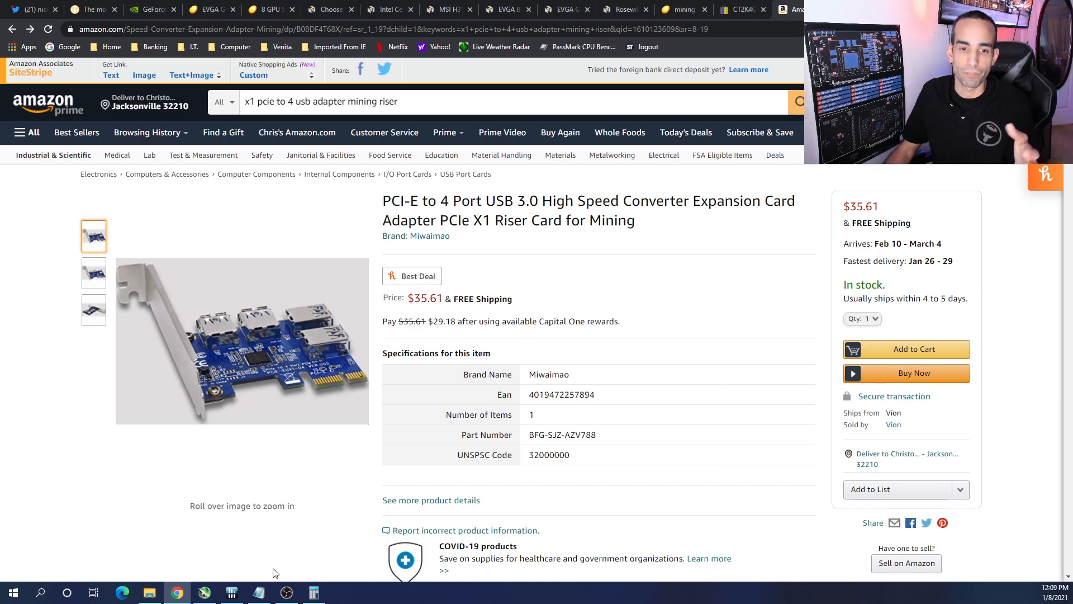
- Check the 4,175 running total in Calculator, then return to Newegg's mining motherboard results
left_click(313, 593)
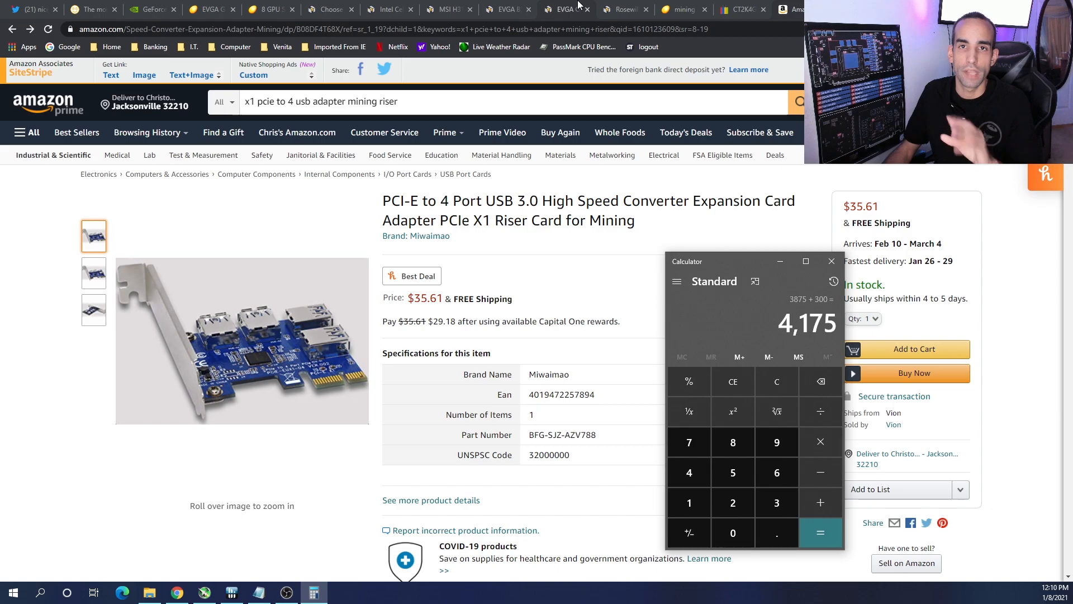
mouse_move(579, 5)
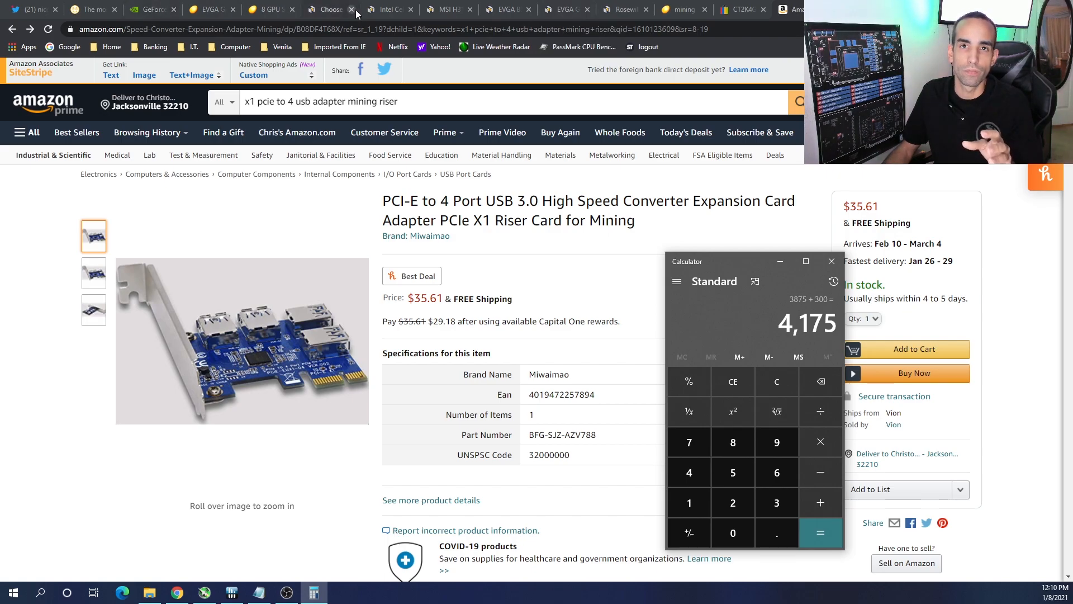
left_click(684, 9)
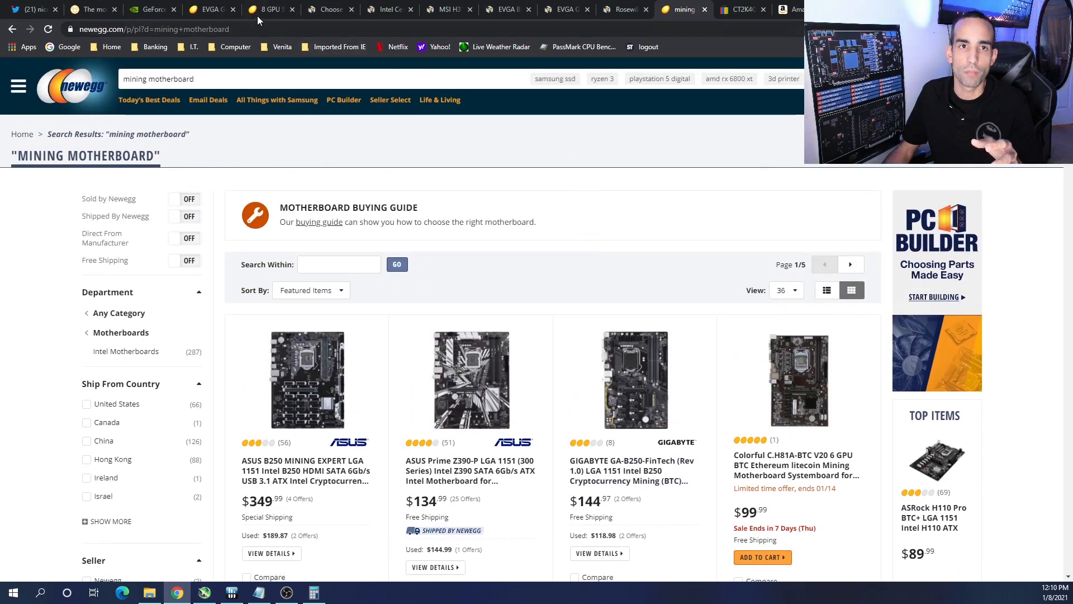
- Review Newegg's $34.99 Becovo 8 GPU stackable mining frame, then return to Amazon's riser card
left_click(273, 10)
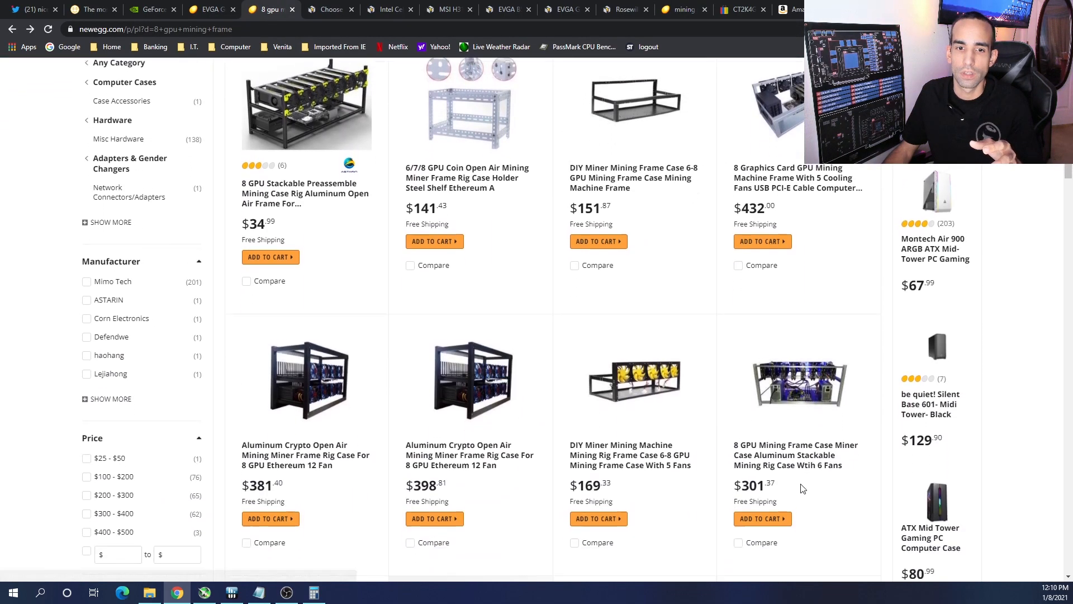
scroll("down", 3)
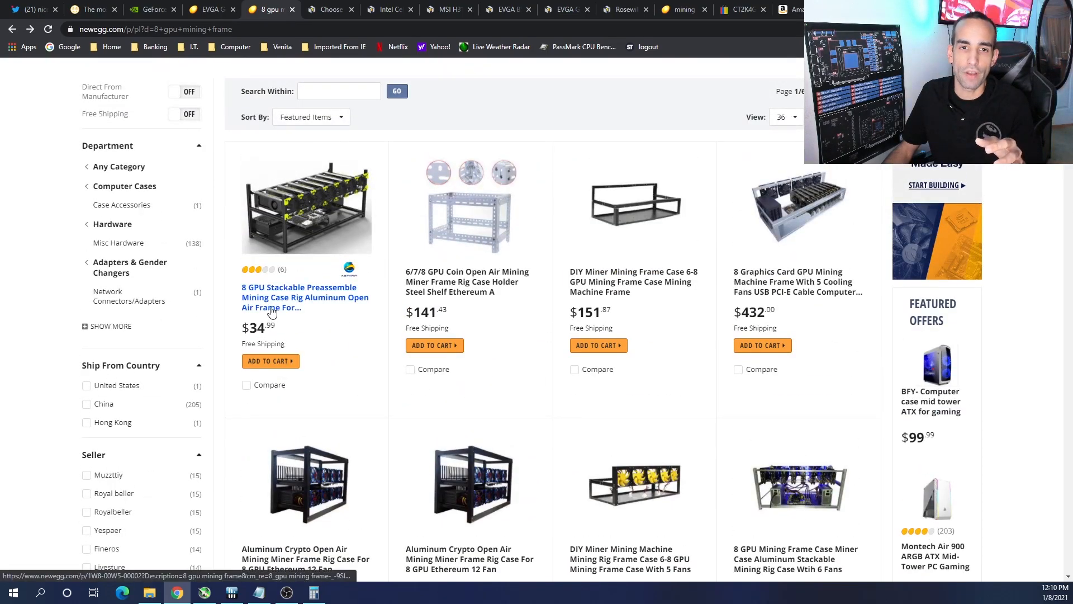
left_click(305, 298)
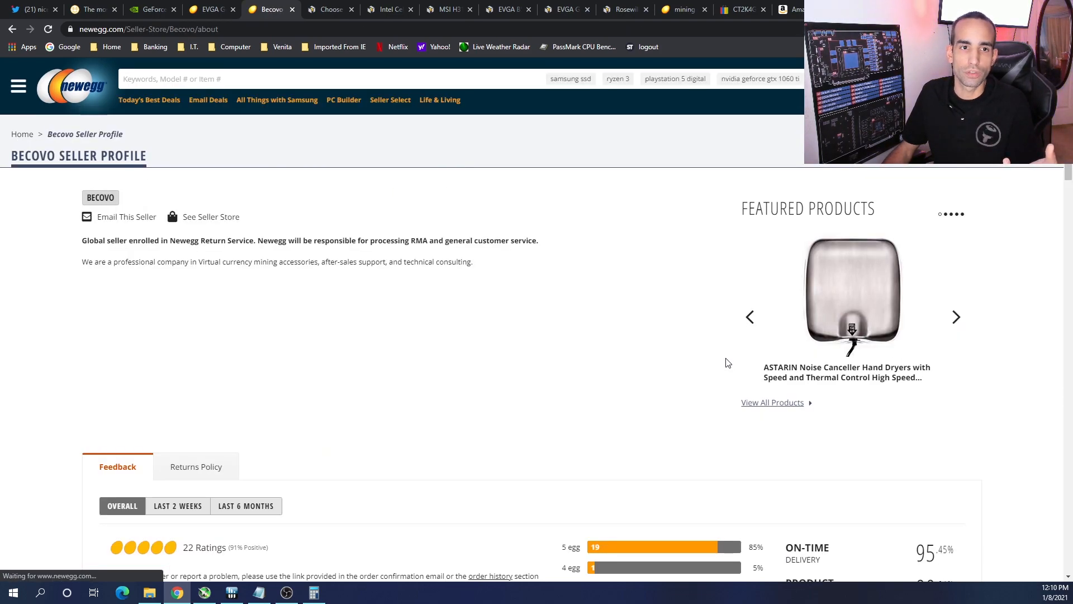
scroll("down", 3)
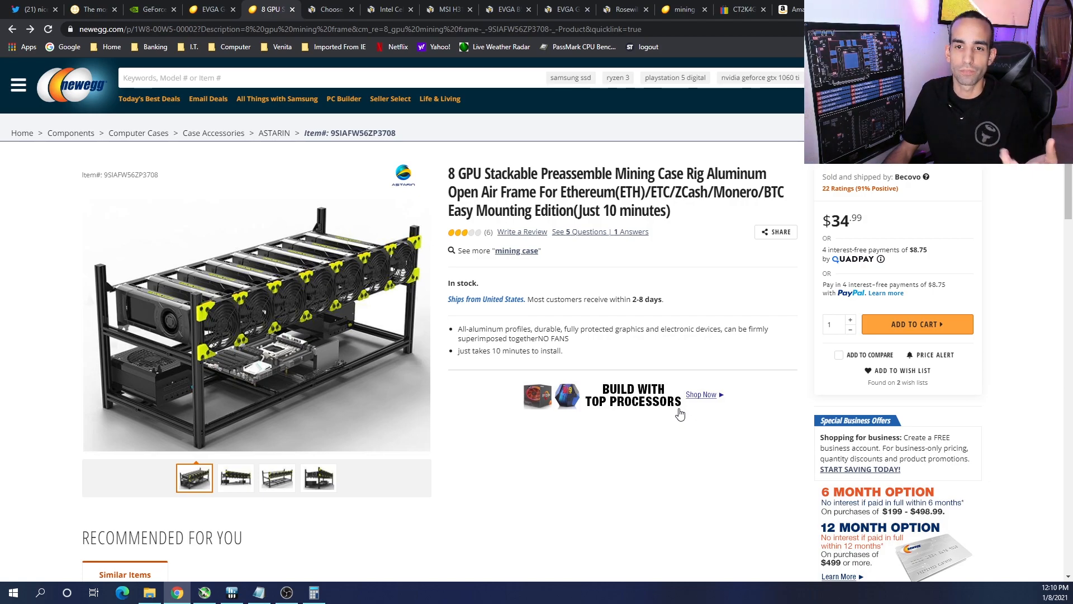
left_click(794, 9)
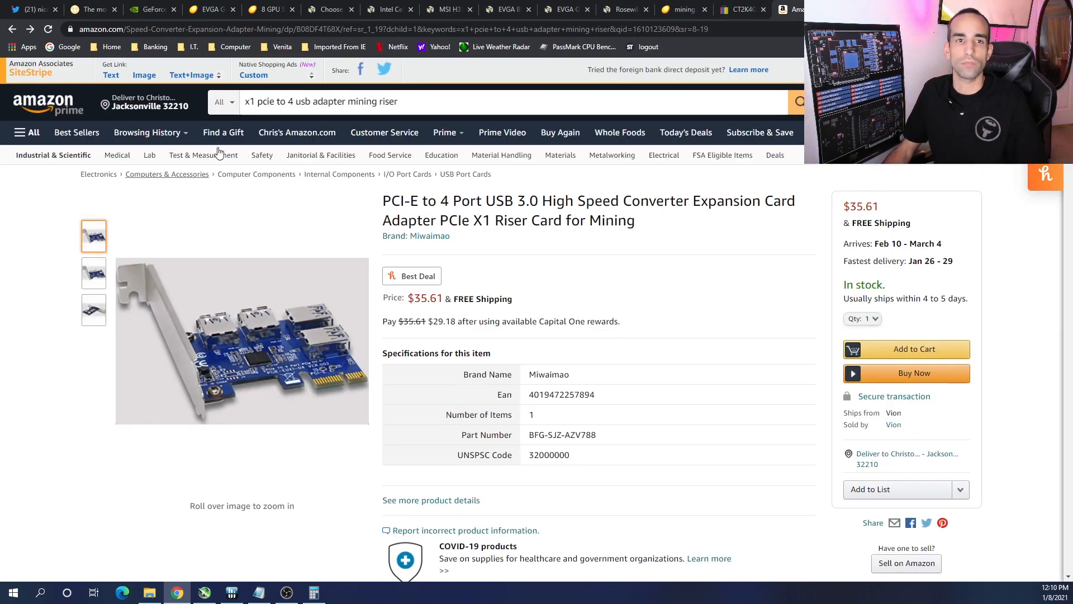
- Browse Amazon's 146 mining frame results, including Kexle $83.99, xlpace $59.15 and Baseltek $69.99
type("ve")
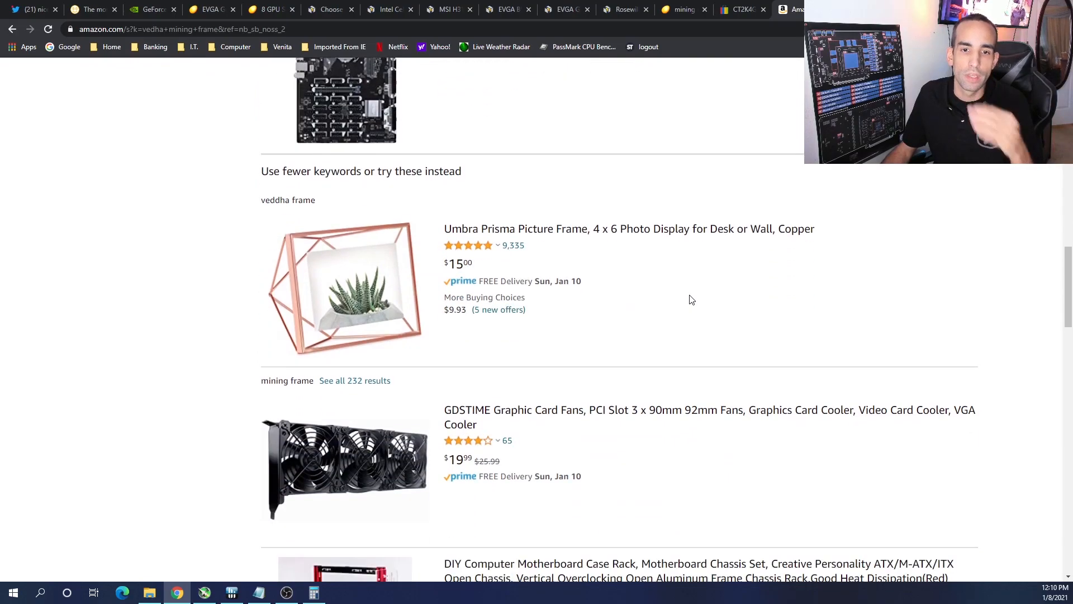
scroll("down", 3)
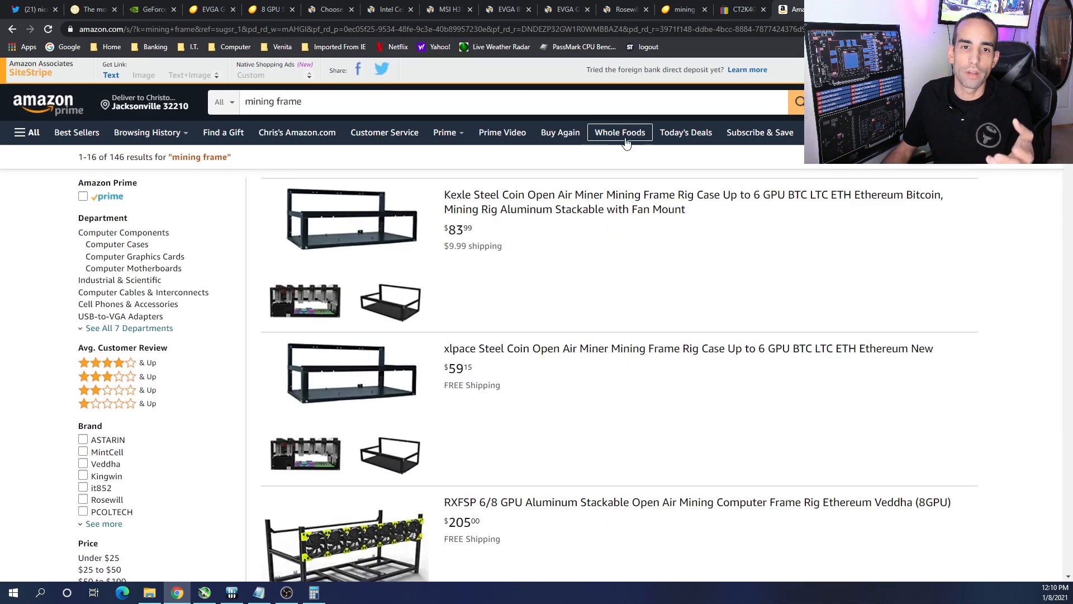
scroll("down", 3)
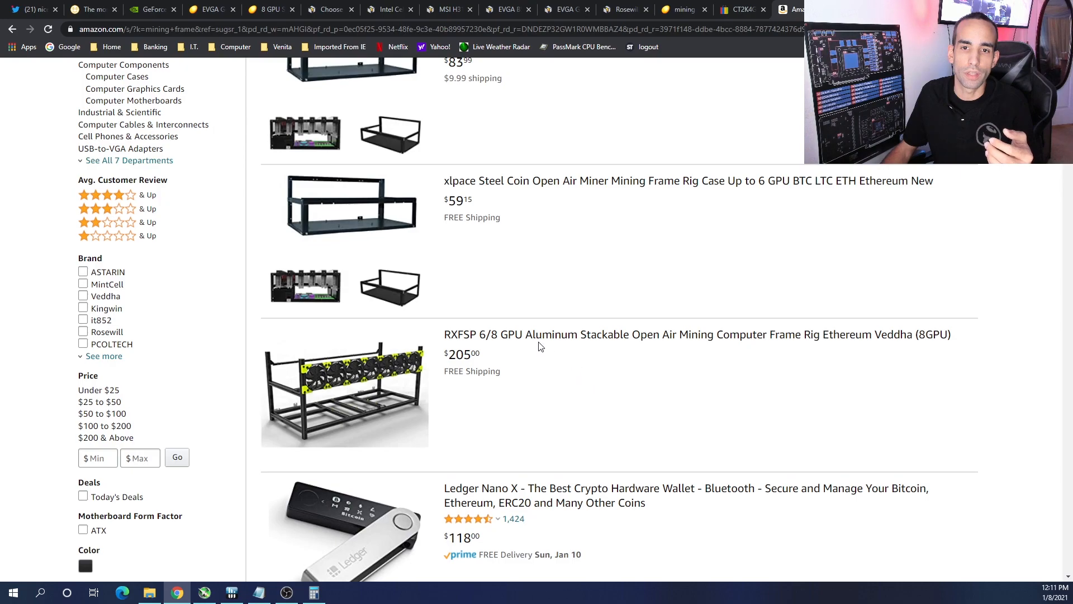
scroll("down", 3)
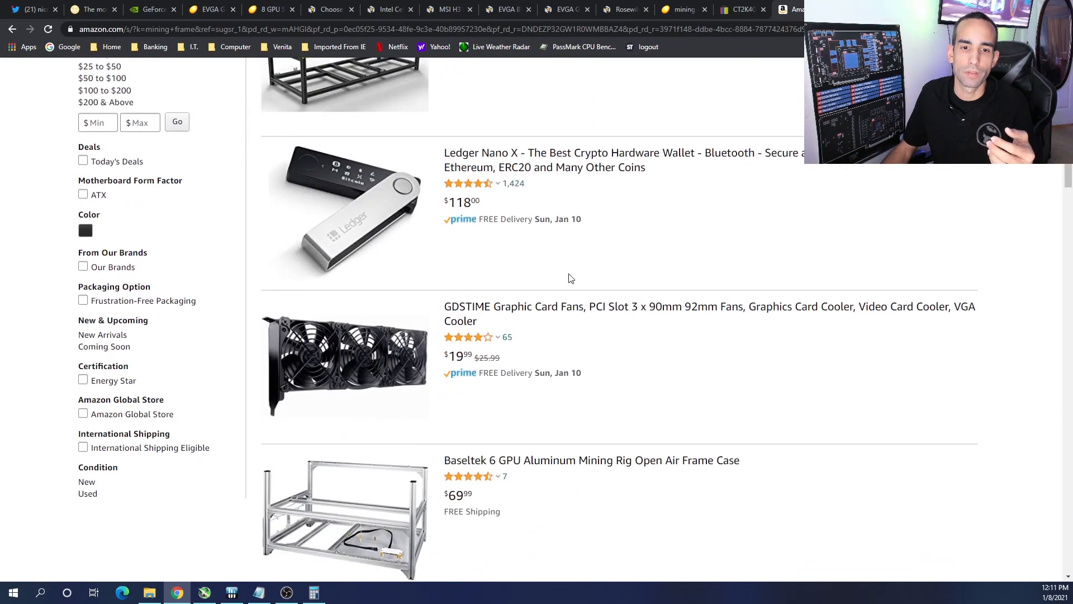
scroll("down", 3)
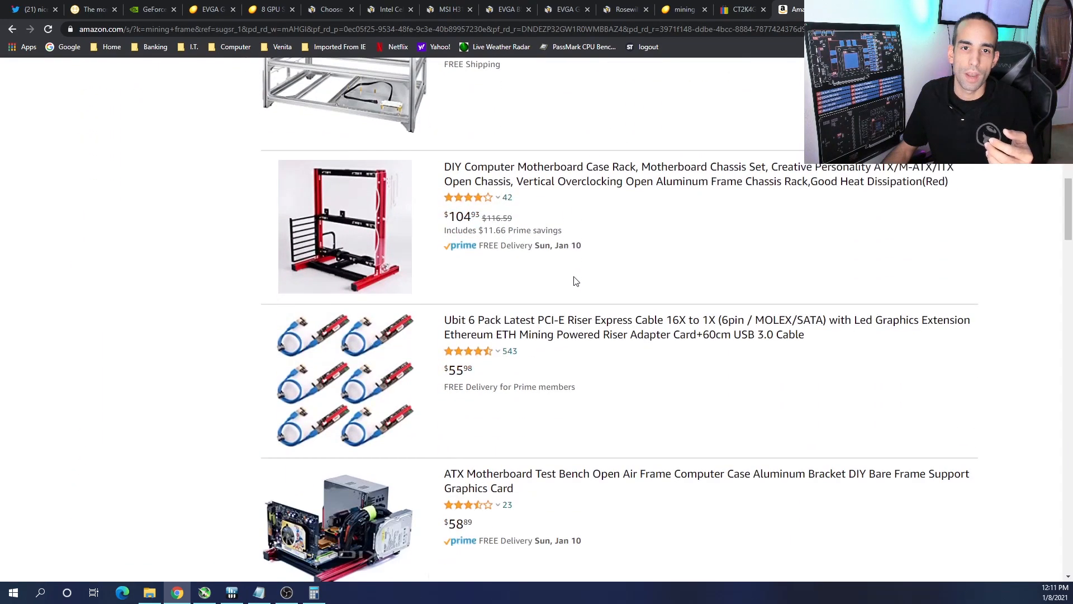
scroll("down", 3)
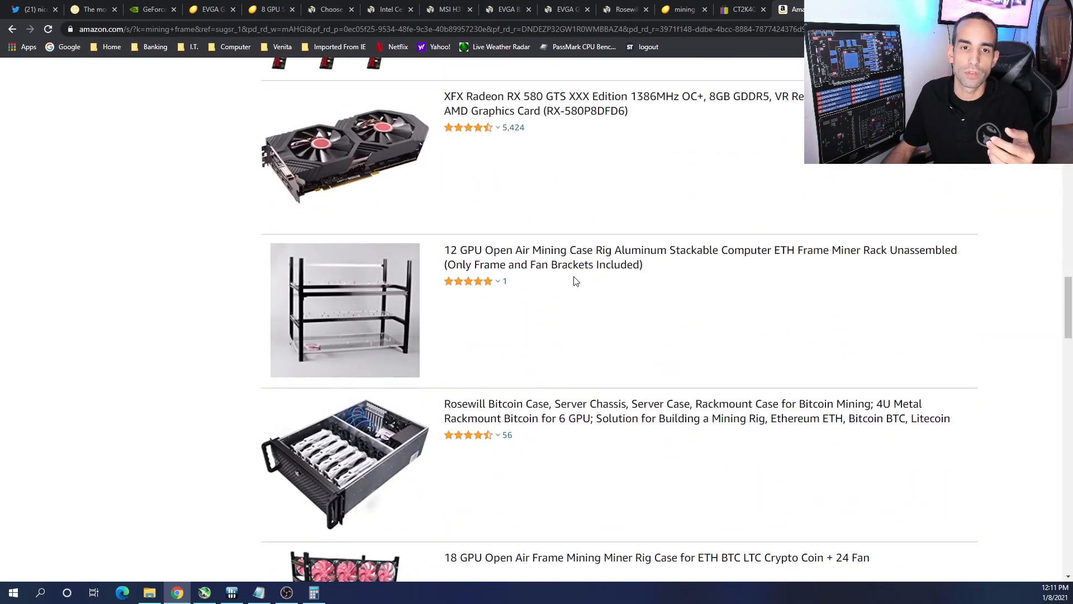
scroll("down", 3)
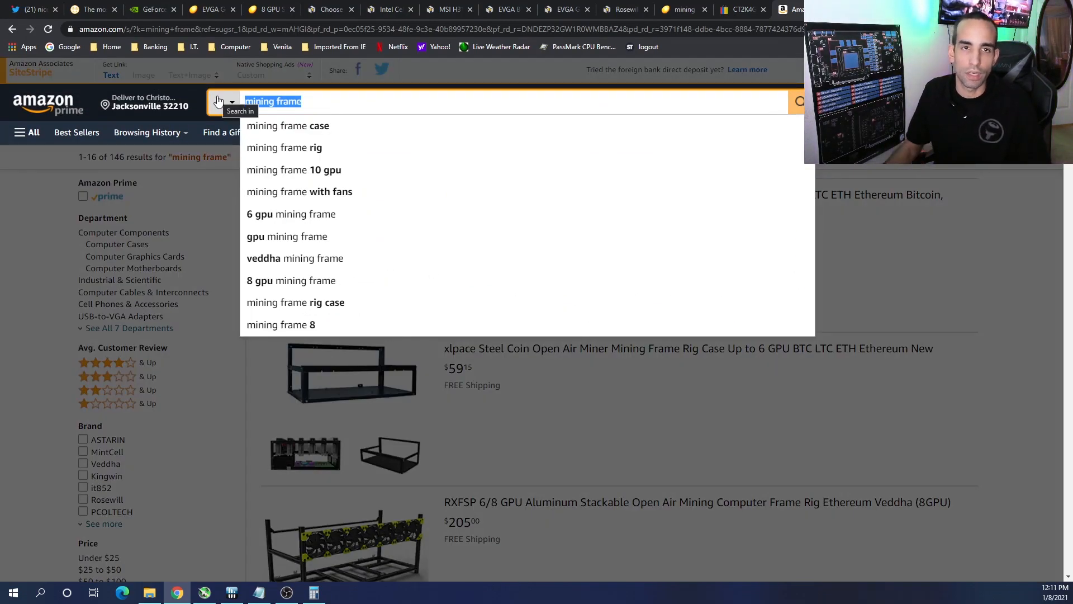
- Search Amazon for '8 gpu mining frame' and scroll the 124 results, topped by RXFSP at $170
type("8 gpu")
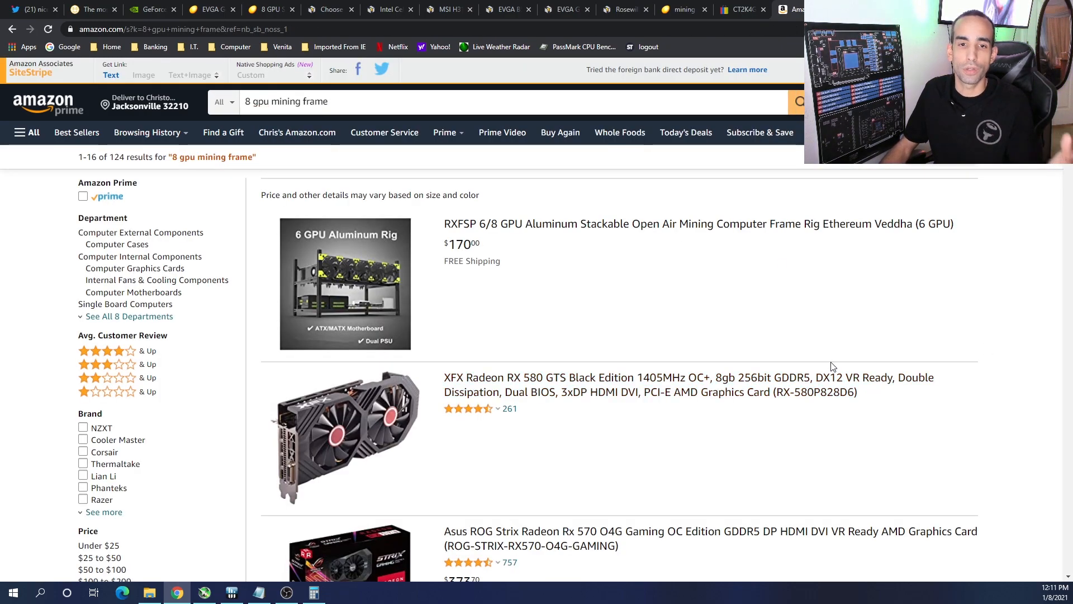
scroll("down", 3)
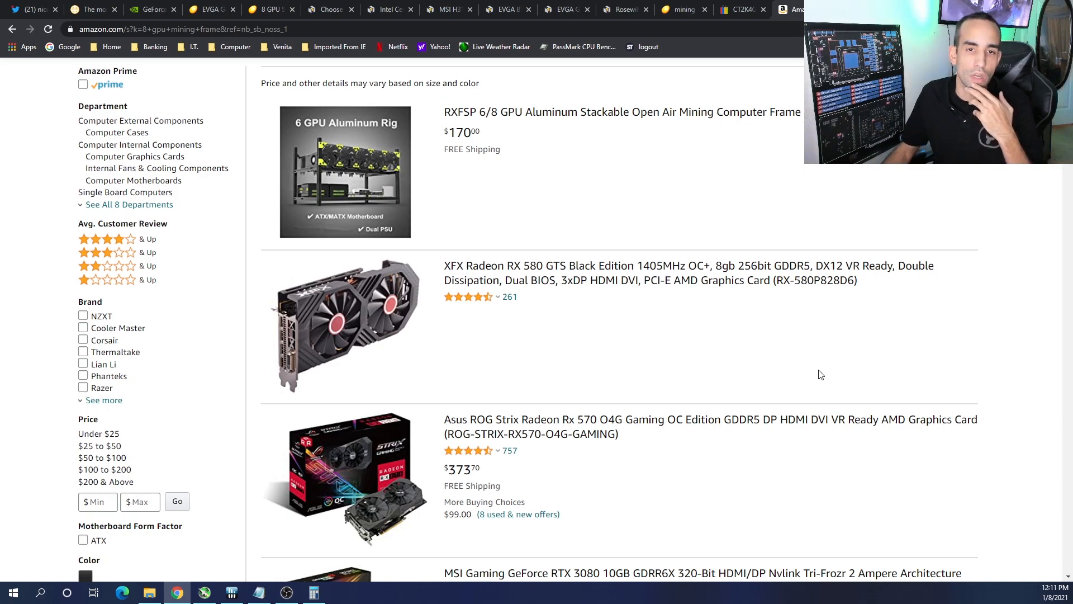
scroll("down", 3)
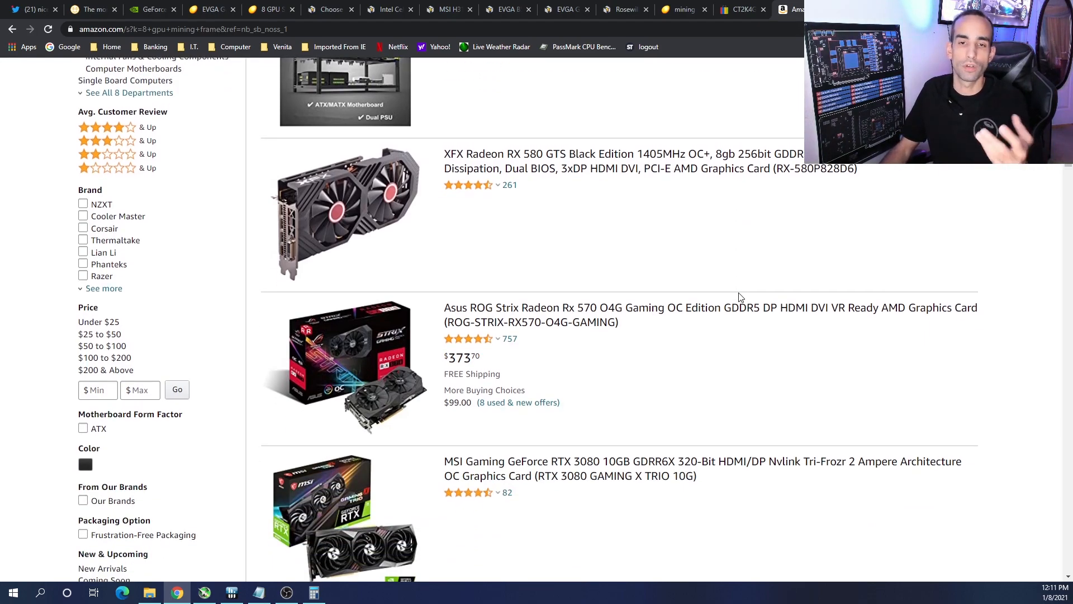
scroll("down", 3)
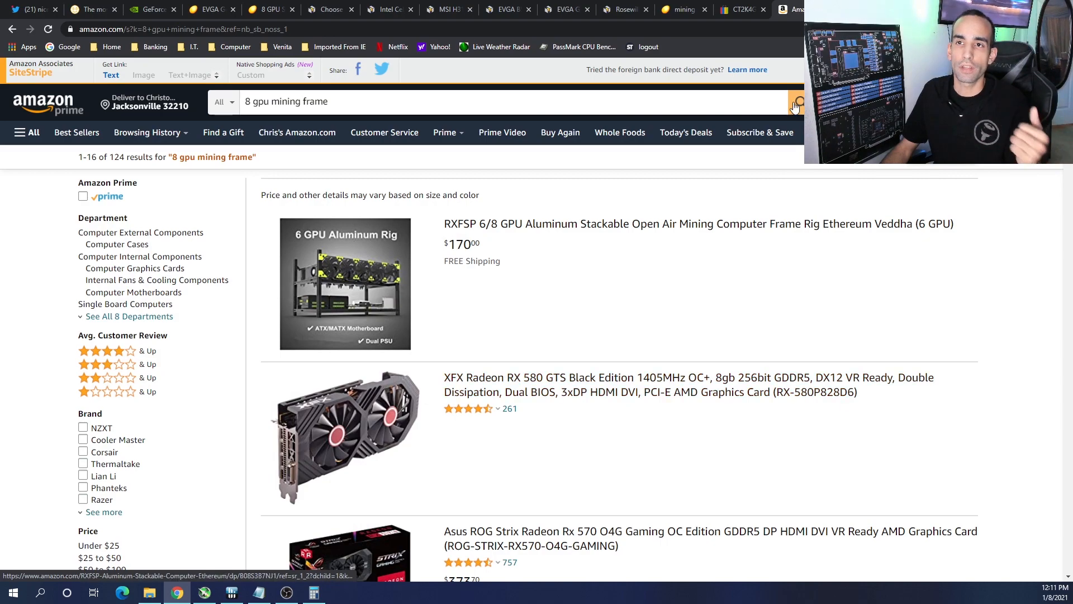
mouse_move(850, 320)
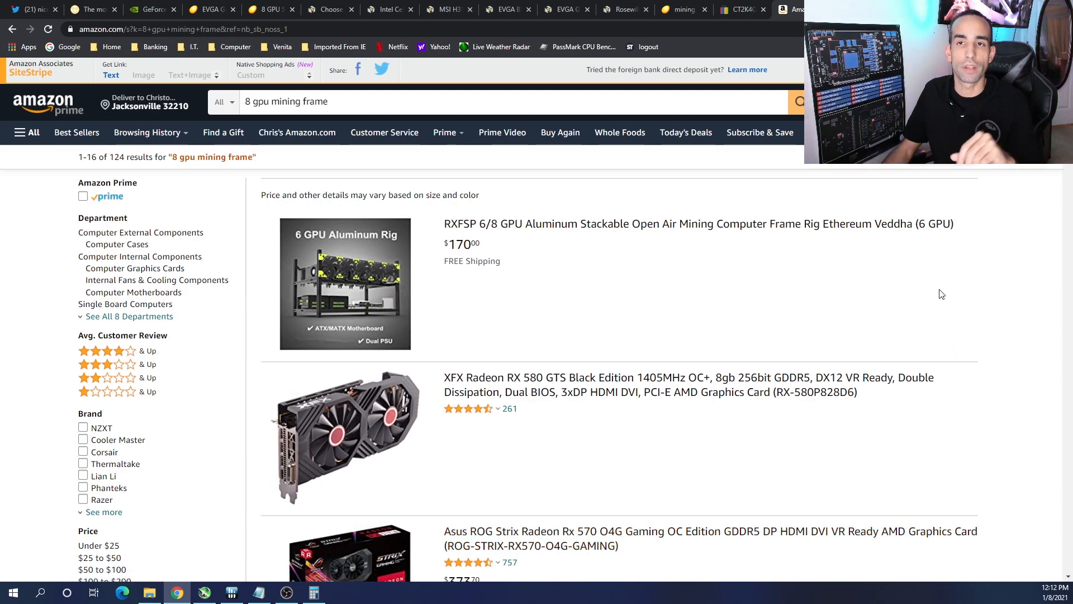
- Return to Newegg's EVGA RTX 3060 Ti XC Gaming listing, $444.99 and out of stock
left_click(216, 9)
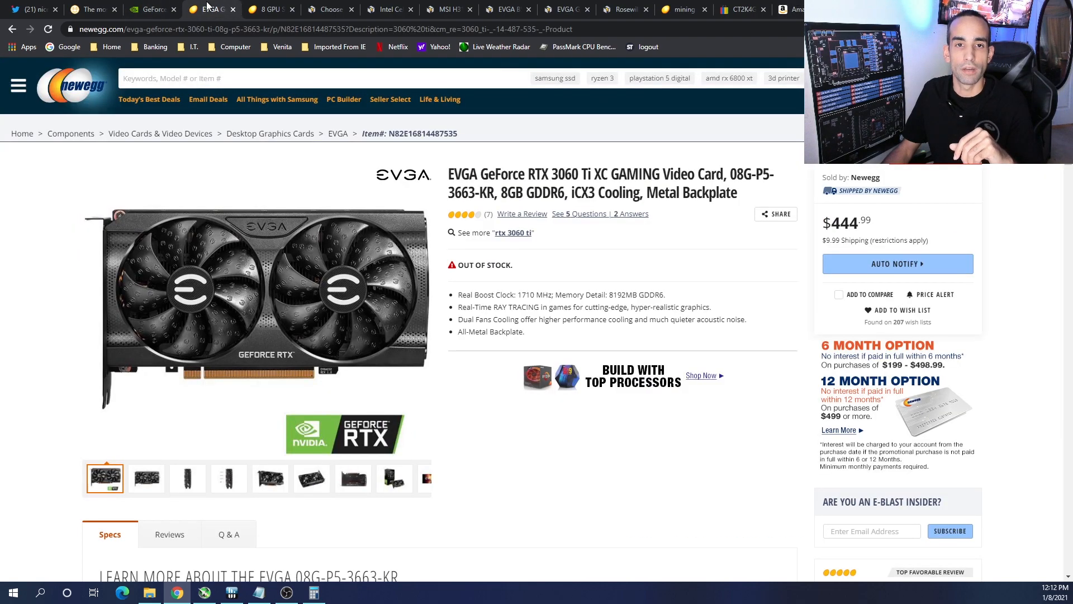
mouse_move(158, 7)
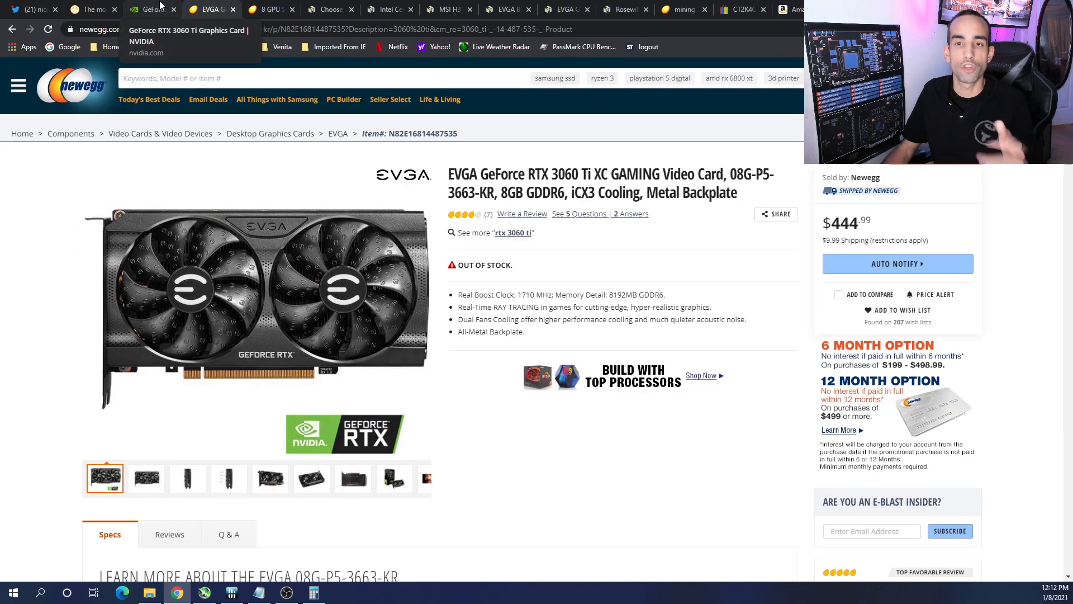